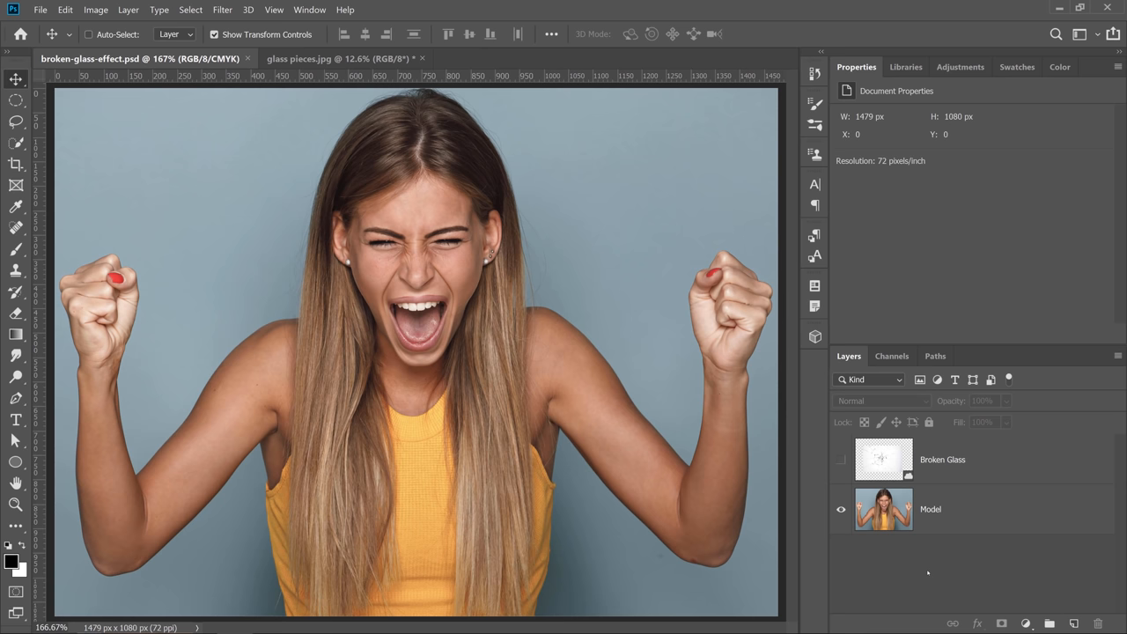
# - Select the Model layer and hide the Broken Glass layer
pyautogui.click(929, 509)
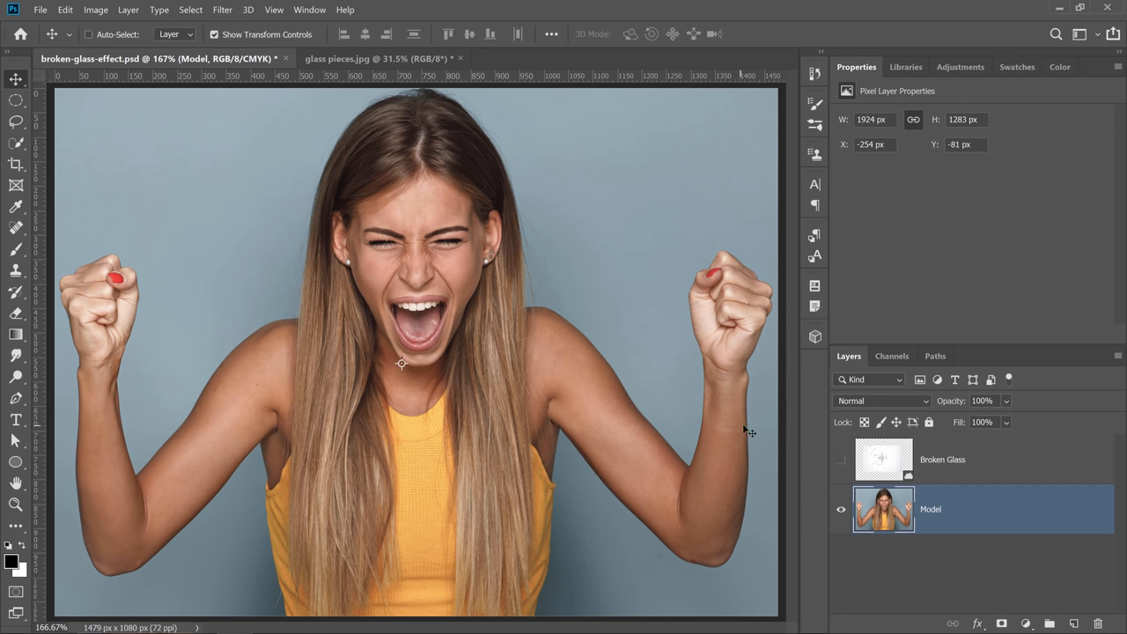
pyautogui.click(841, 458)
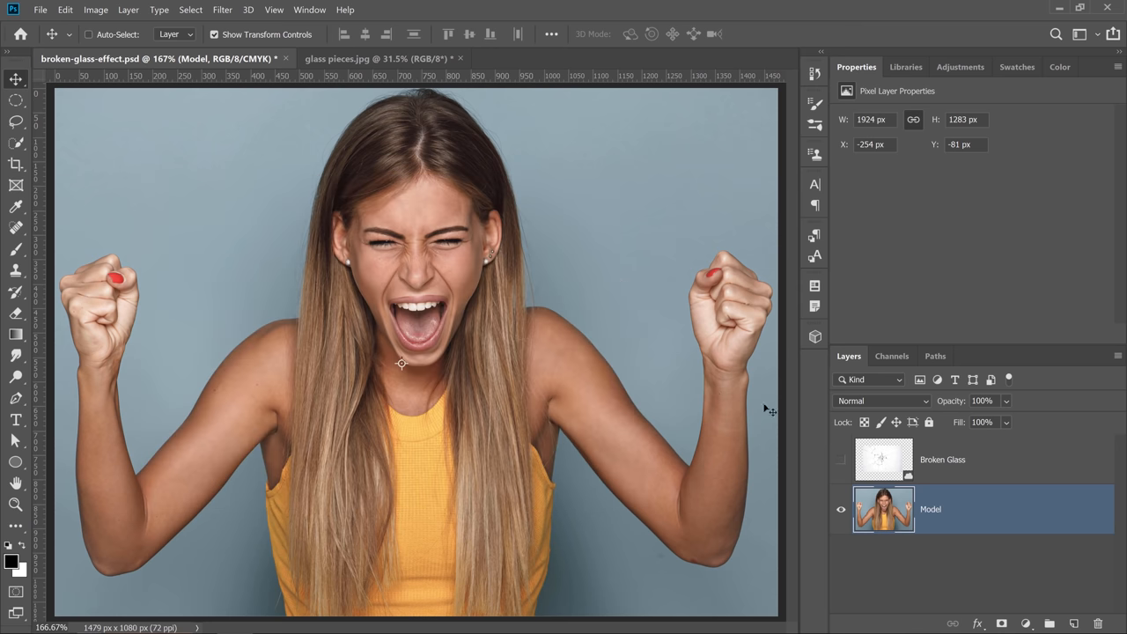
pyautogui.moveTo(841, 464)
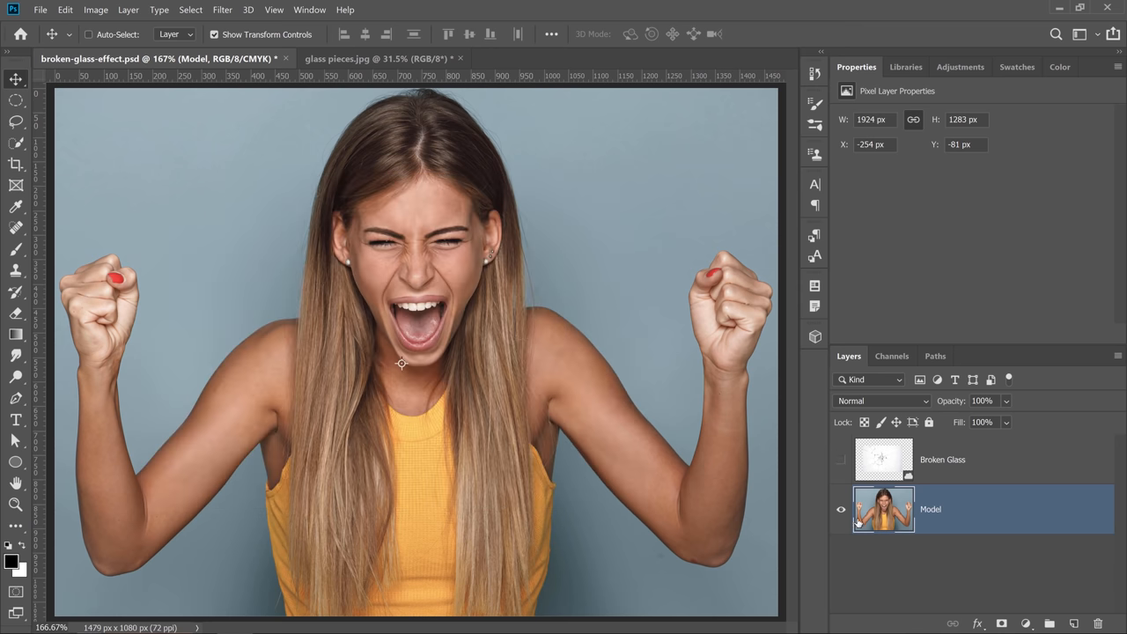
pyautogui.moveTo(948, 515)
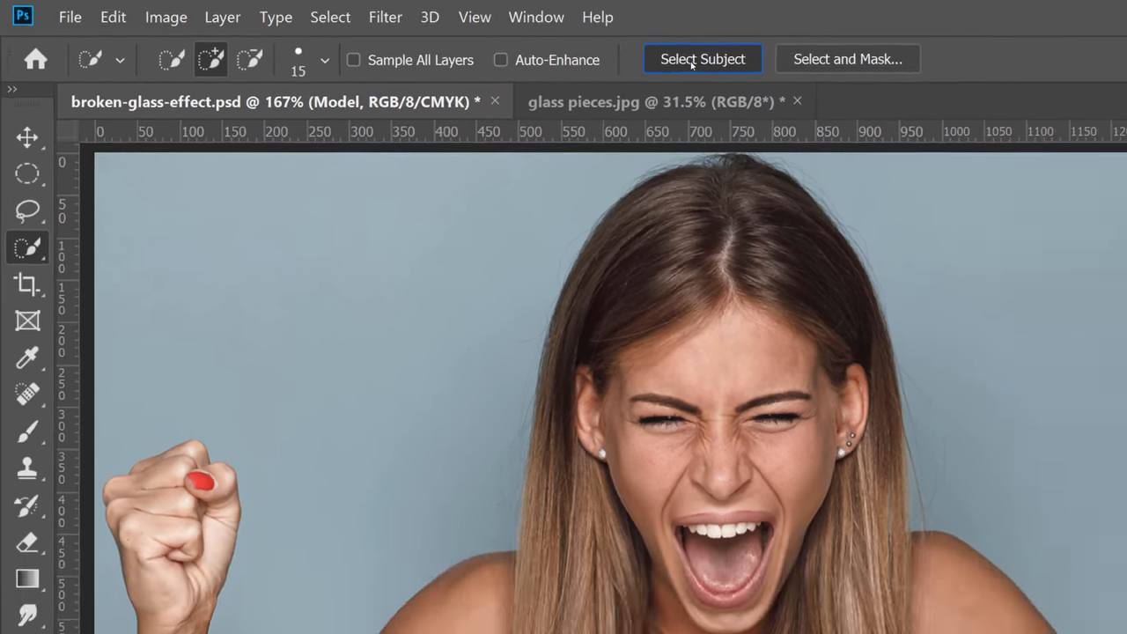
# - Use Select Subject to select the woman's hair, arms and body
pyautogui.click(703, 59)
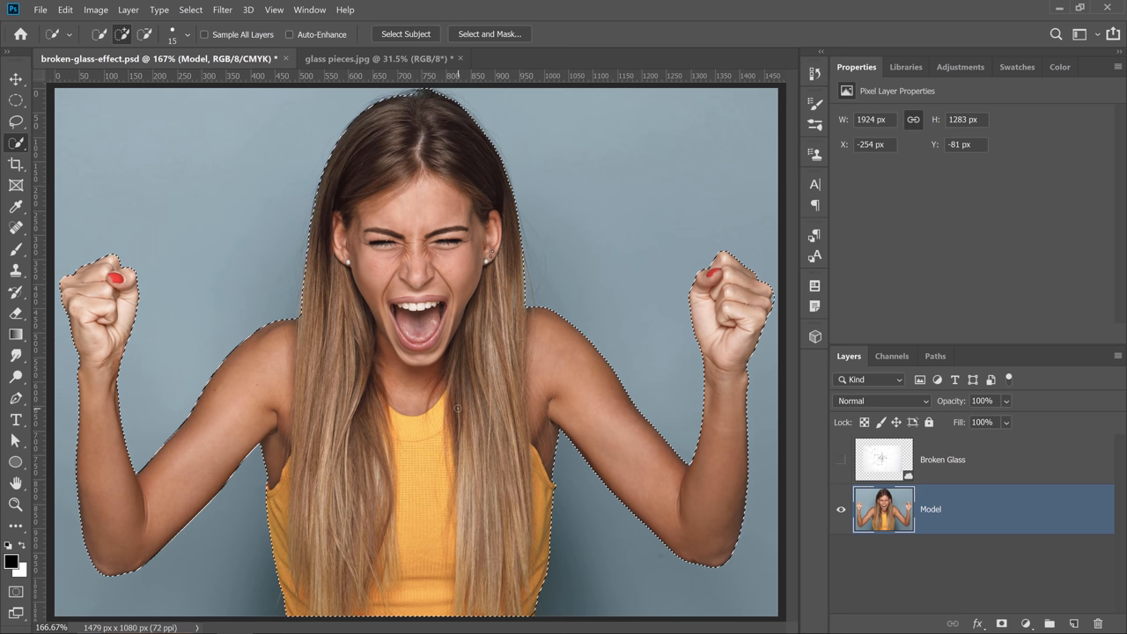
# - Show the Broken Glass layer and Alt-add a mask hiding glass over the woman
pyautogui.click(943, 459)
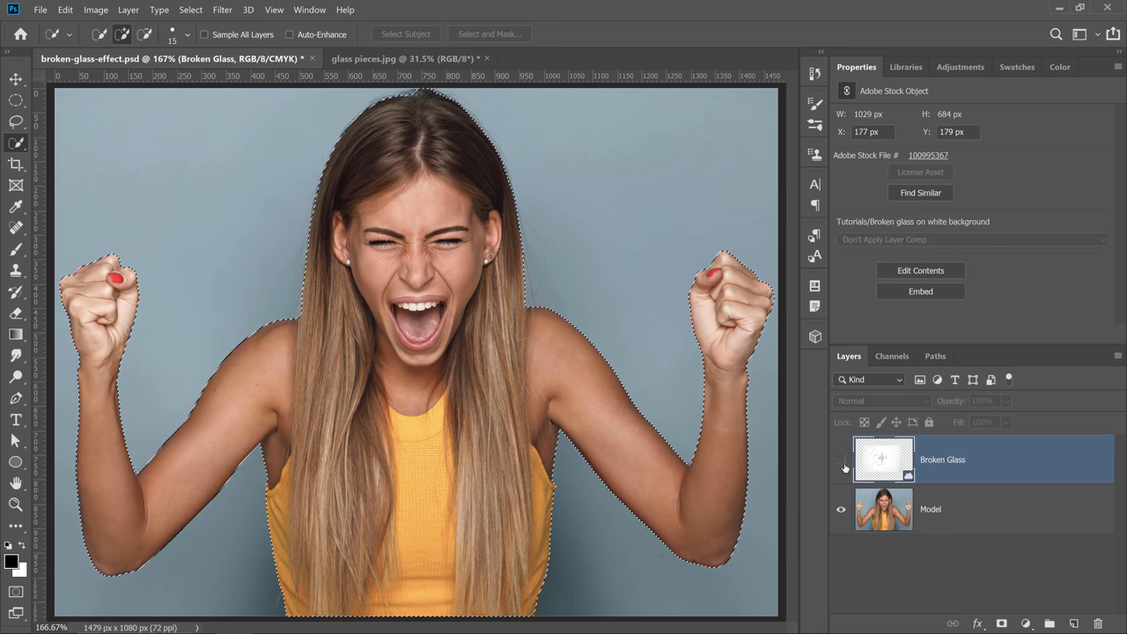
pyautogui.click(841, 459)
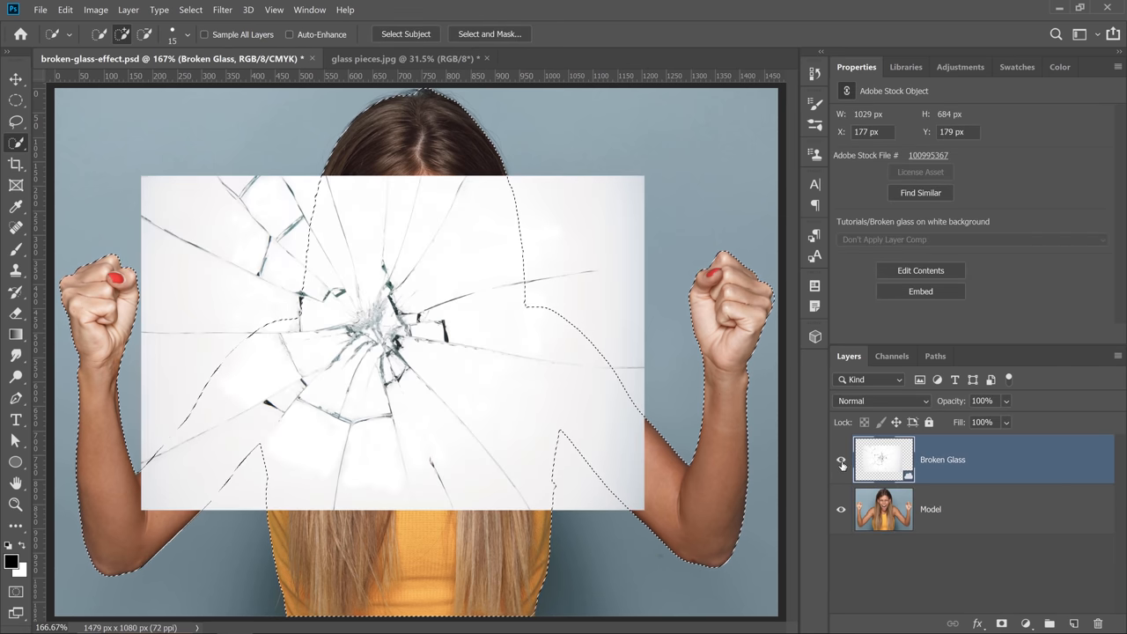
pyautogui.click(1001, 623)
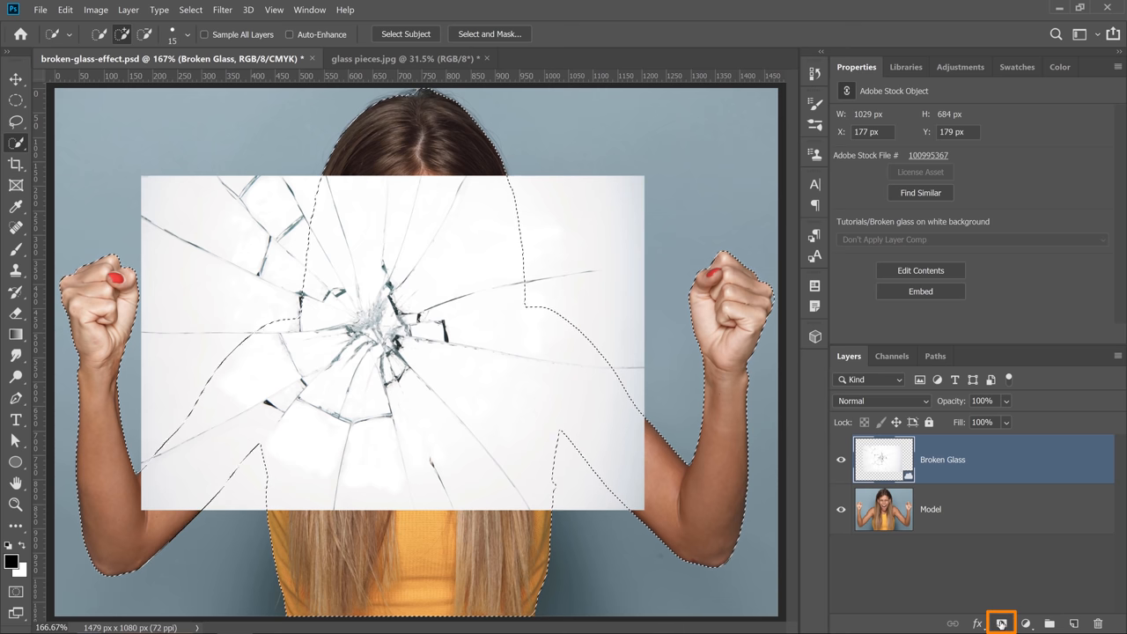
pyautogui.click(1001, 624)
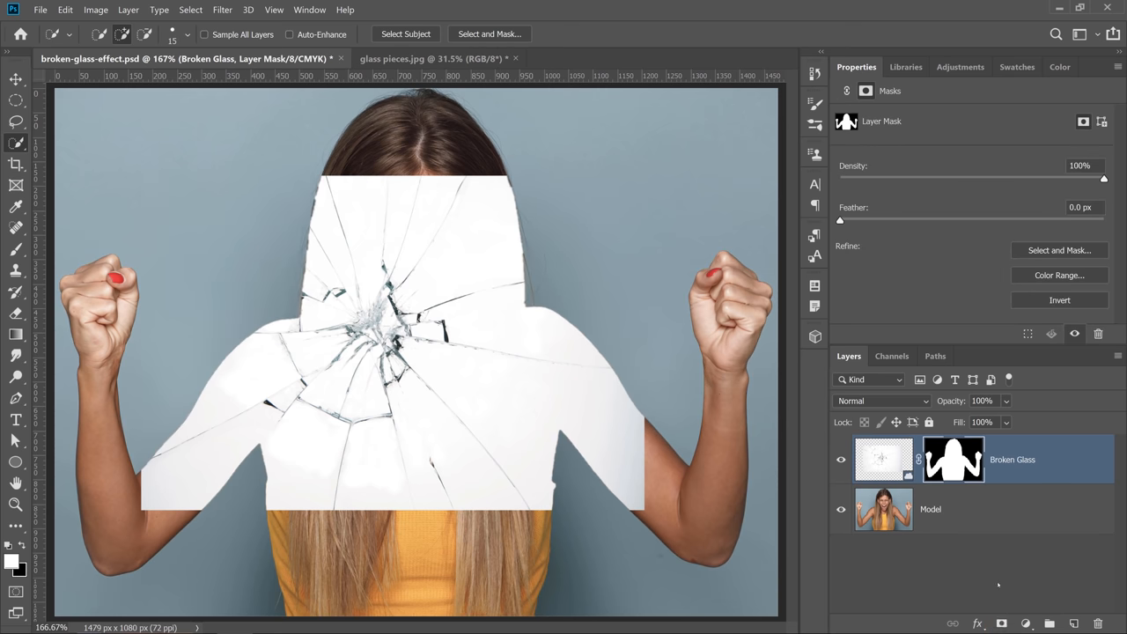
pyautogui.moveTo(998, 584)
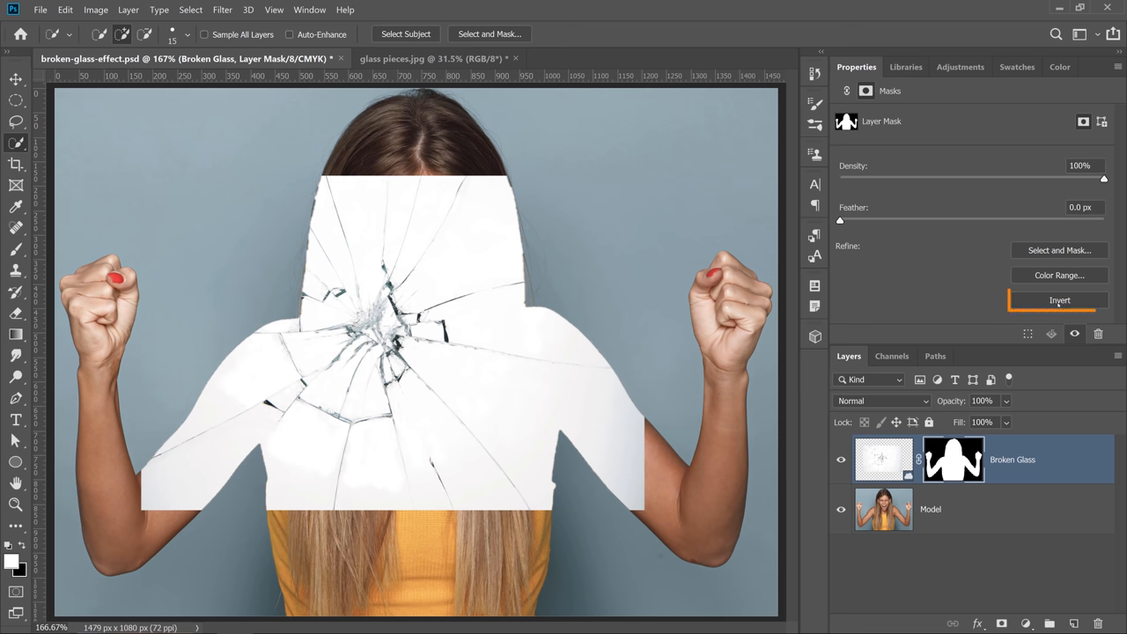
pyautogui.click(1059, 300)
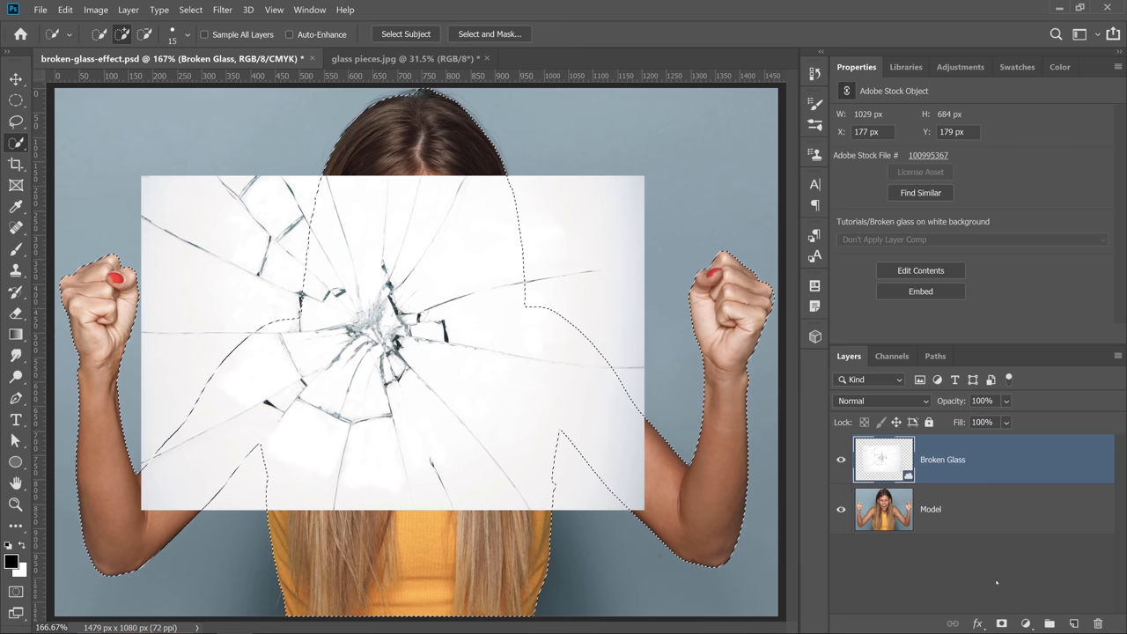
pyautogui.press('alt')
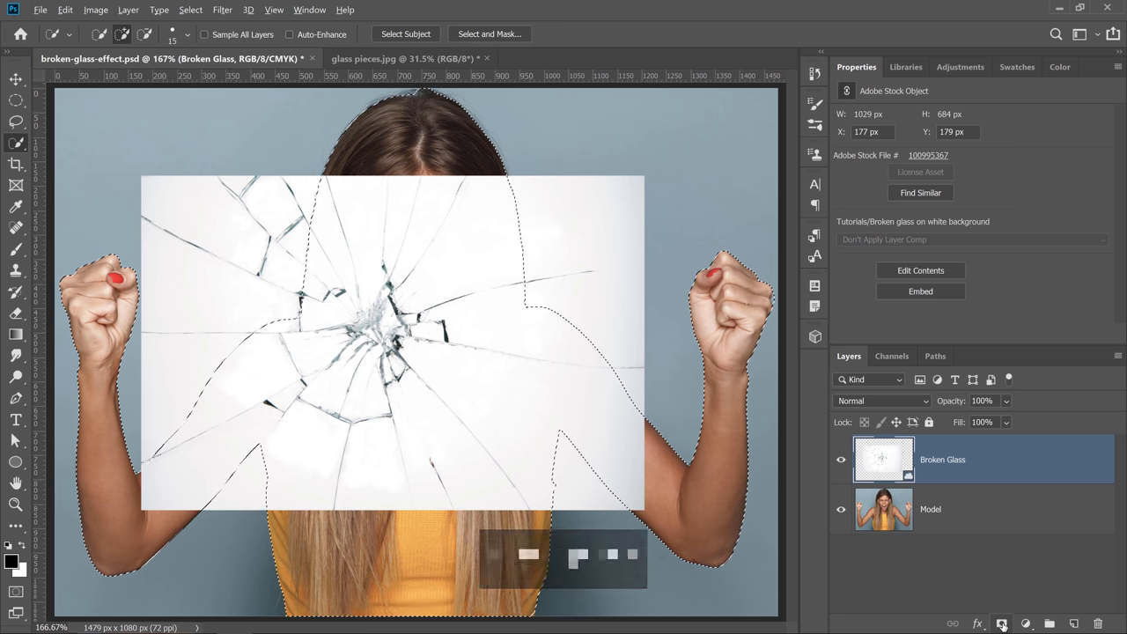
pyautogui.click(1001, 622)
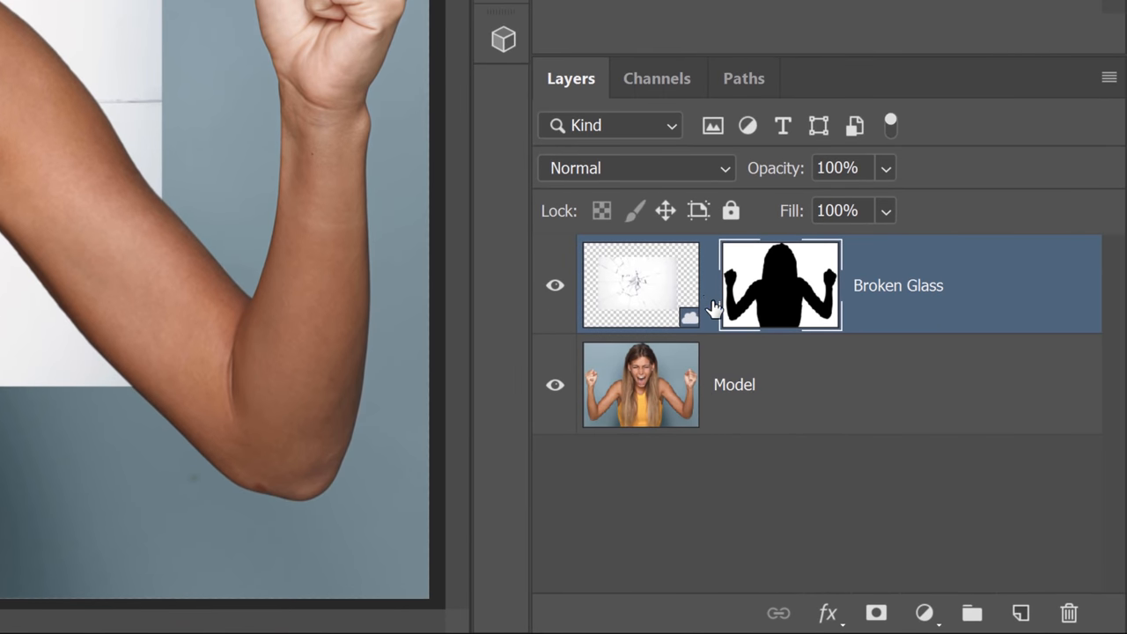
# - Scale the Broken Glass image to fill the canvas and flip it horizontally
pyautogui.click(640, 285)
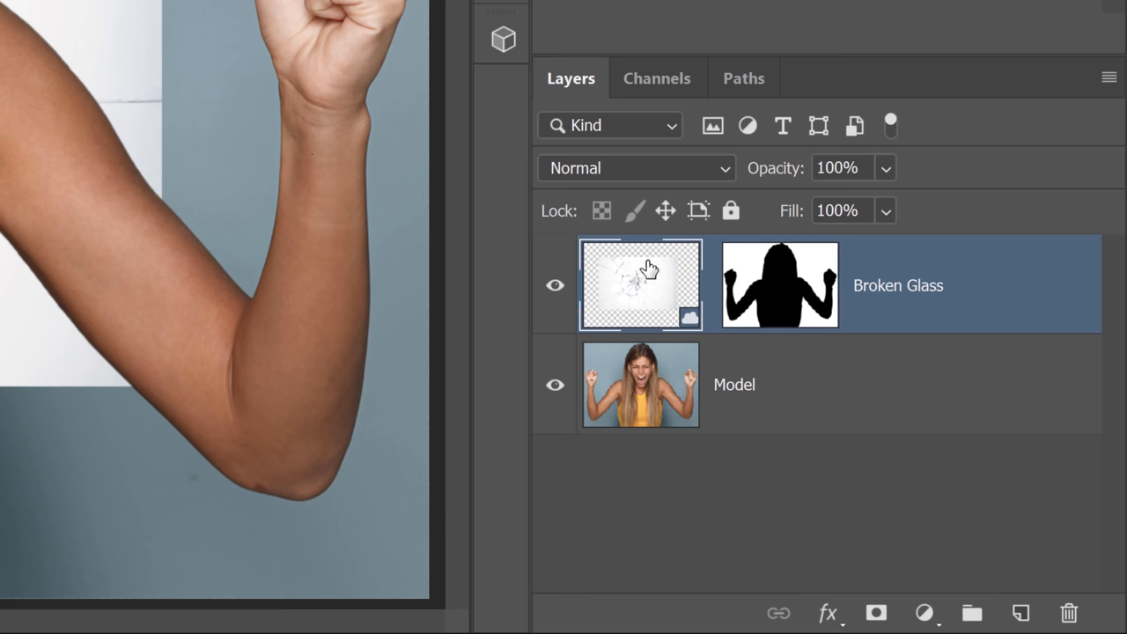
pyautogui.click(640, 285)
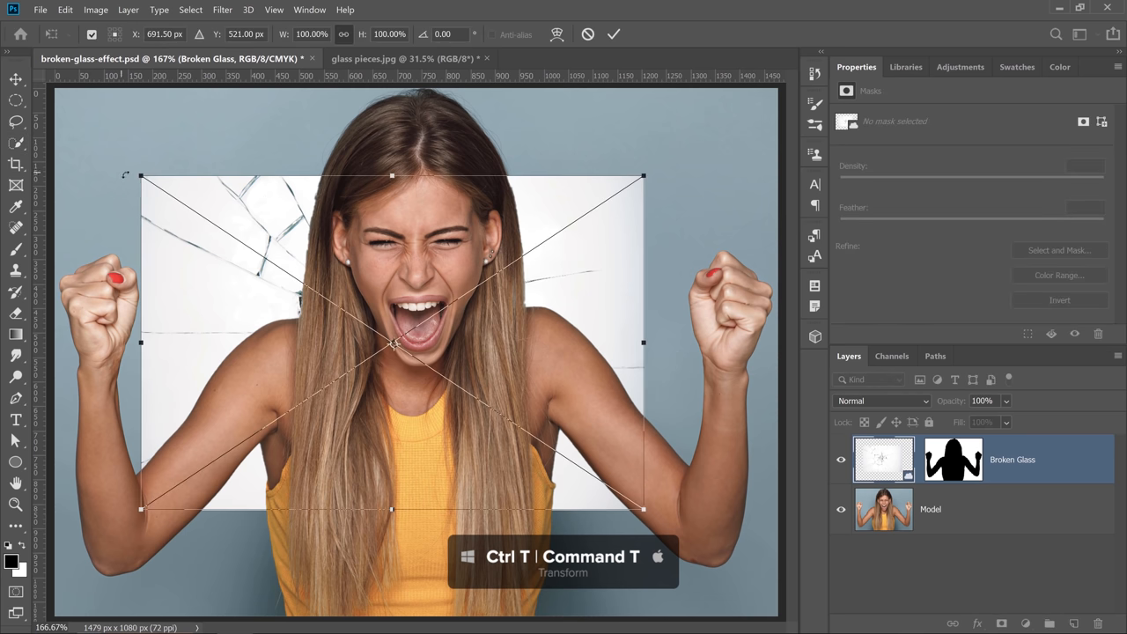
pyautogui.moveTo(141, 176); pyautogui.dragTo(88, 113)
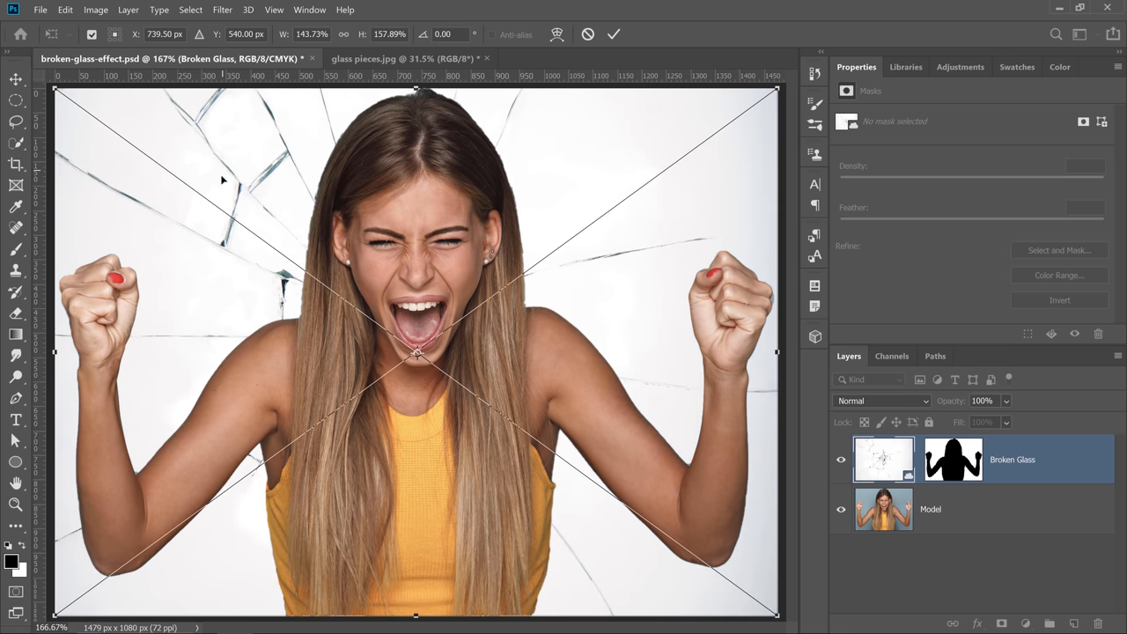
pyautogui.moveTo(689, 226)
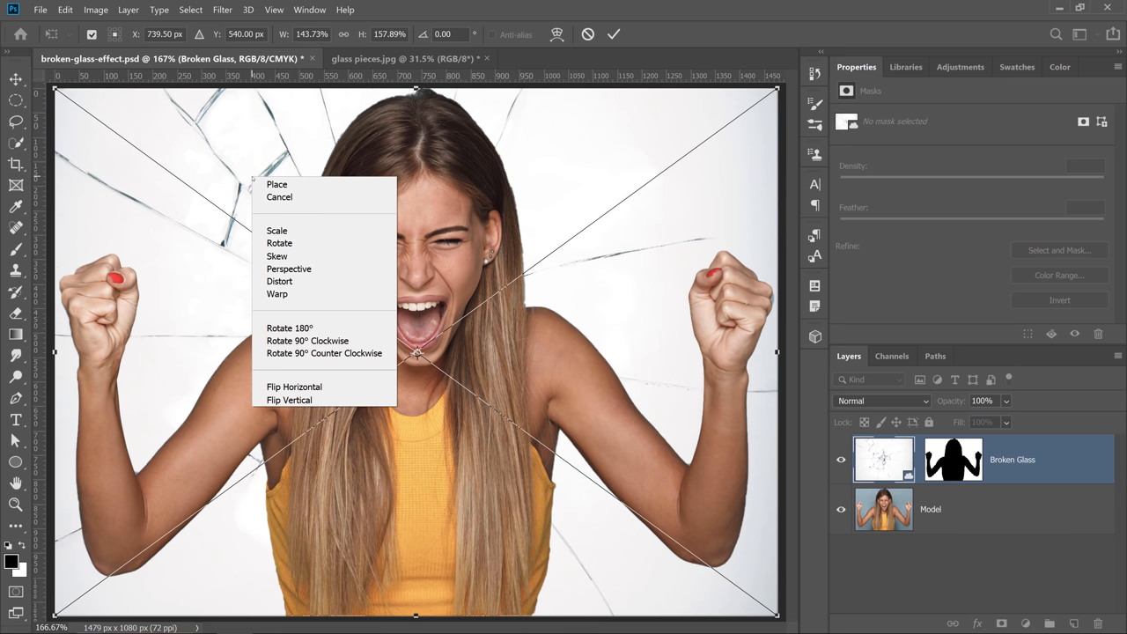
pyautogui.click(294, 387)
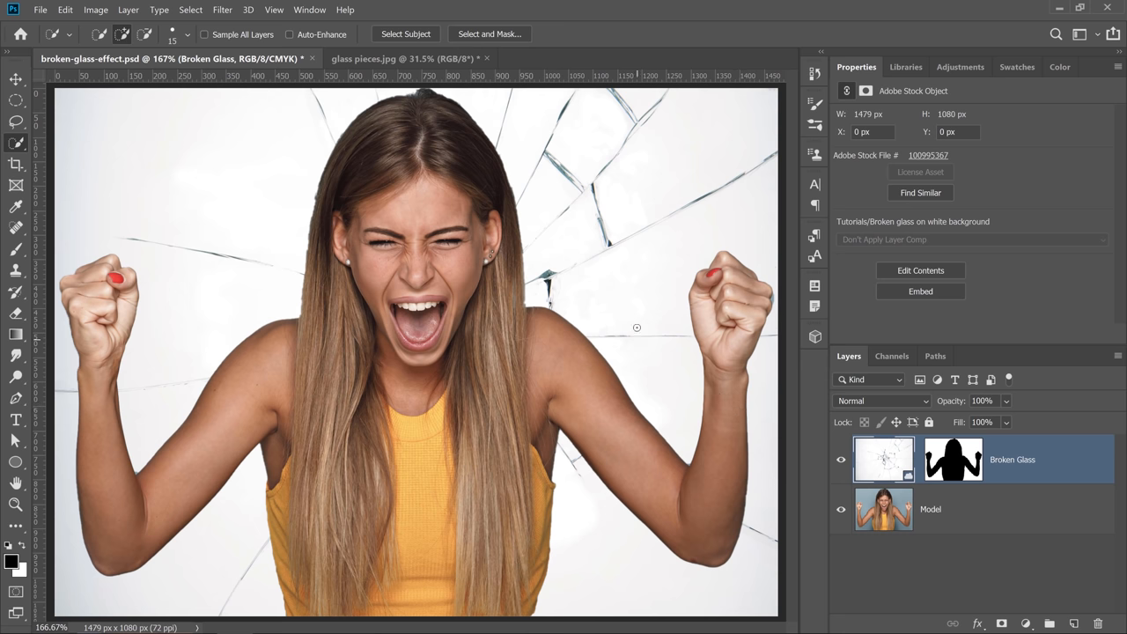
pyautogui.moveTo(646, 230)
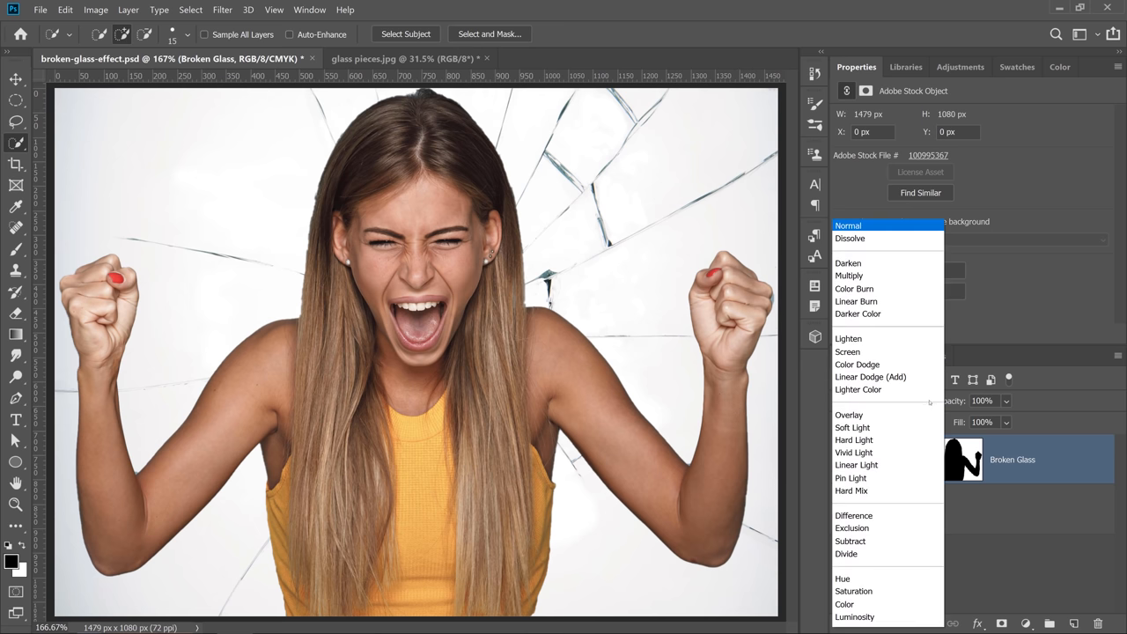
# - Set the Broken Glass layer's blend mode to Multiply, leaving only the cracks
pyautogui.click(848, 263)
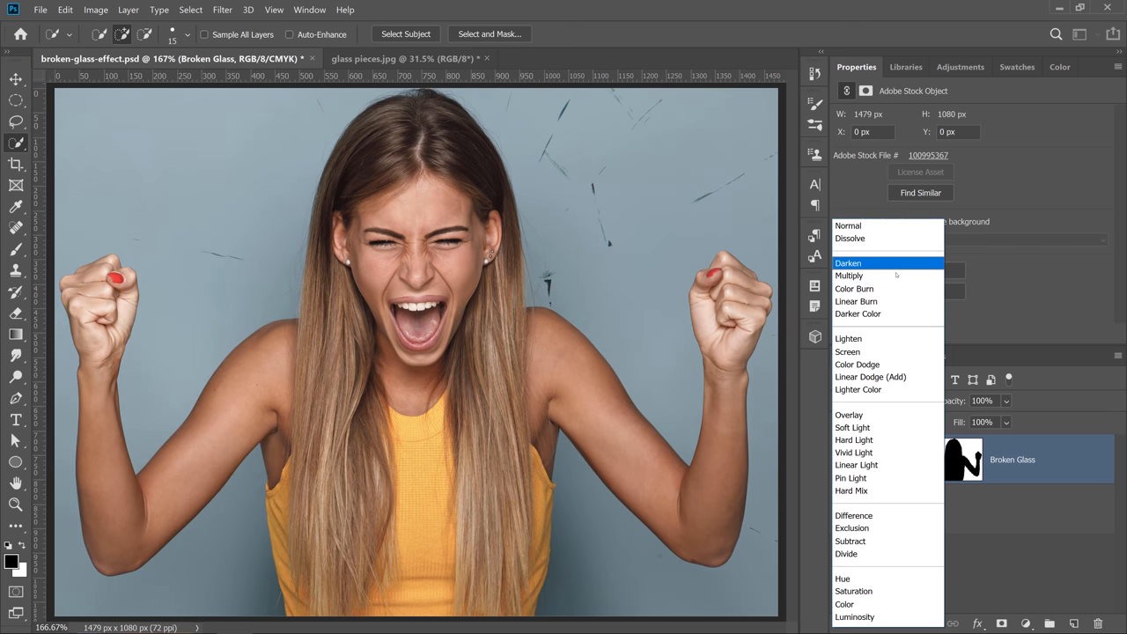
pyautogui.click(849, 276)
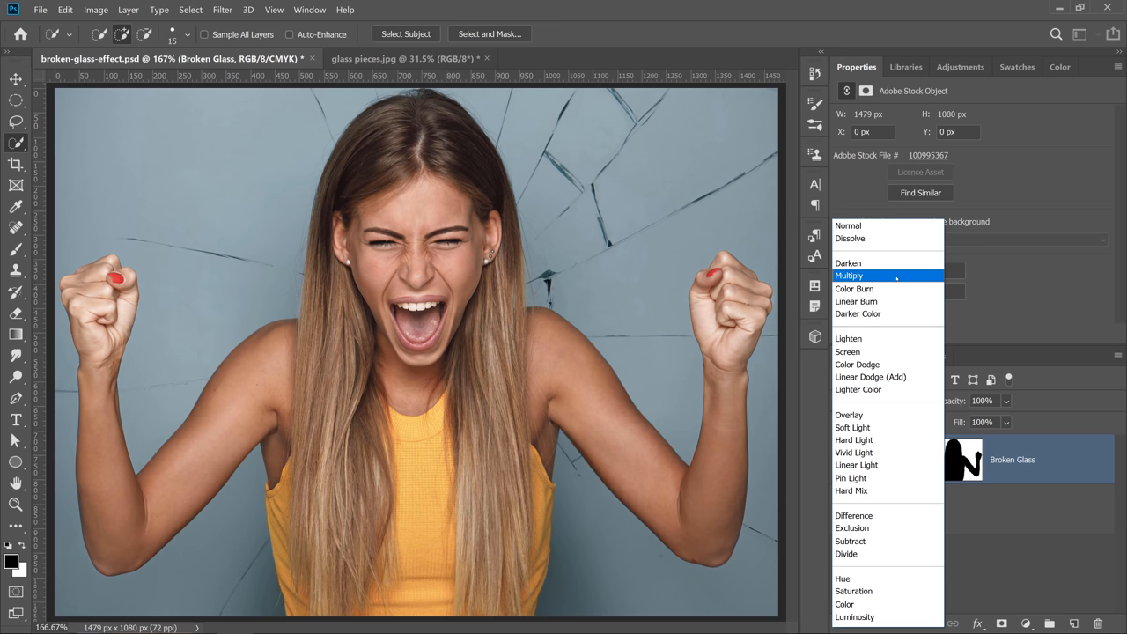
pyautogui.click(848, 276)
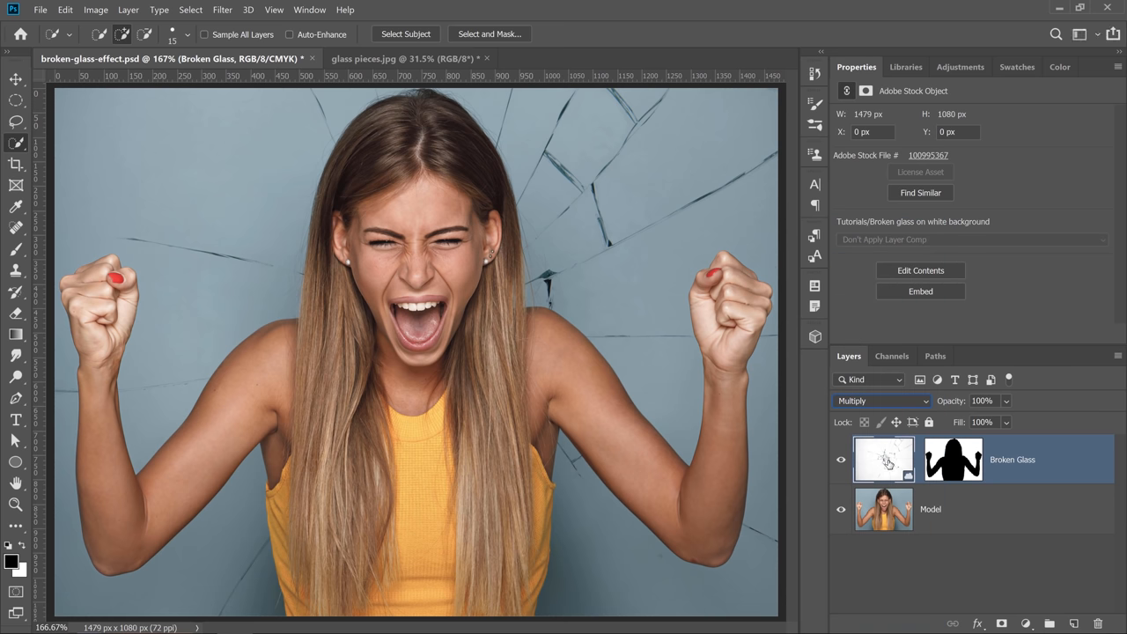
pyautogui.click(95, 9)
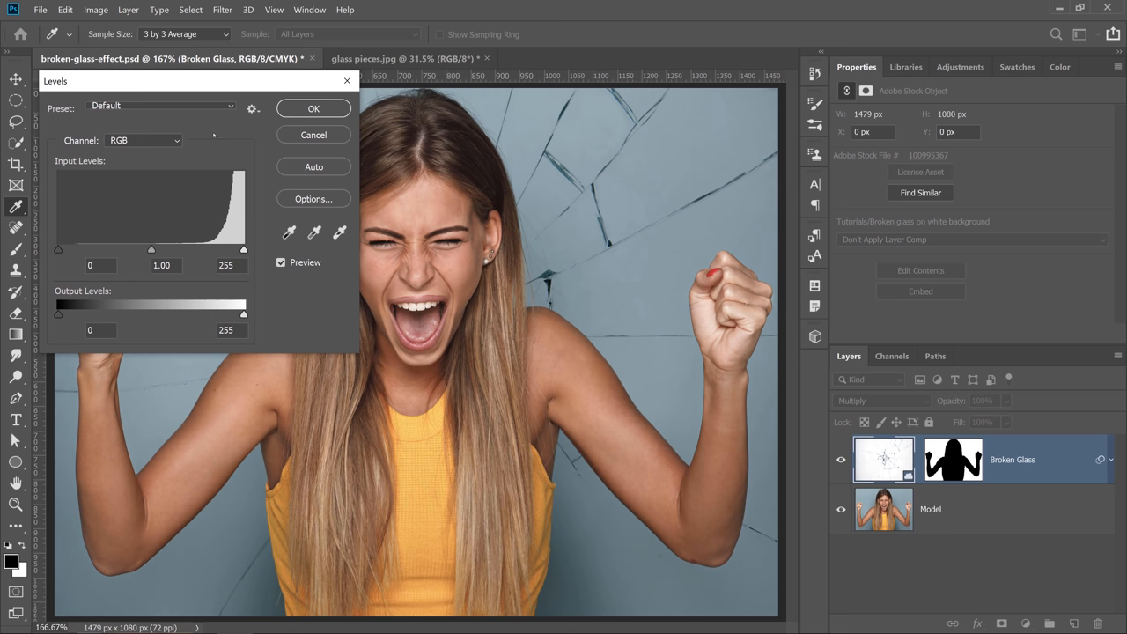
# - Apply Levels to the glass with input levels 26, 1.14 and 255
pyautogui.moveTo(58, 250); pyautogui.dragTo(117, 249)
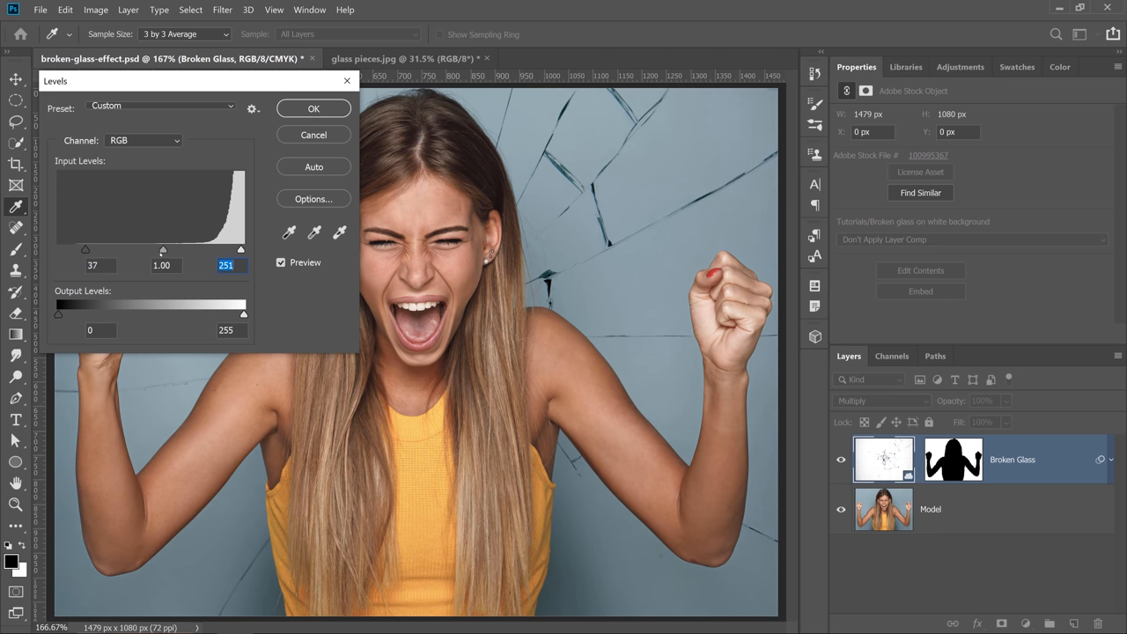
pyautogui.moveTo(162, 250); pyautogui.dragTo(172, 250)
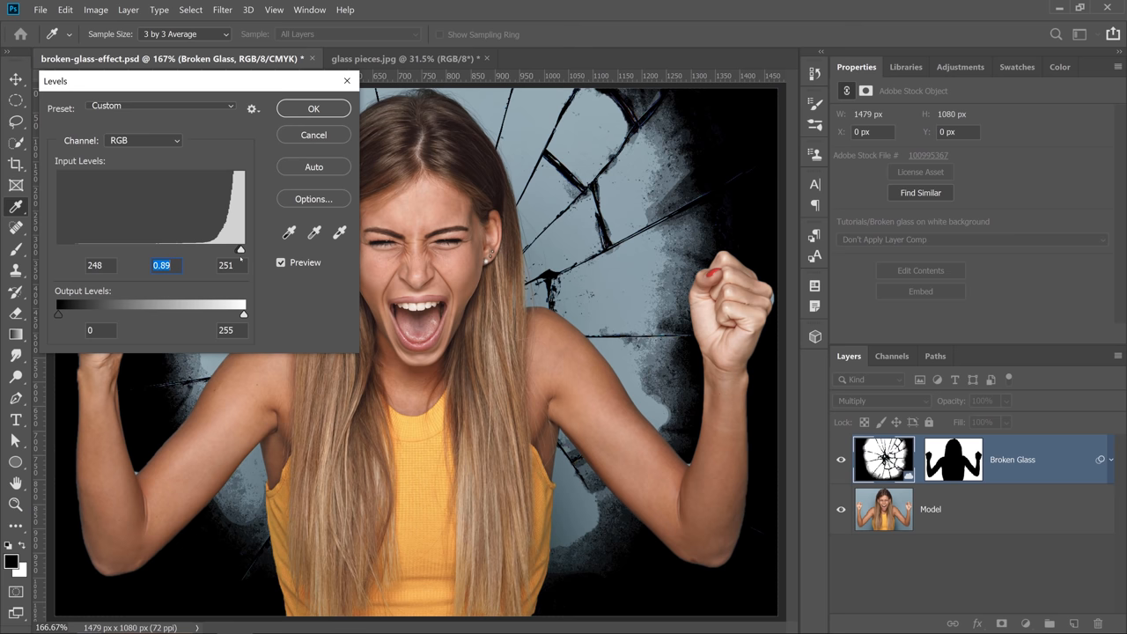
pyautogui.moveTo(57, 249); pyautogui.dragTo(76, 249)
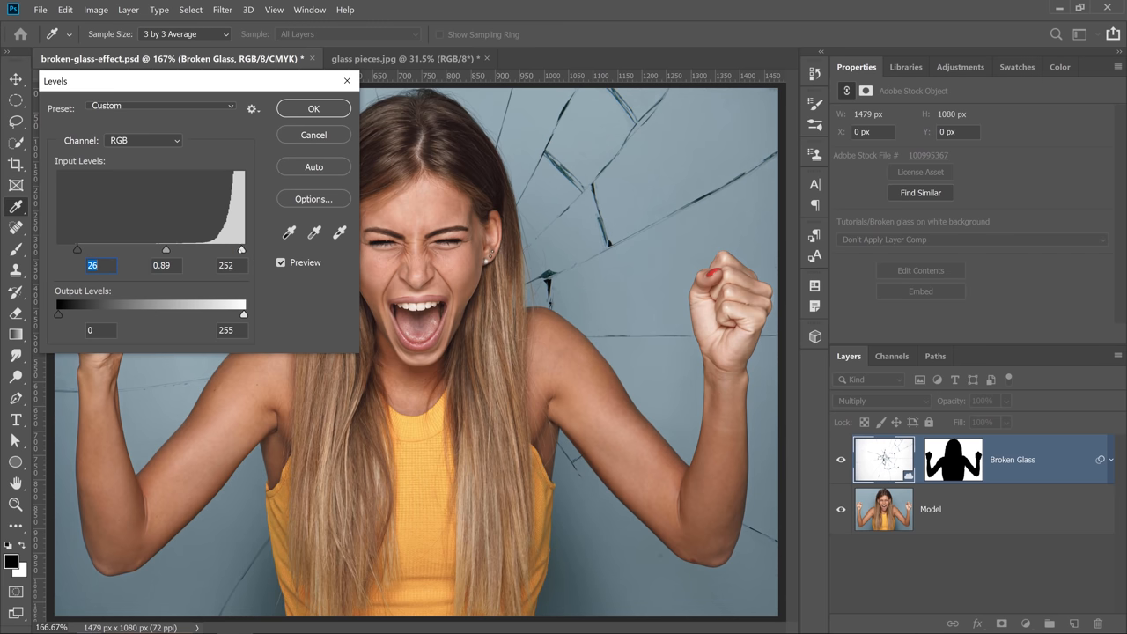
pyautogui.moveTo(241, 250); pyautogui.dragTo(185, 250)
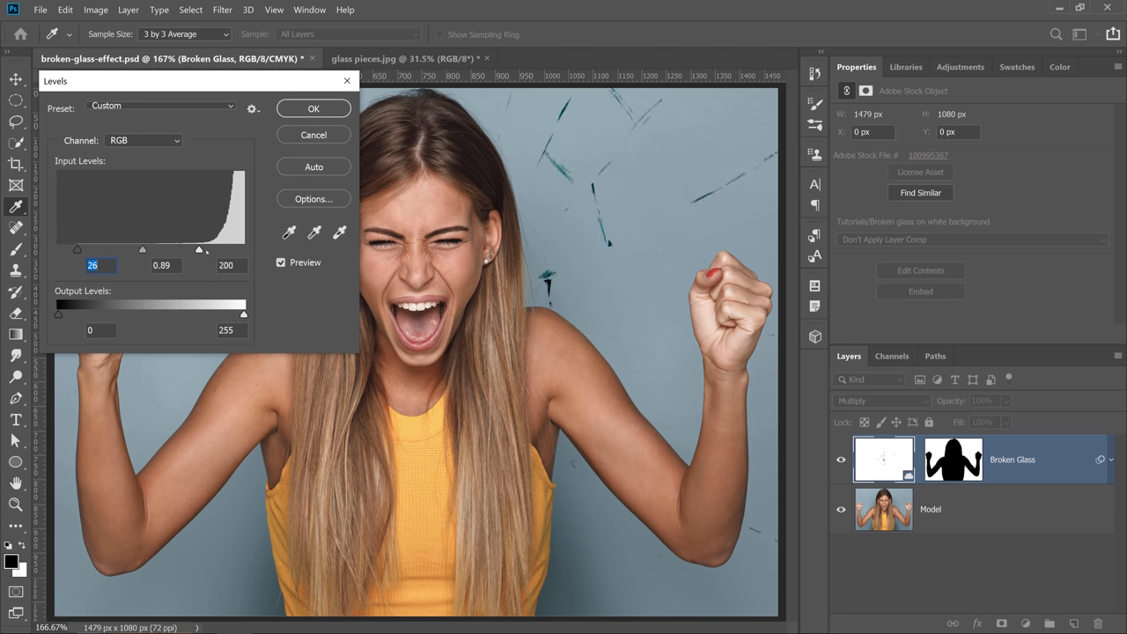
pyautogui.moveTo(141, 249); pyautogui.dragTo(166, 249)
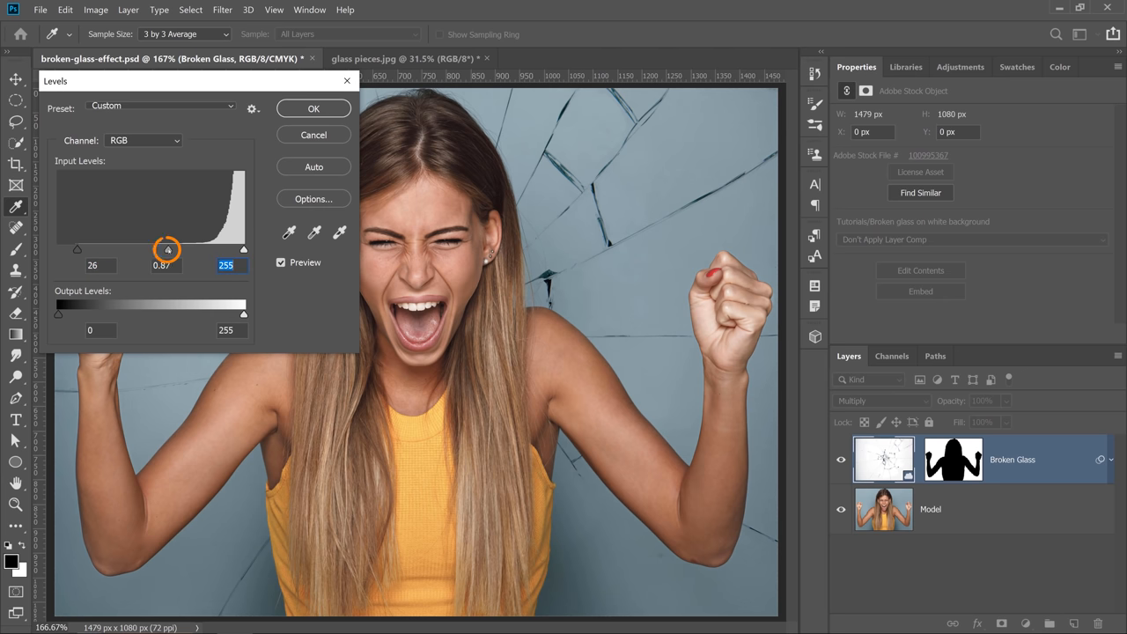
pyautogui.moveTo(167, 250); pyautogui.dragTo(144, 249)
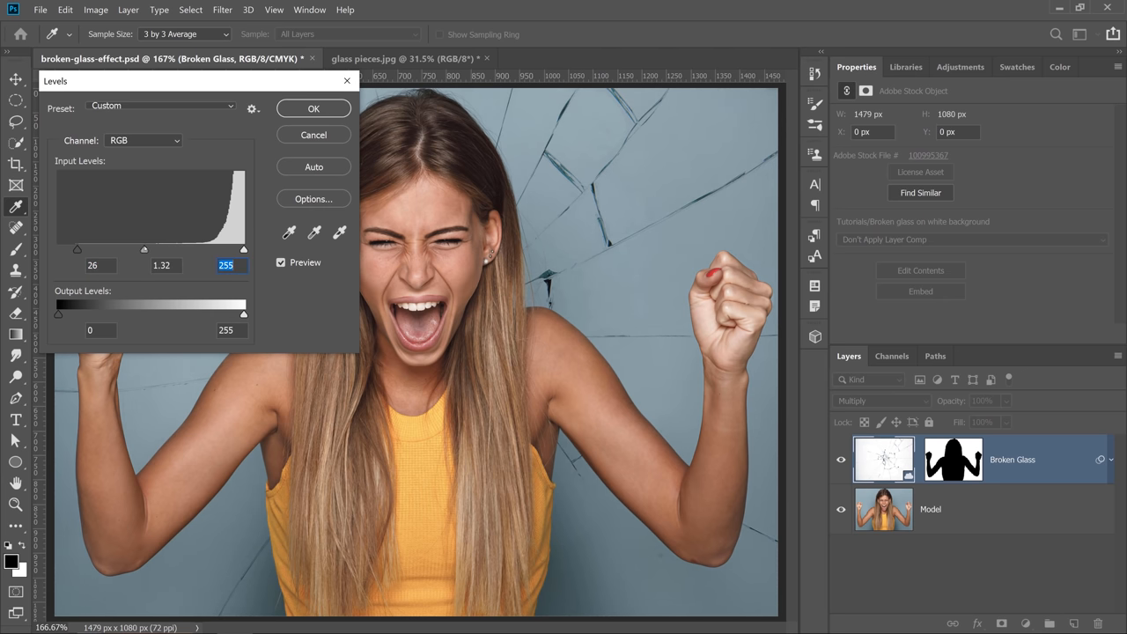
pyautogui.moveTo(144, 250); pyautogui.dragTo(154, 249)
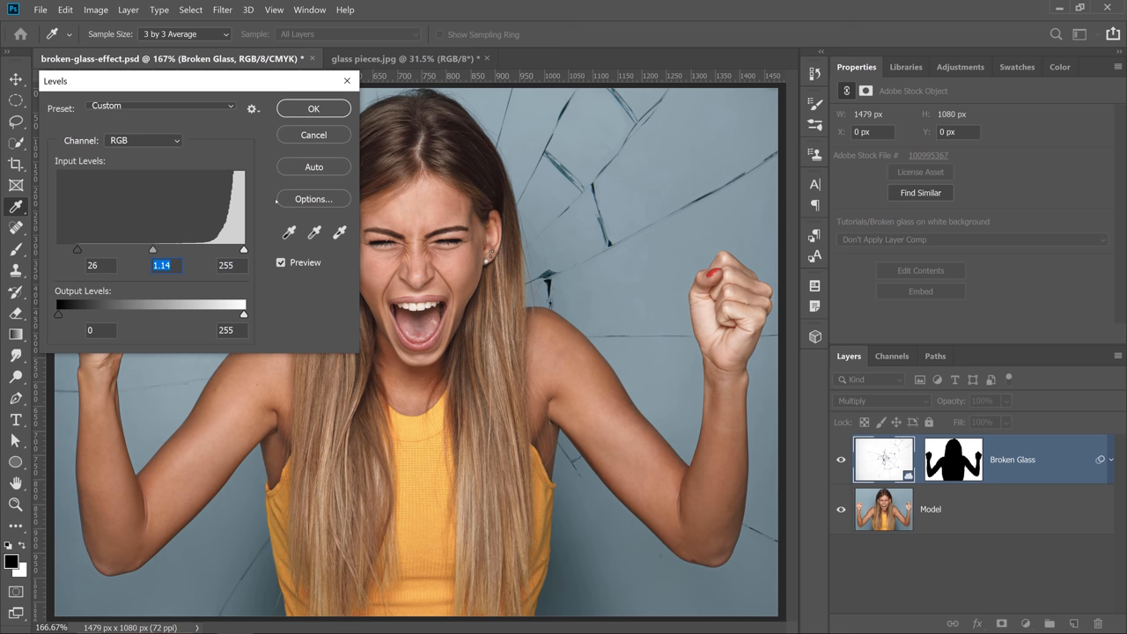
pyautogui.click(313, 107)
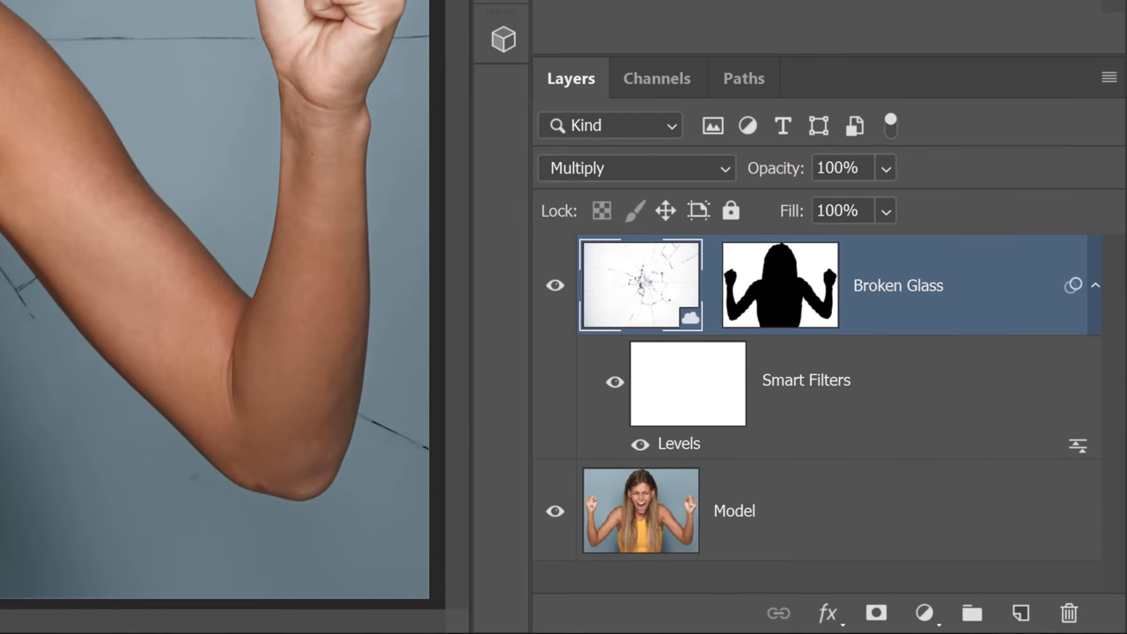
# - Convert the Model and Broken Glass layers into an embedded Broken Glass smart object
pyautogui.click(1096, 285)
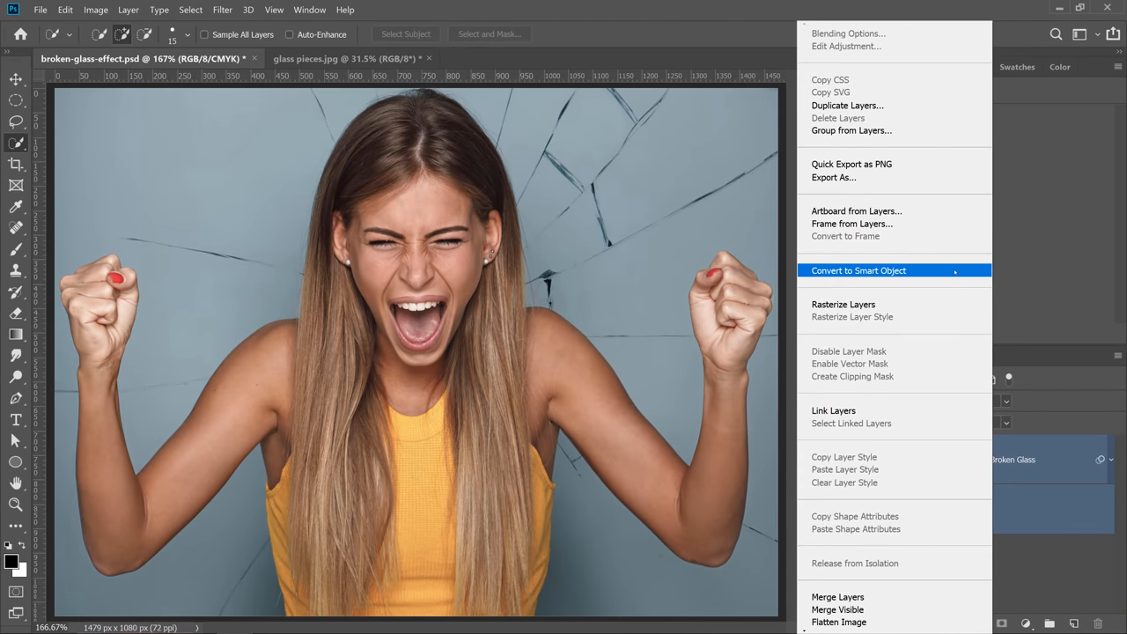
pyautogui.click(858, 271)
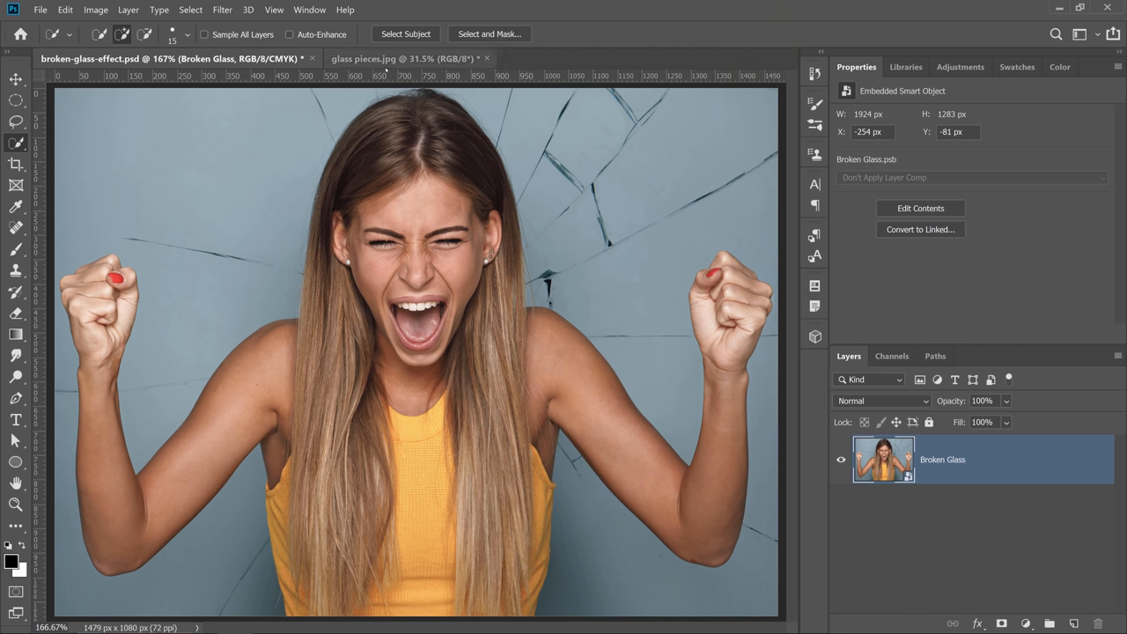
# - Lasso the tall triangular shard in glass pieces.jpg and copy it to a new layer
pyautogui.click(387, 58)
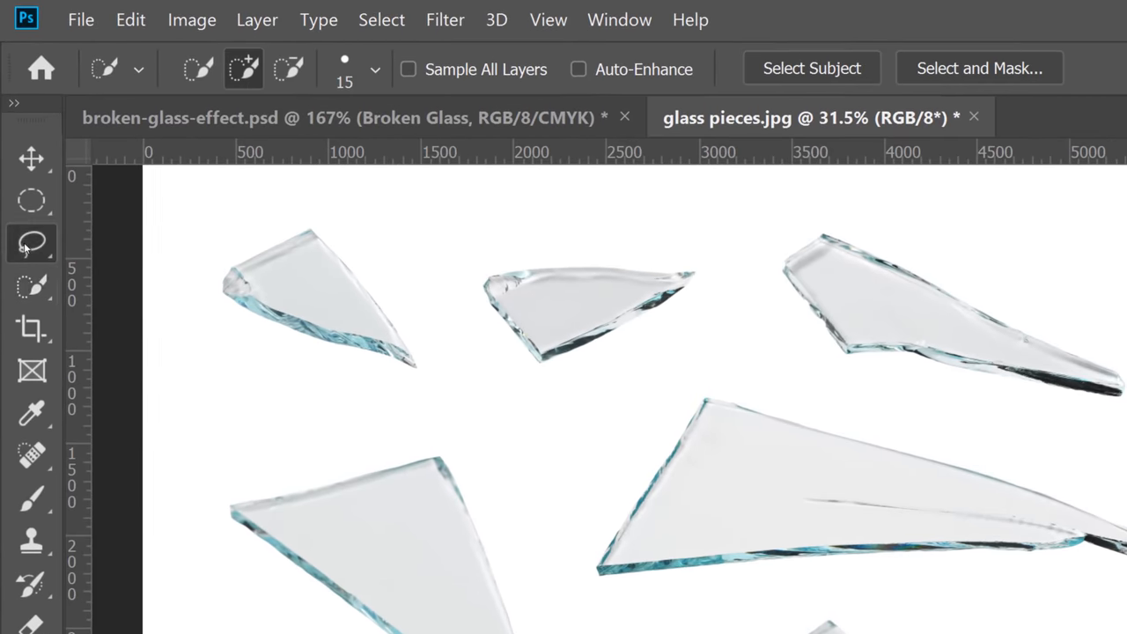
pyautogui.click(31, 244)
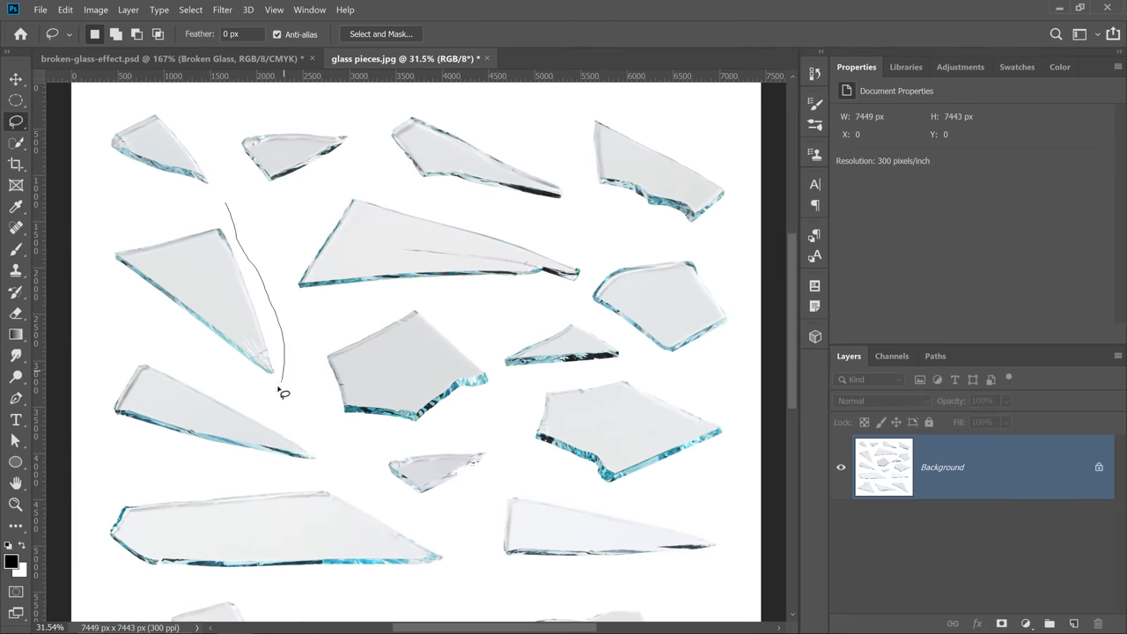
pyautogui.moveTo(284, 393); pyautogui.dragTo(173, 225)
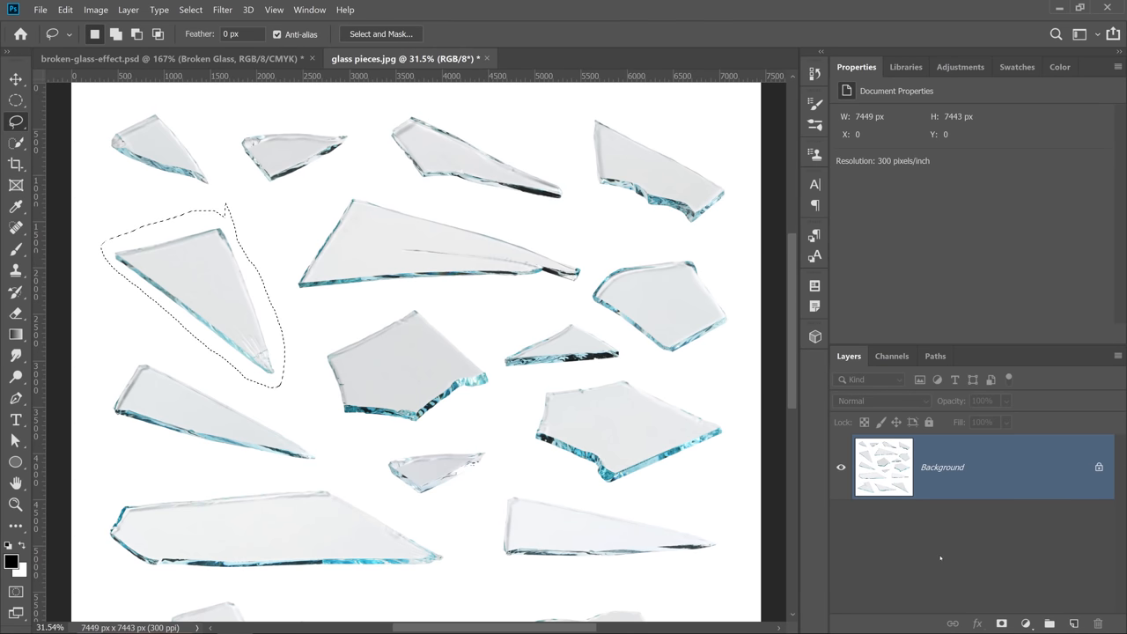
pyautogui.press('ctrl+j')
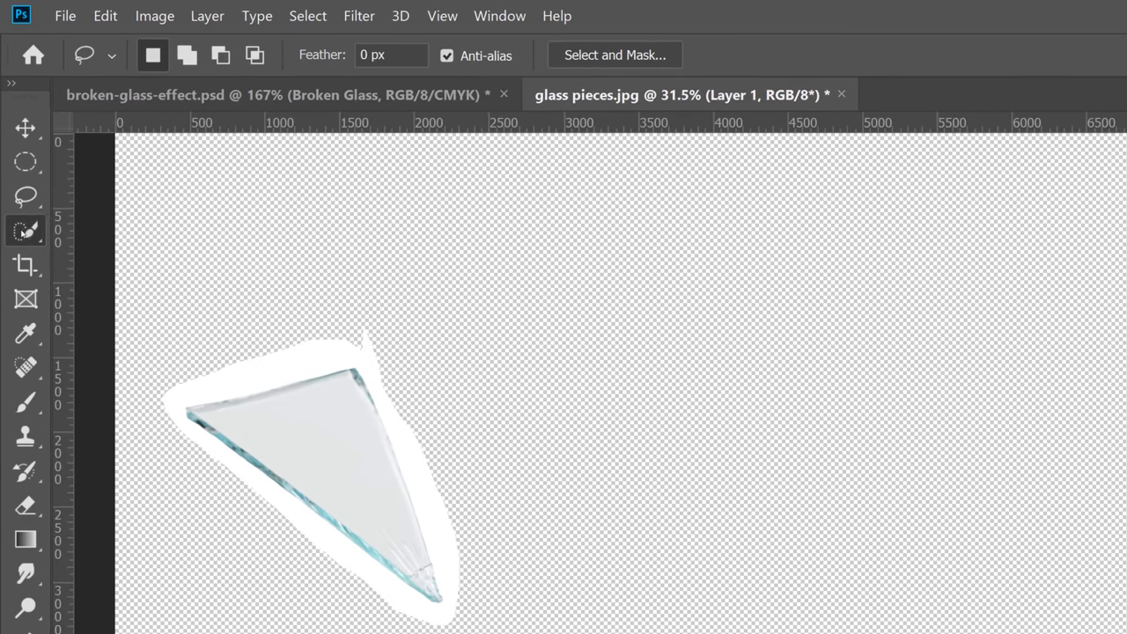
# - Mask the triangular shard via Quick Selection and drag it into the portrait document
pyautogui.click(25, 230)
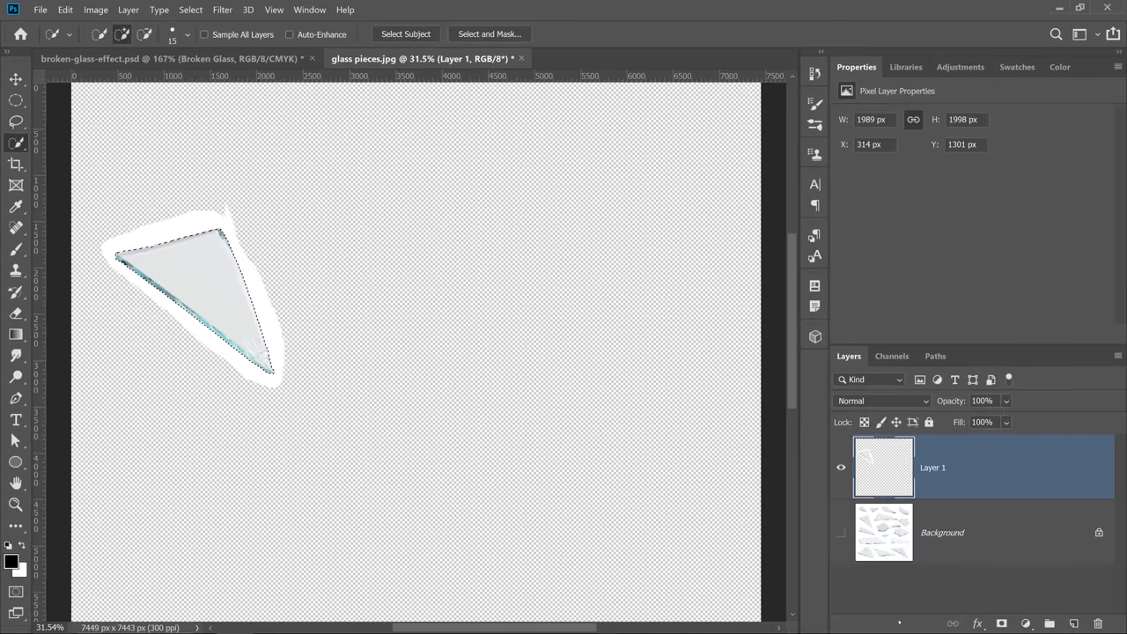
pyautogui.click(1001, 623)
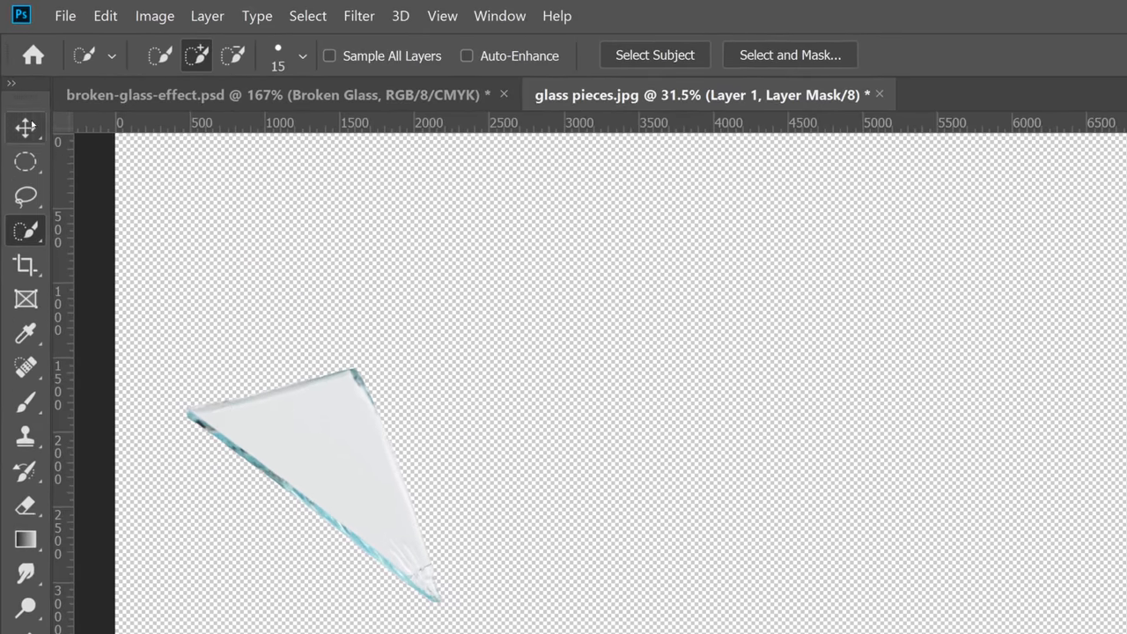
pyautogui.moveTo(312, 480); pyautogui.dragTo(423, 370)
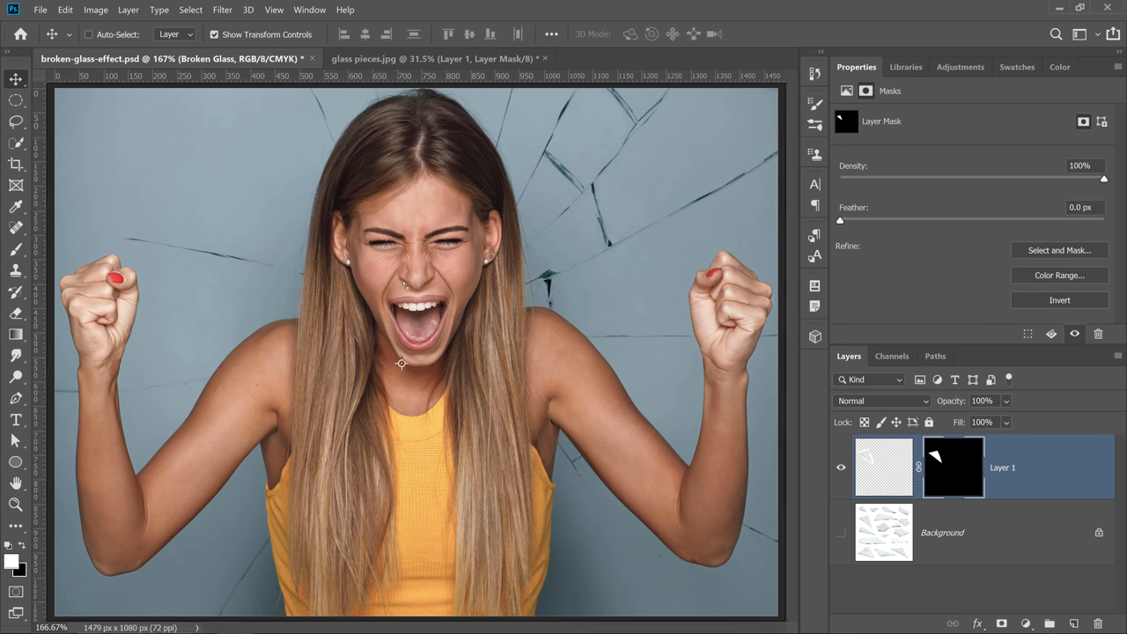
pyautogui.moveTo(361, 298)
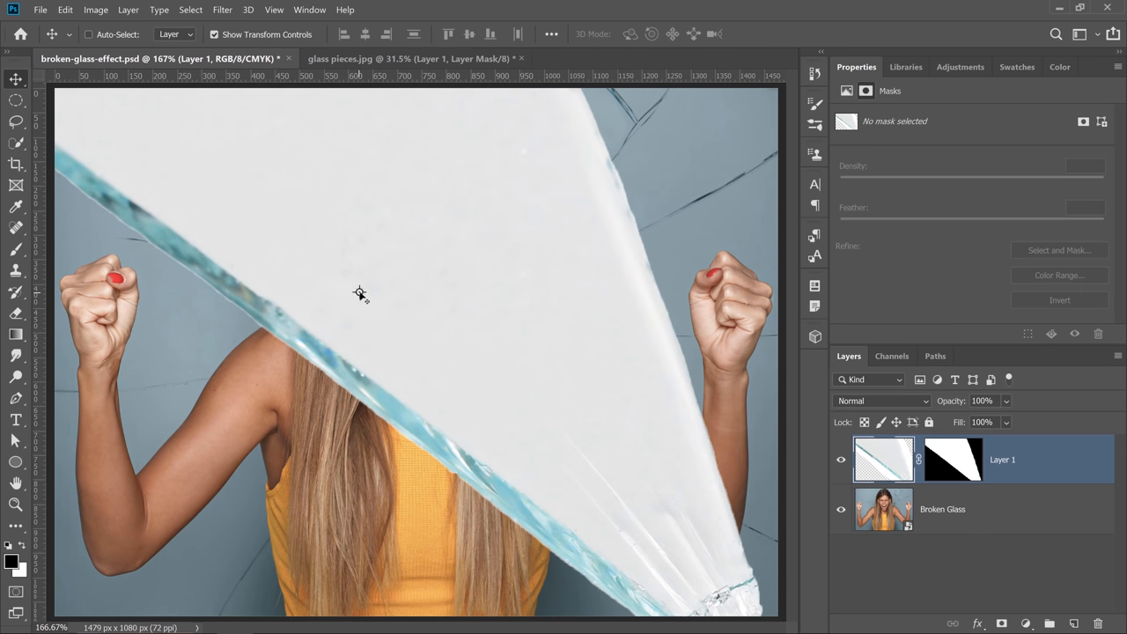
pyautogui.moveTo(426, 336)
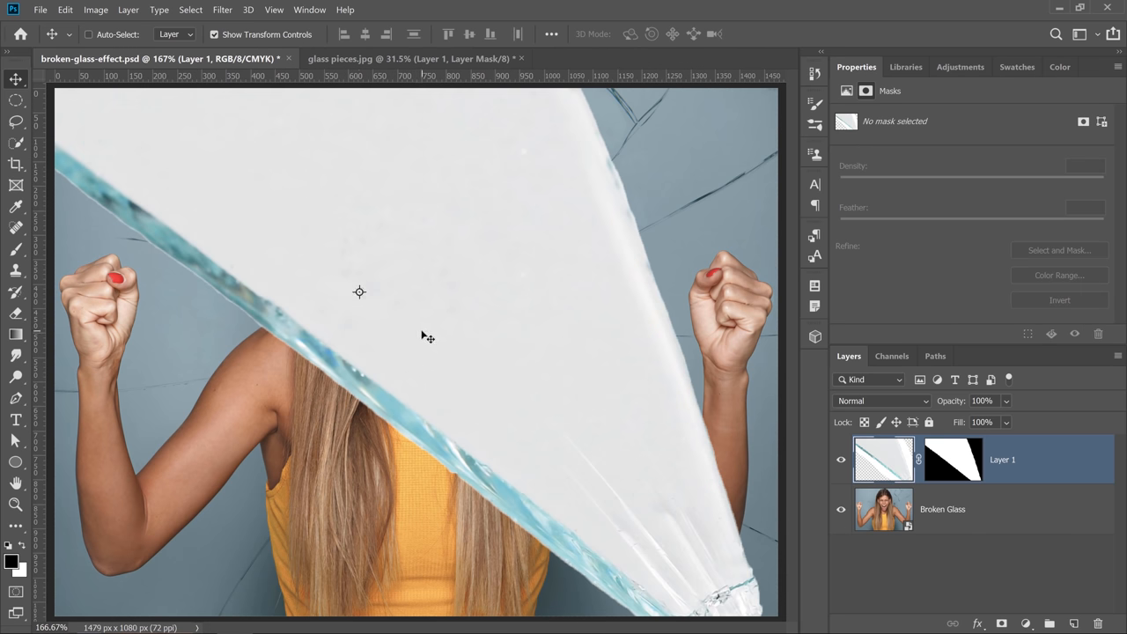
# - Shrink and rotate the shard to lie across the woman's upper face
pyautogui.press('ctrl+t')
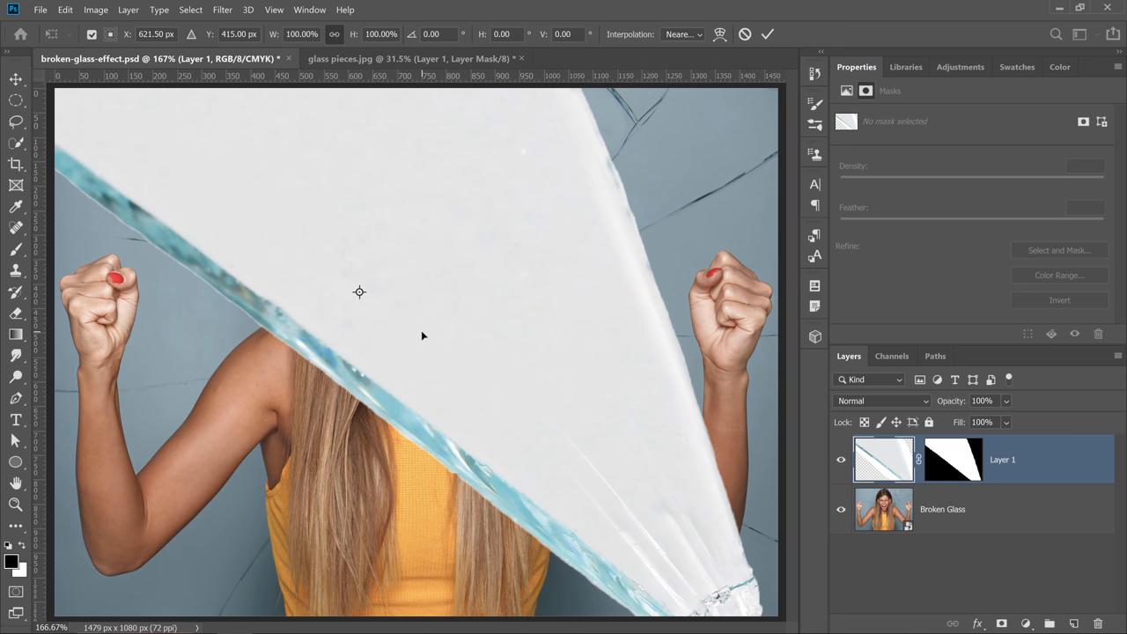
pyautogui.moveTo(557, 140)
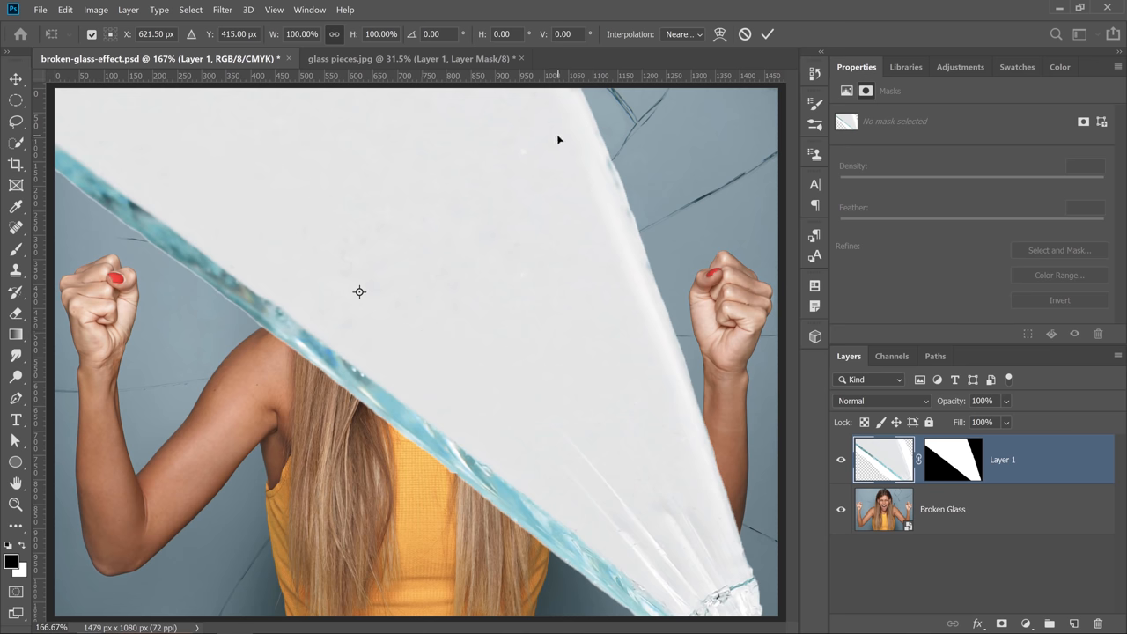
pyautogui.press('ctrl+0')
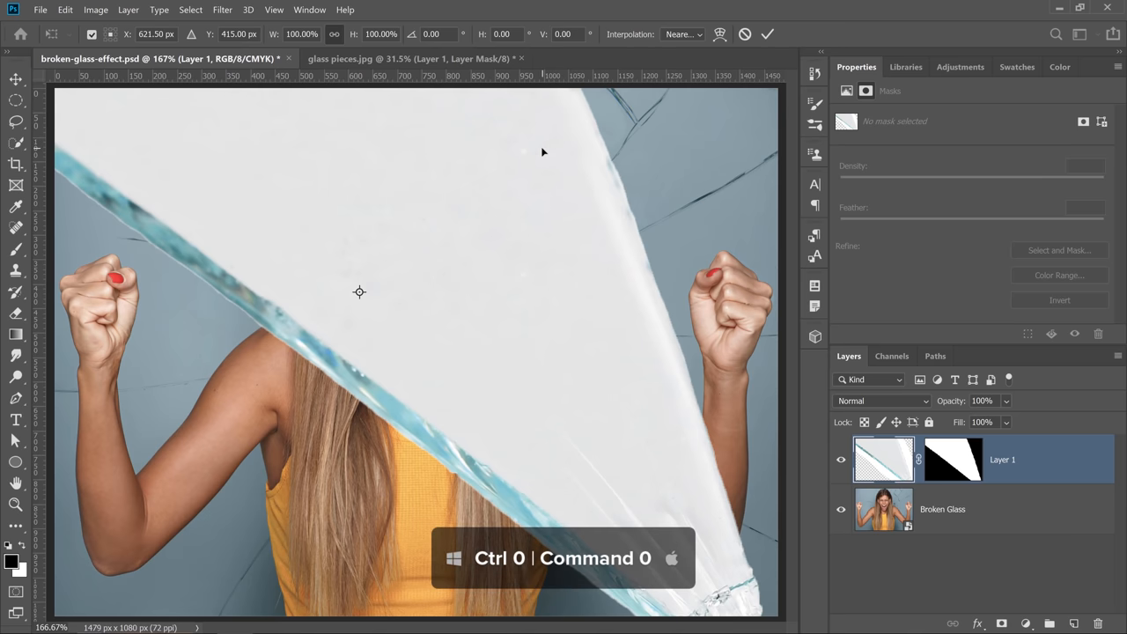
pyautogui.press('ctrl+0')
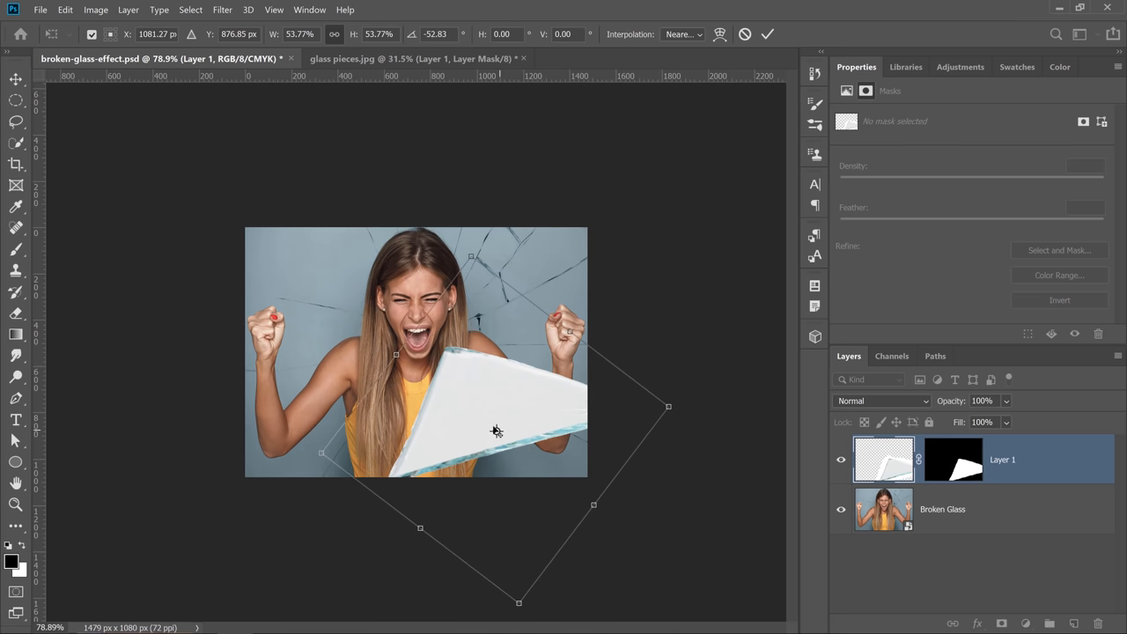
pyautogui.moveTo(496, 431); pyautogui.dragTo(513, 416)
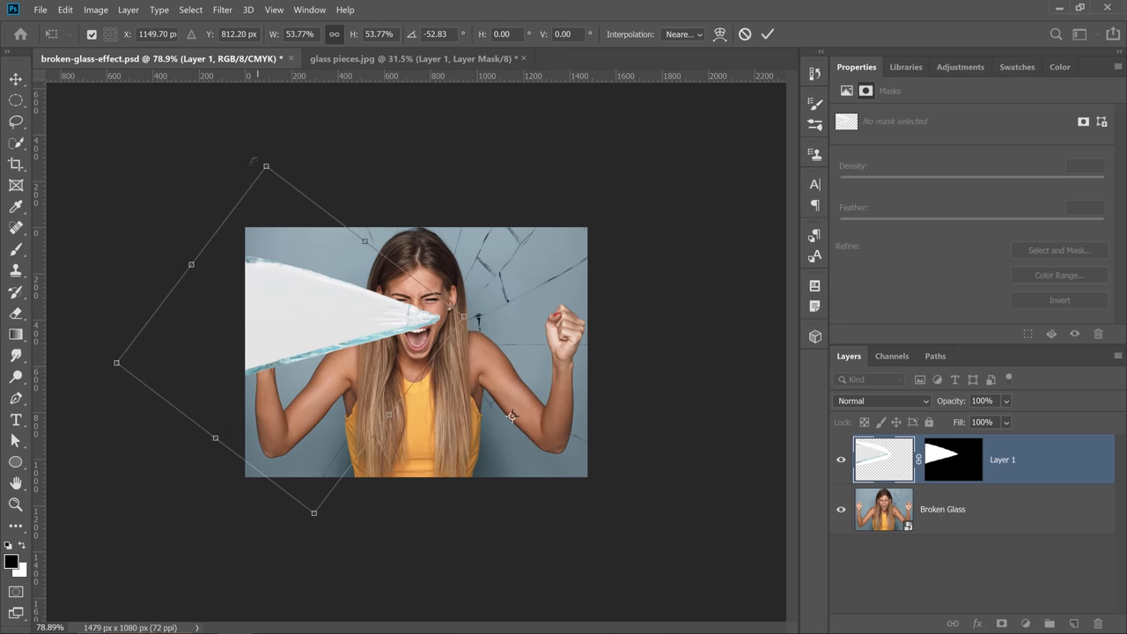
pyautogui.moveTo(117, 362); pyautogui.dragTo(135, 362)
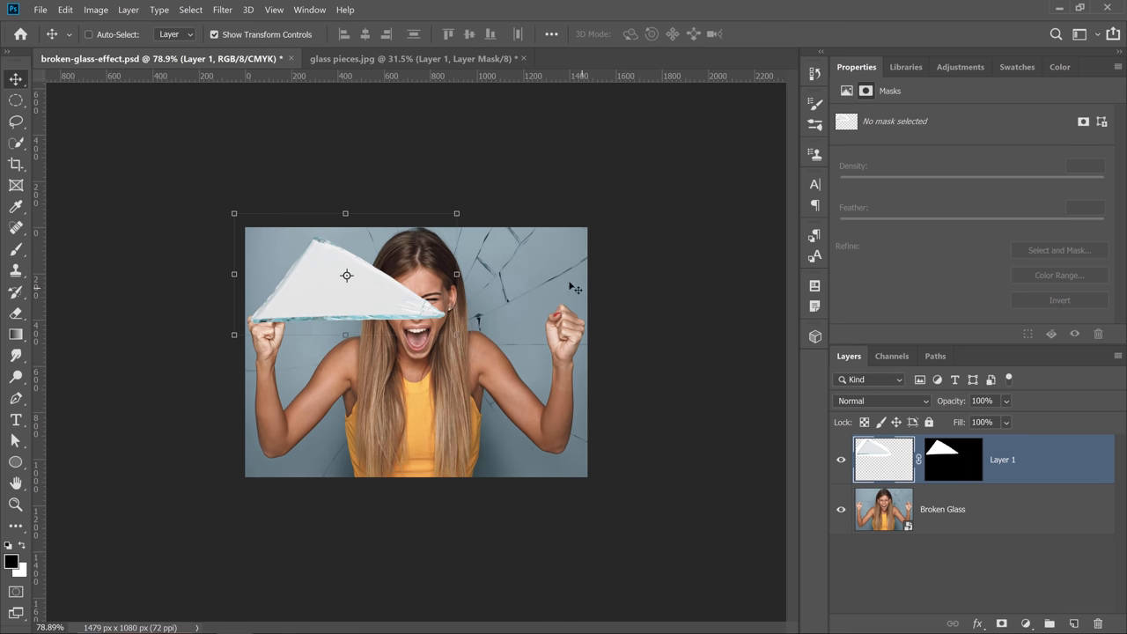
pyautogui.moveTo(436, 322)
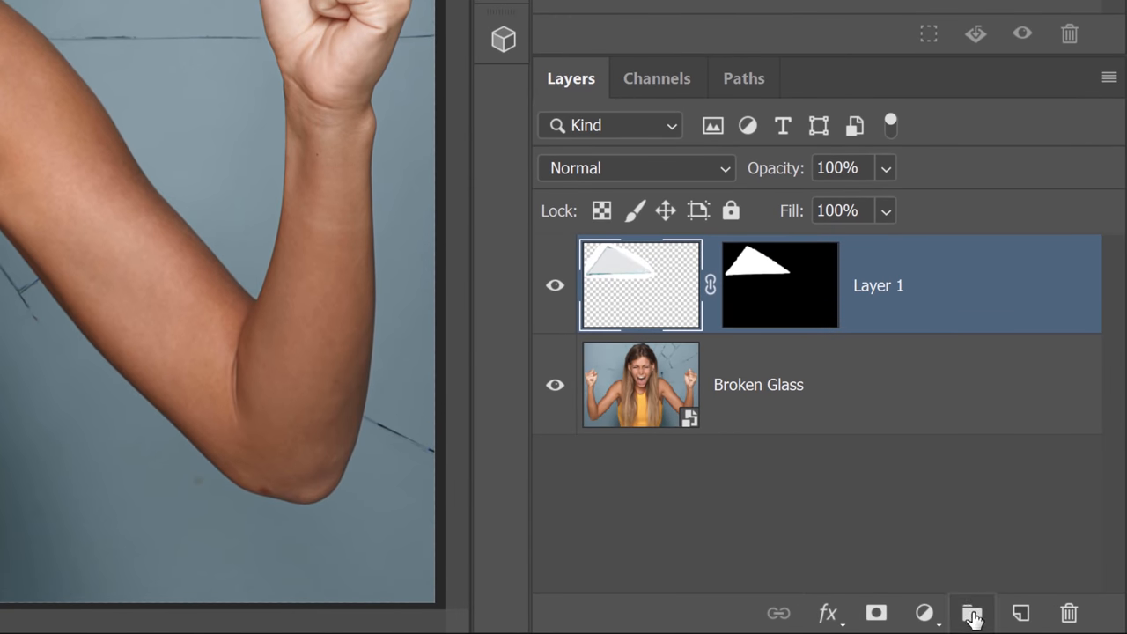
# - Put the shard in a new group 'piece 01' and move its mask onto the group
pyautogui.click(971, 613)
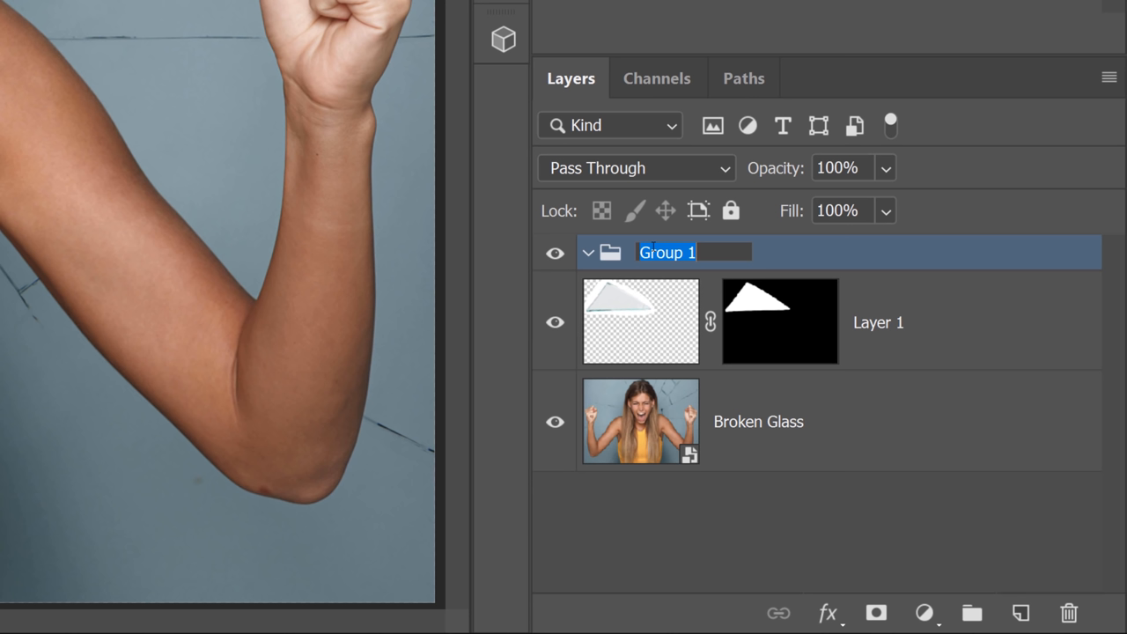
pyautogui.write('piece 01')
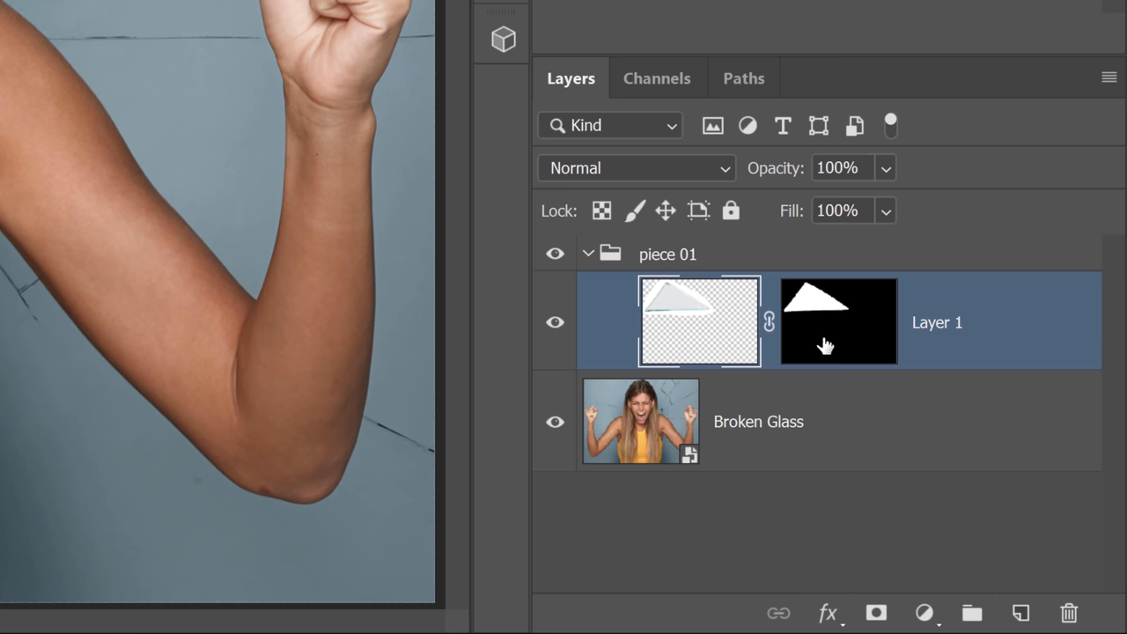
pyautogui.click(839, 321)
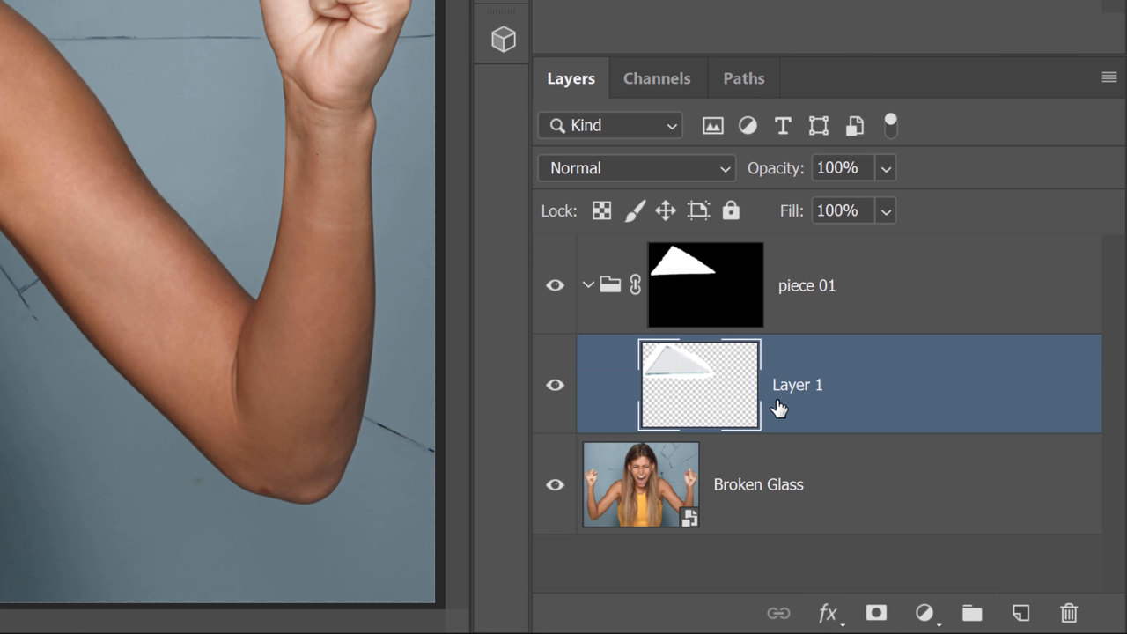
pyautogui.moveTo(783, 387)
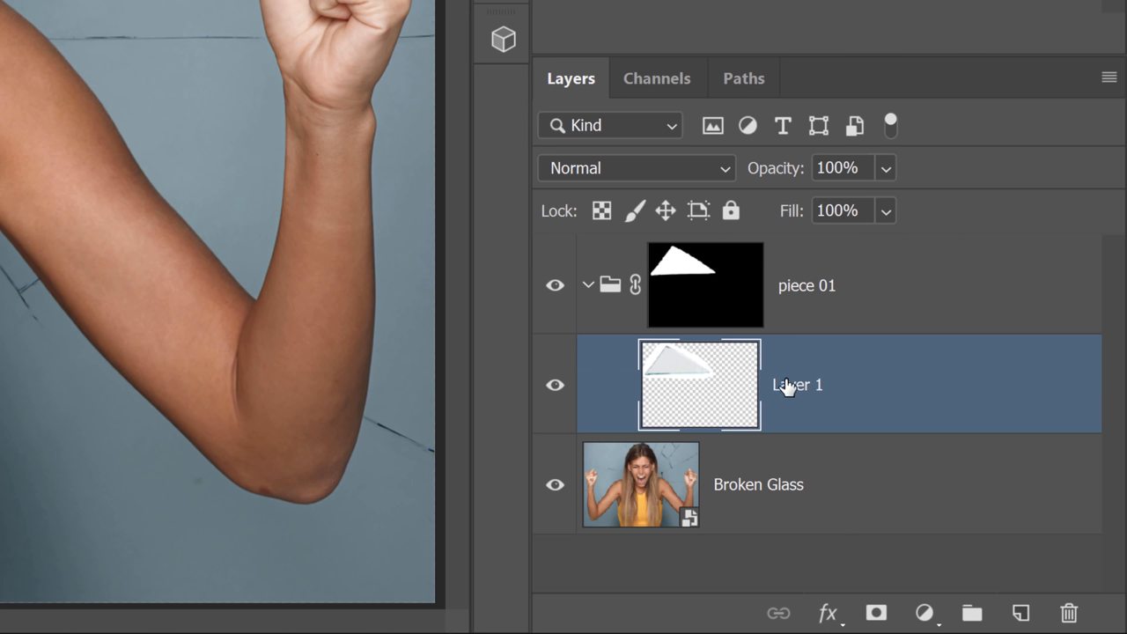
pyautogui.moveTo(704, 397)
pyautogui.write('Glass')
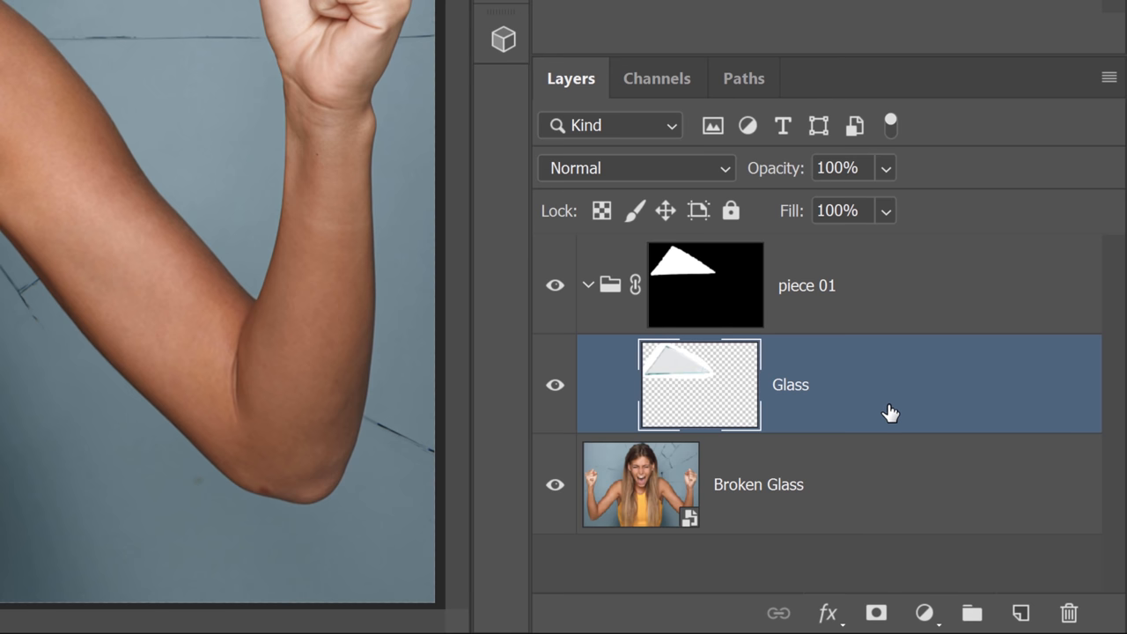
pyautogui.moveTo(698, 172)
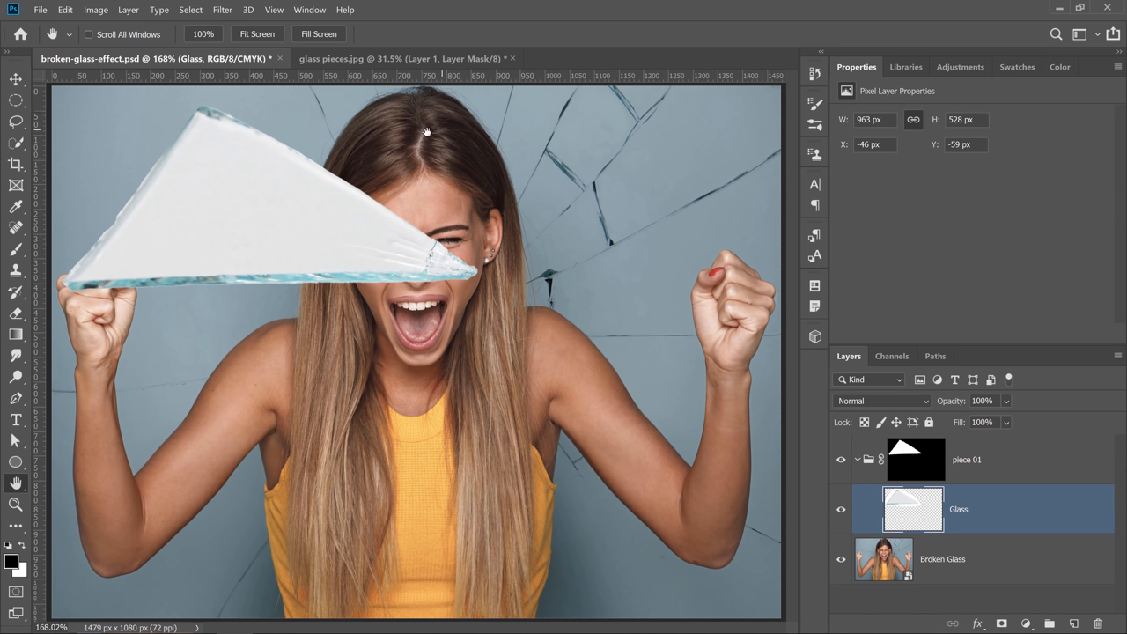
pyautogui.moveTo(345, 291)
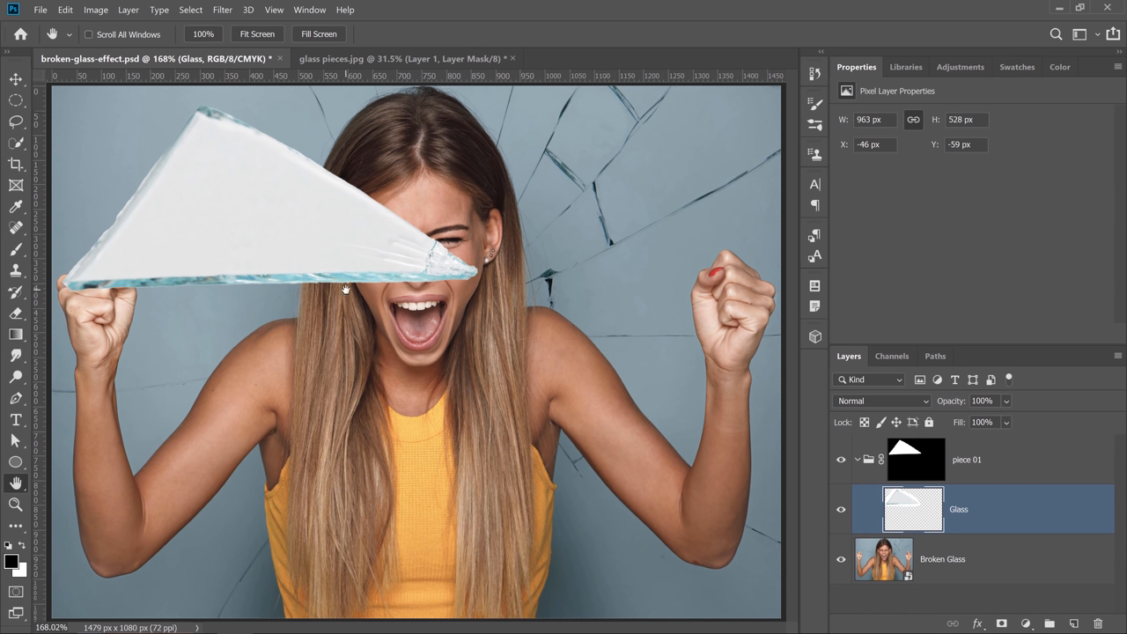
pyautogui.moveTo(581, 440)
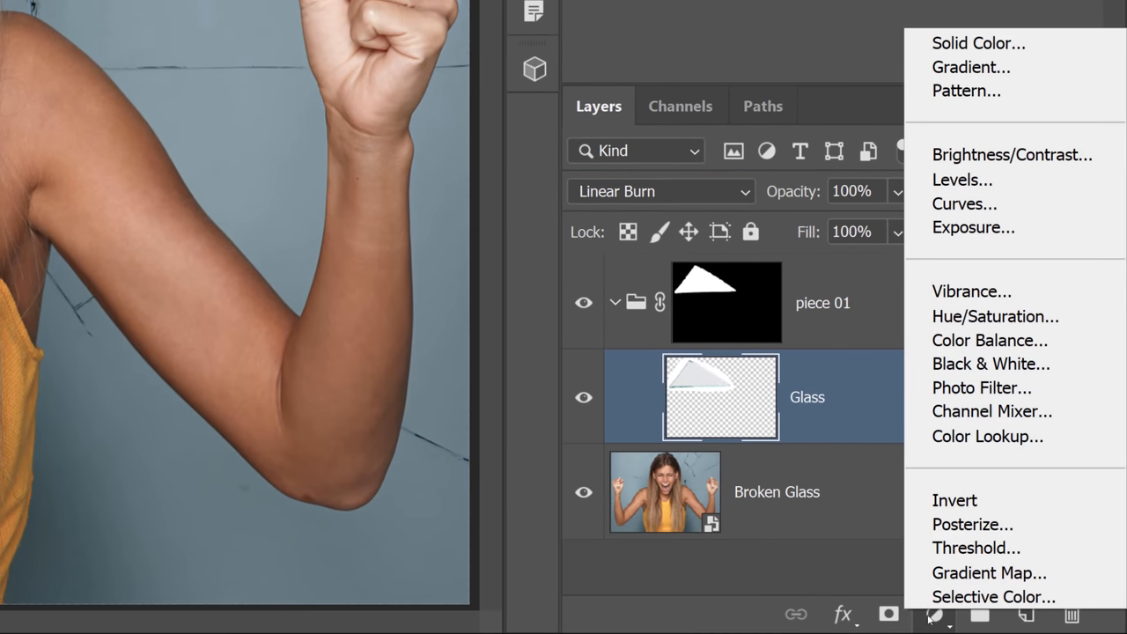
pyautogui.moveTo(978, 42)
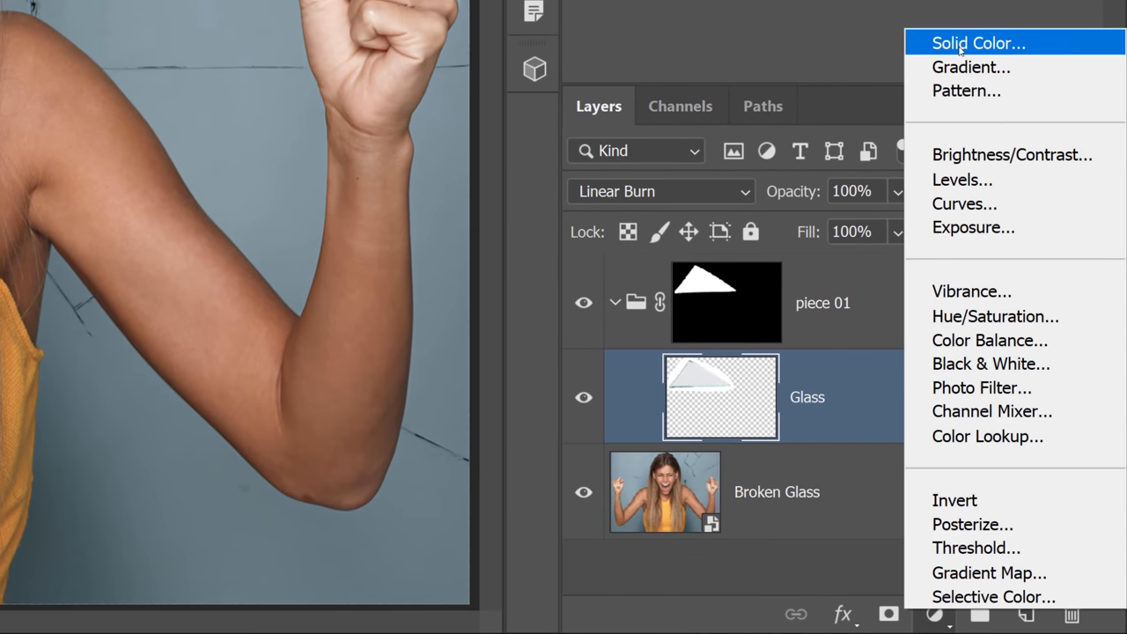
# - Add a #1b3107 Solid Color fill named Tint, in Color mode at 12% opacity
pyautogui.click(978, 42)
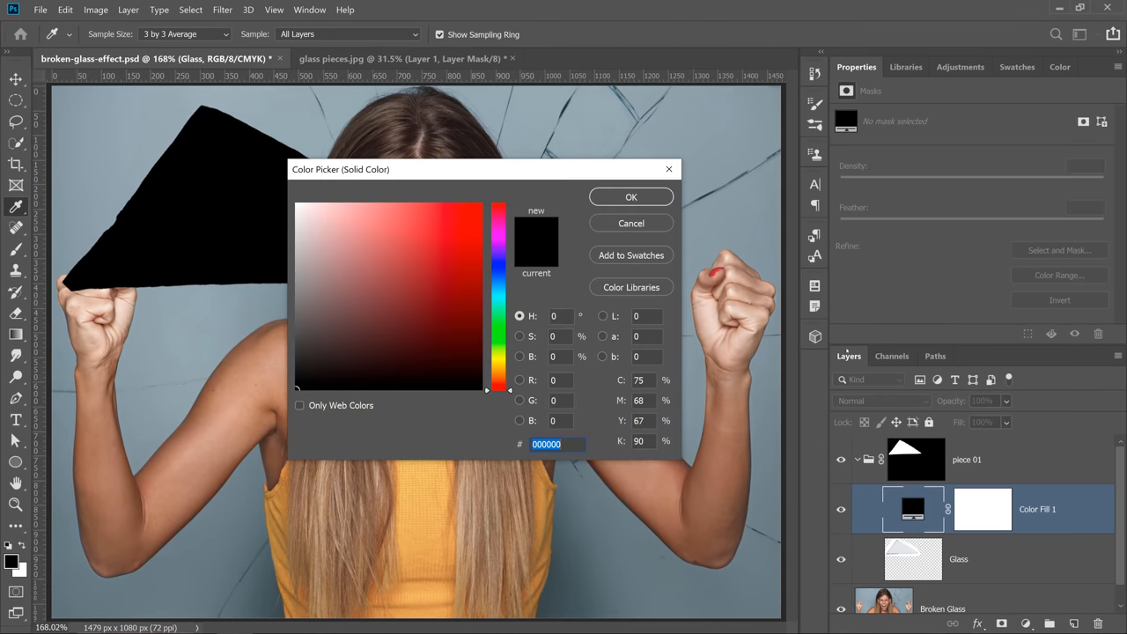
pyautogui.click(457, 354)
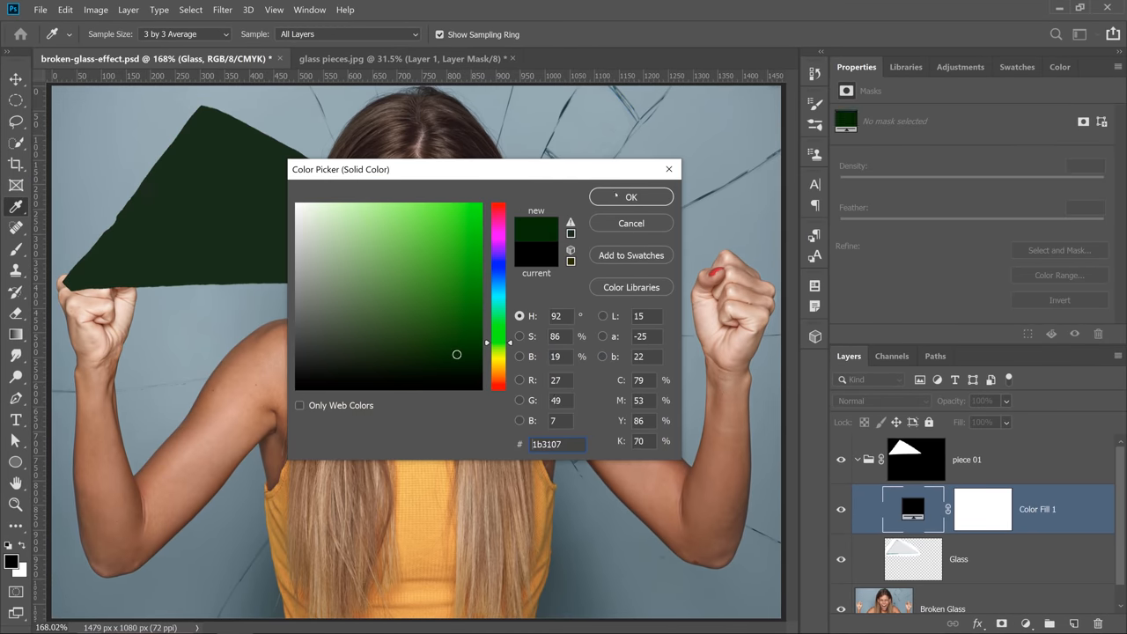
pyautogui.click(630, 196)
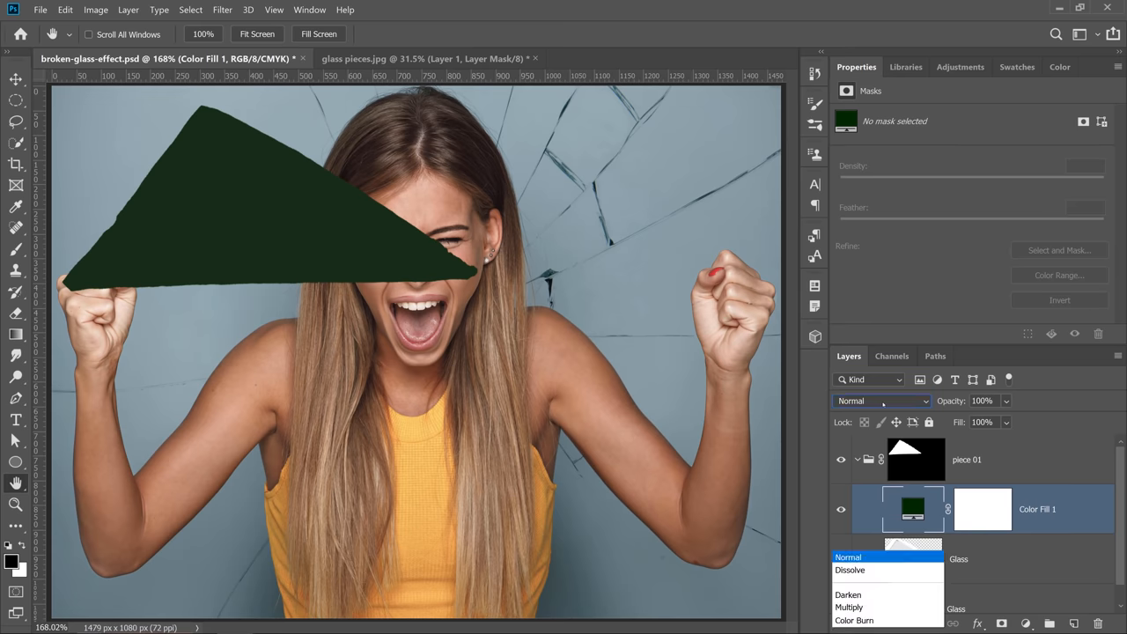
pyautogui.click(880, 400)
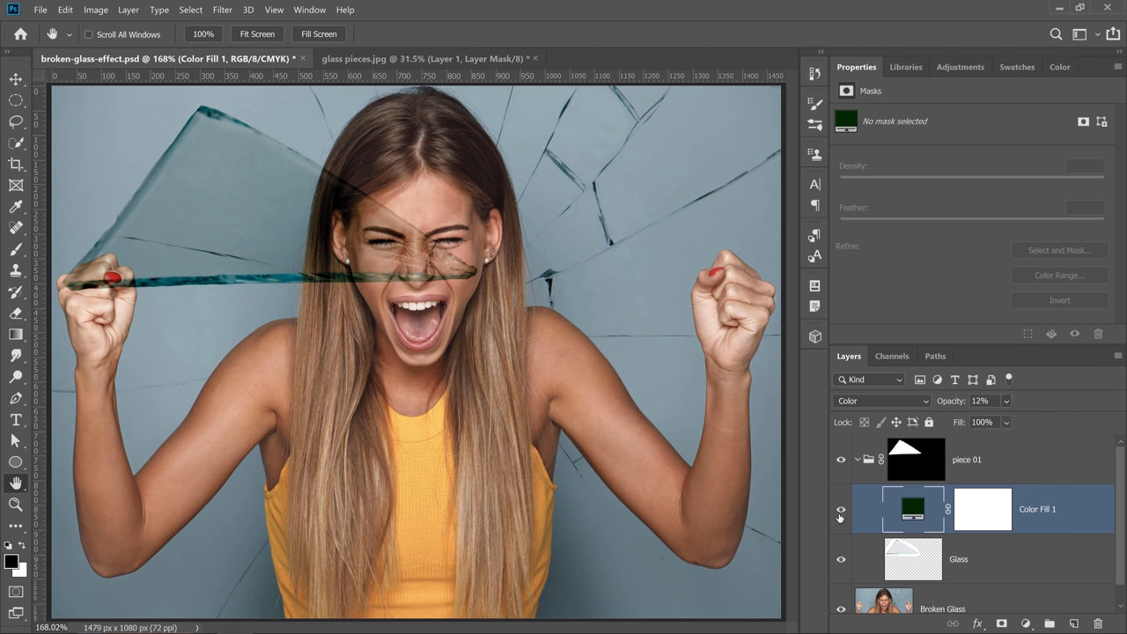
pyautogui.doubleClick(1037, 508)
pyautogui.write('Tint')
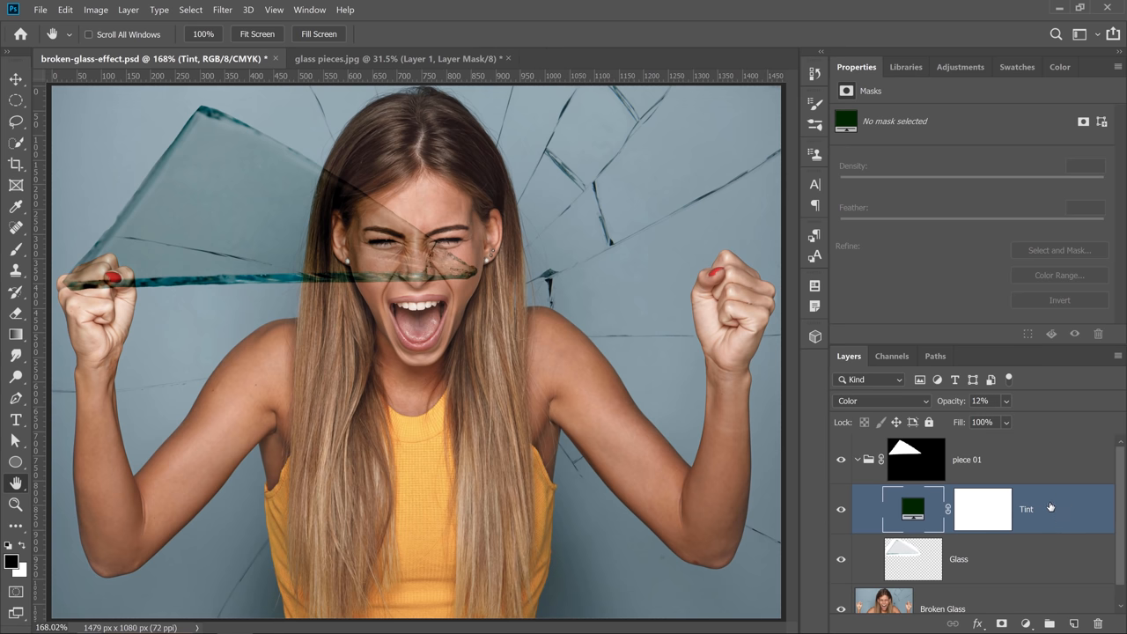
pyautogui.click(958, 559)
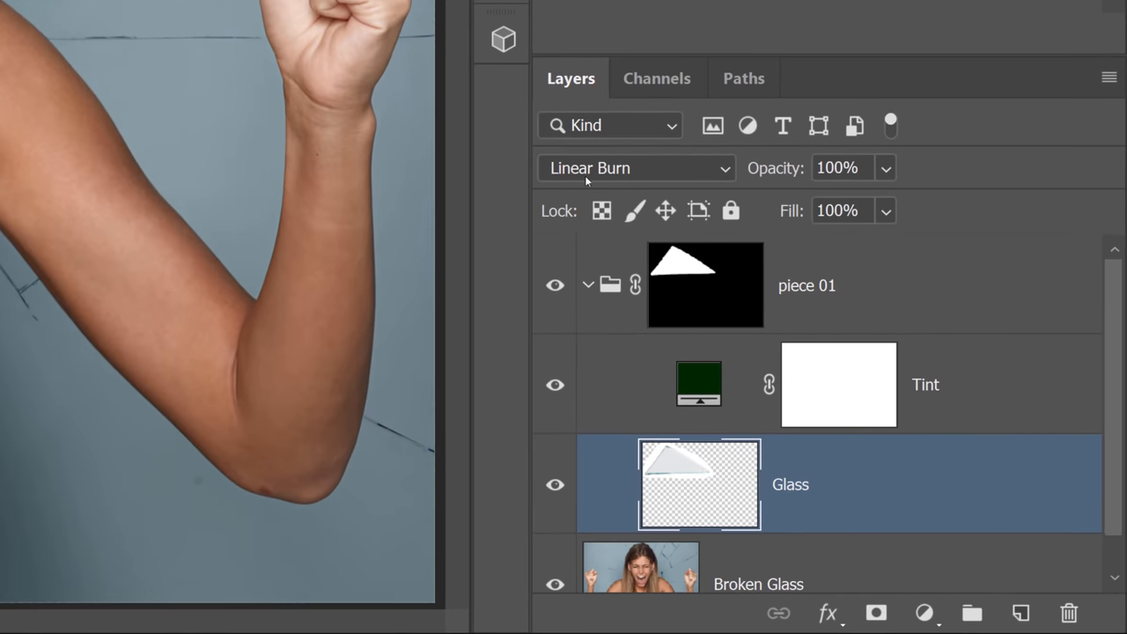
pyautogui.moveTo(854, 500)
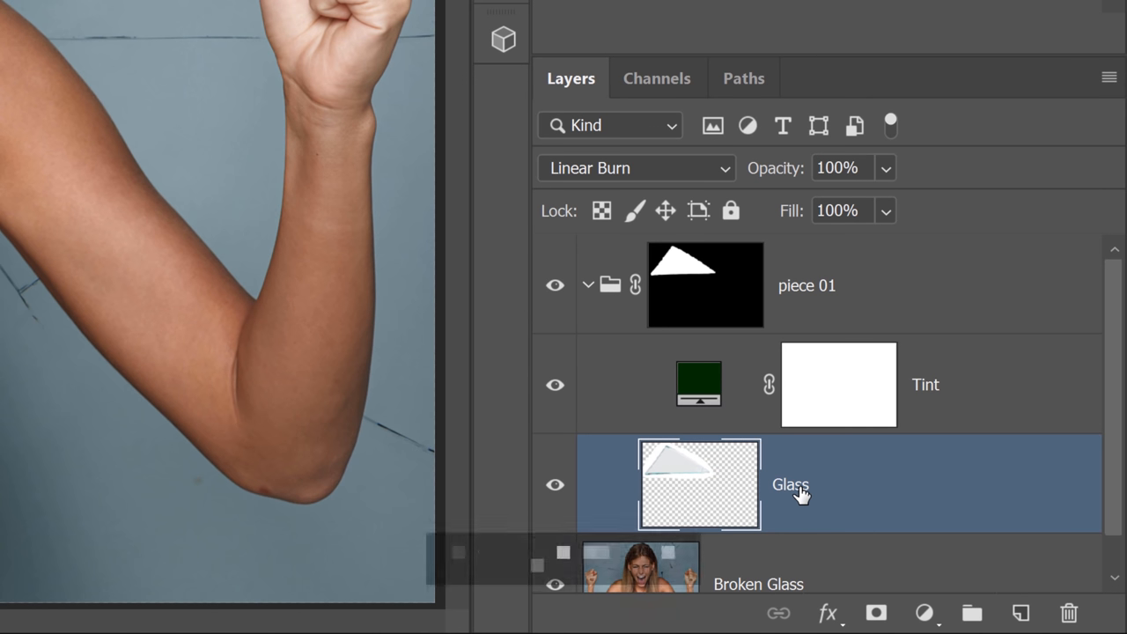
# - Duplicate the Glass layer and set Glass copy to the Screen blend mode
pyautogui.press('ctrl+j')
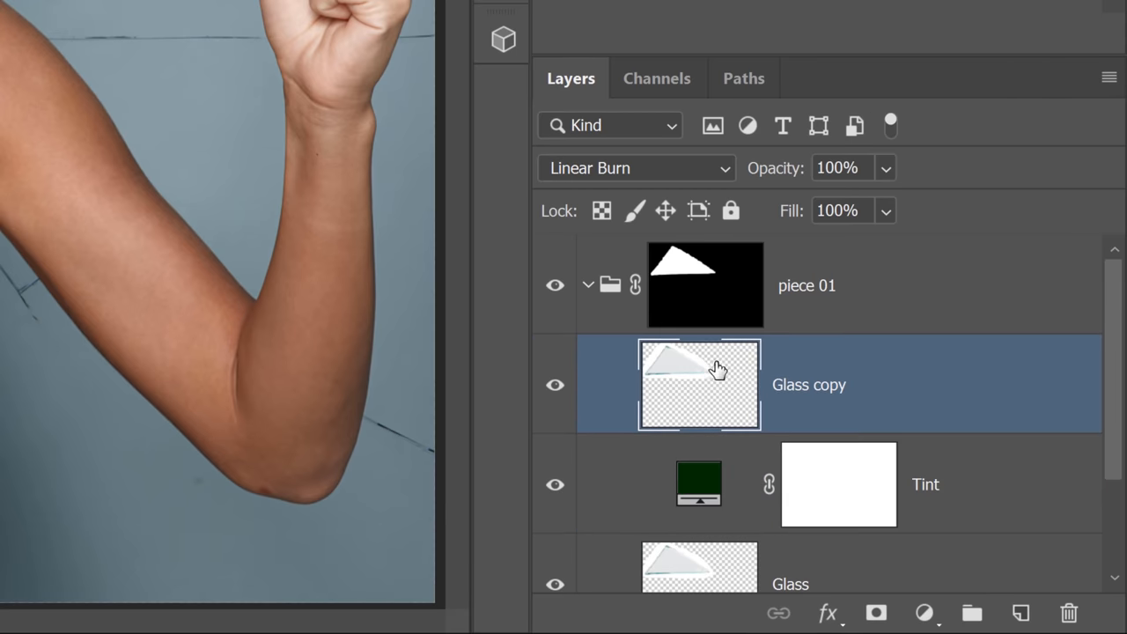
pyautogui.click(635, 168)
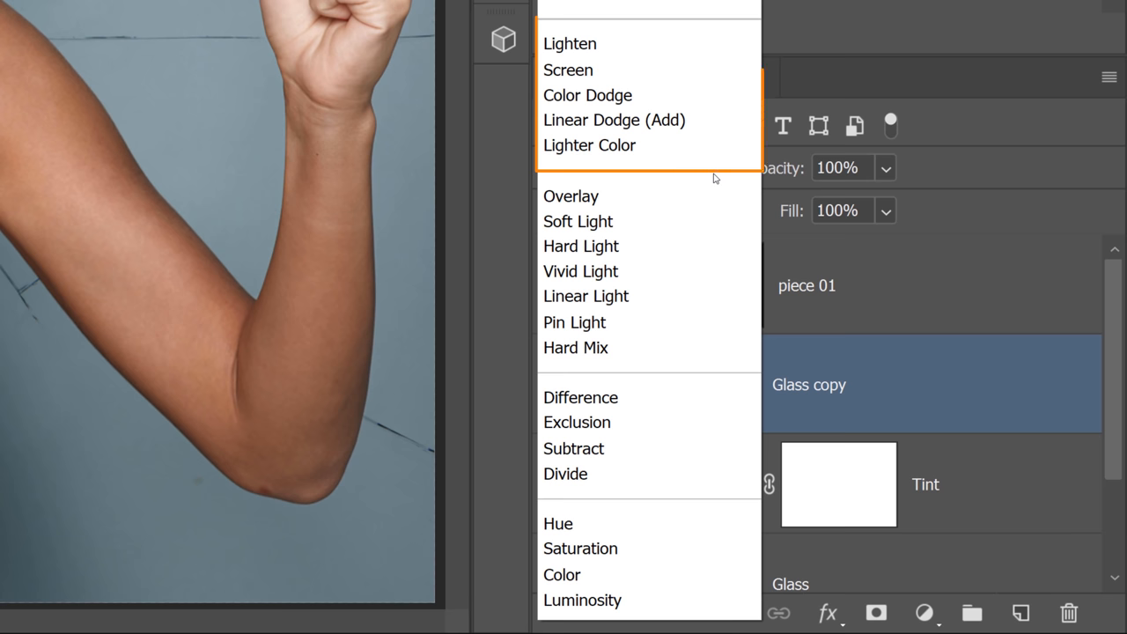
pyautogui.moveTo(570, 43)
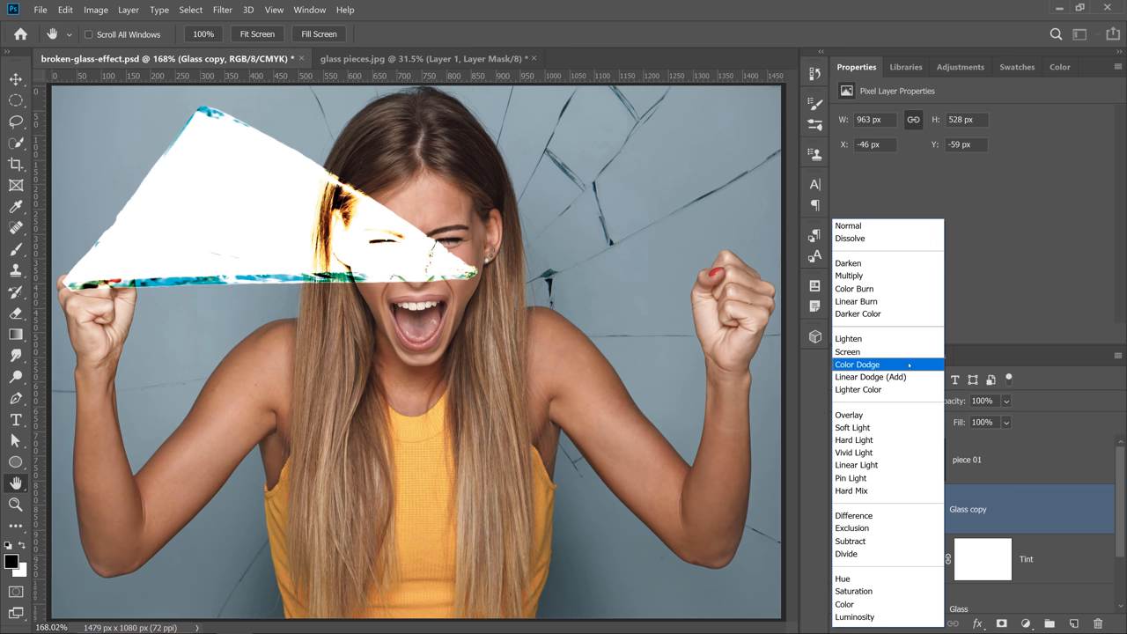
pyautogui.click(847, 351)
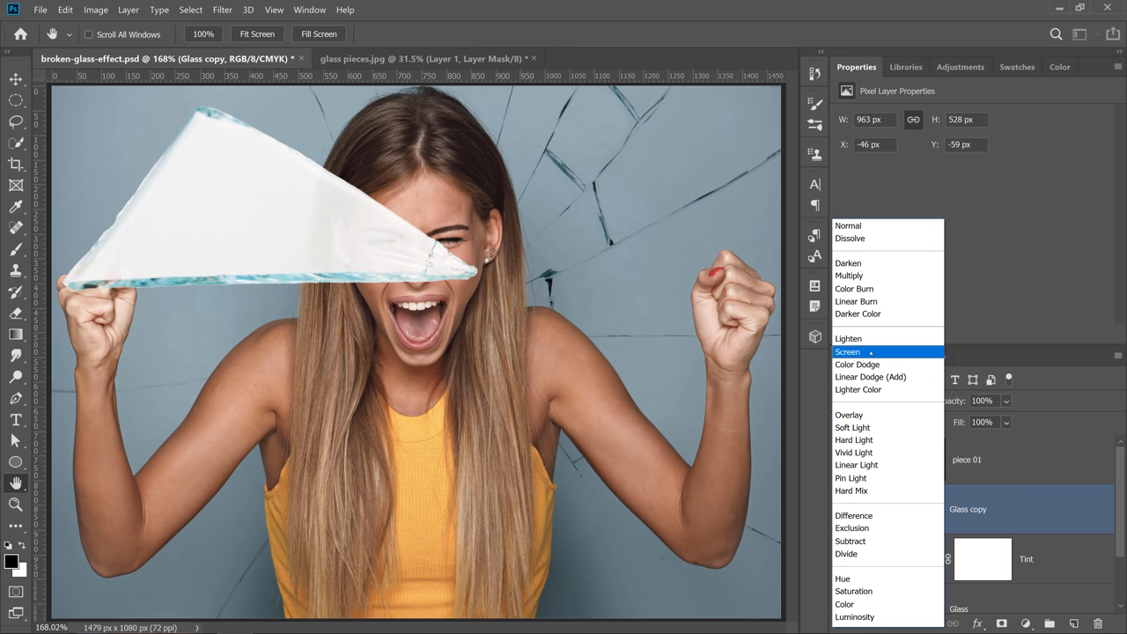
pyautogui.click(847, 351)
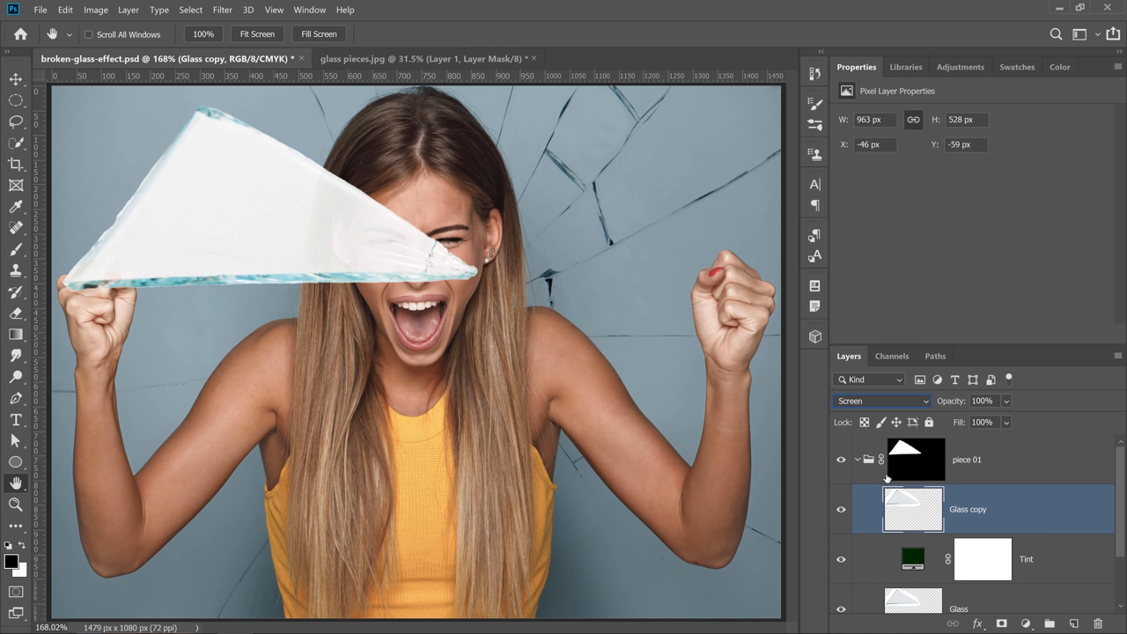
pyautogui.moveTo(935, 524)
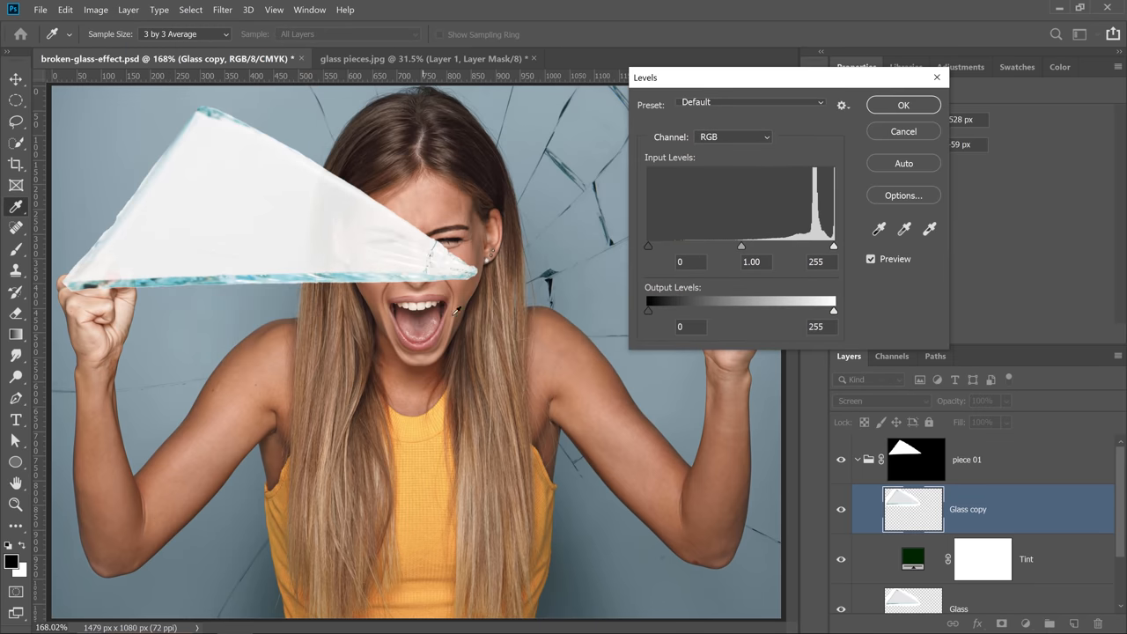
# - Apply Levels to Glass copy (black input ~230, midtone 0.44), then lower opacity to 16%
pyautogui.moveTo(648, 245); pyautogui.dragTo(699, 245)
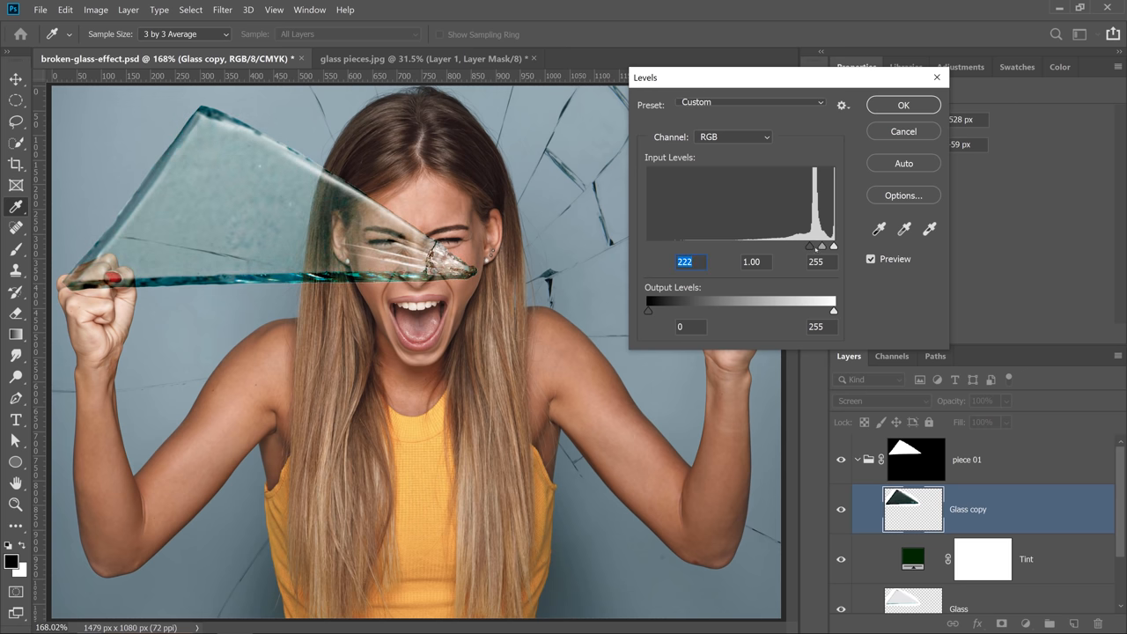
pyautogui.moveTo(810, 245); pyautogui.dragTo(816, 246)
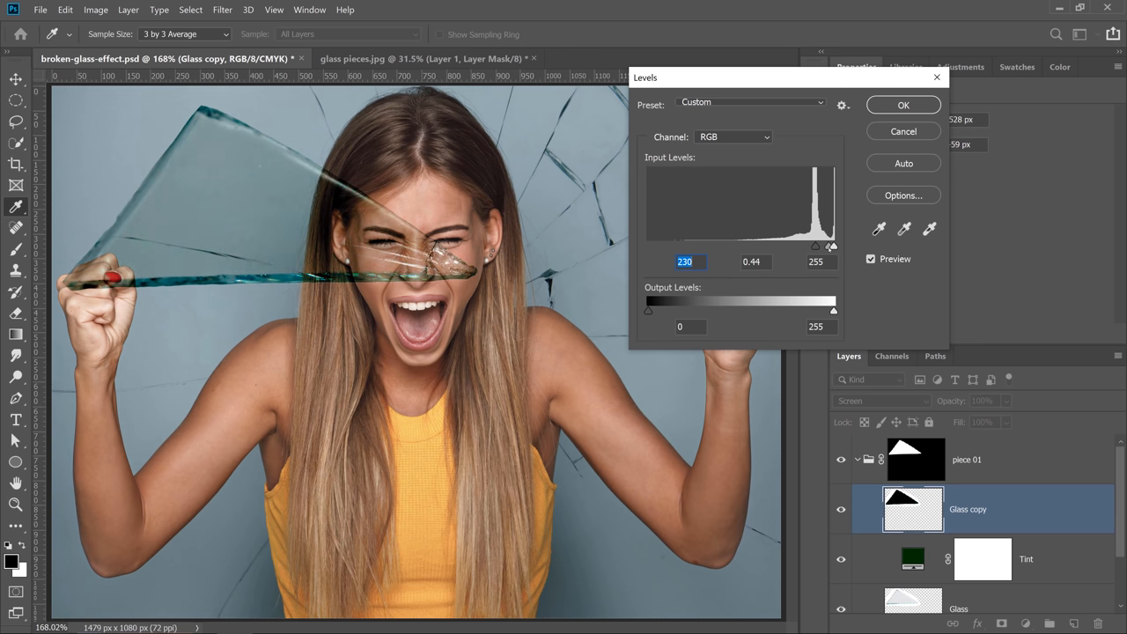
pyautogui.click(902, 105)
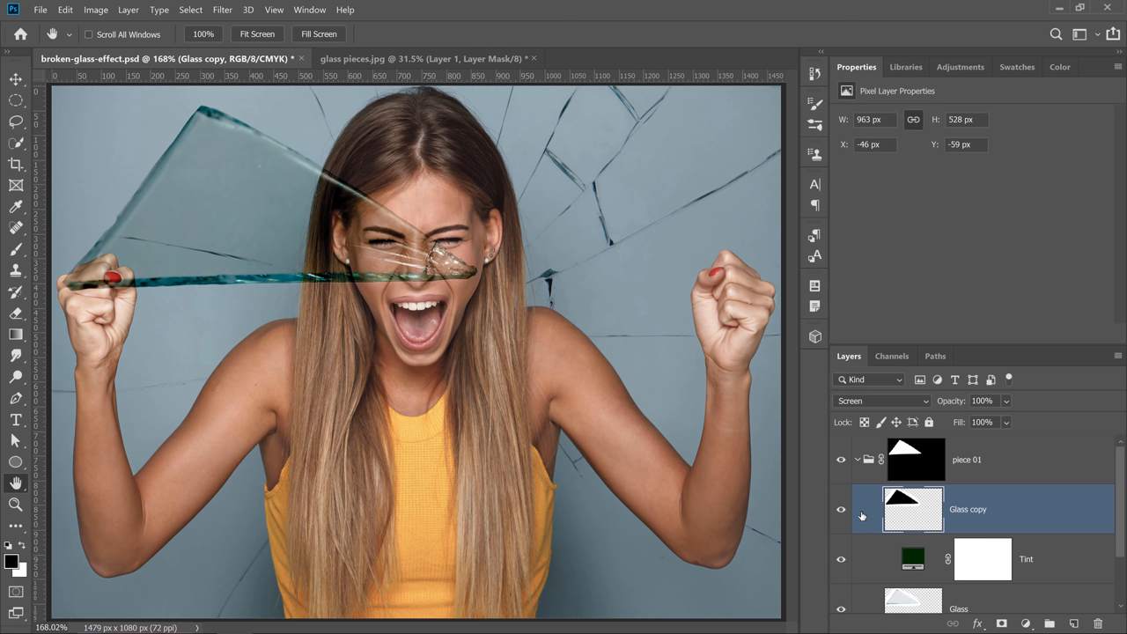
pyautogui.moveTo(841, 513)
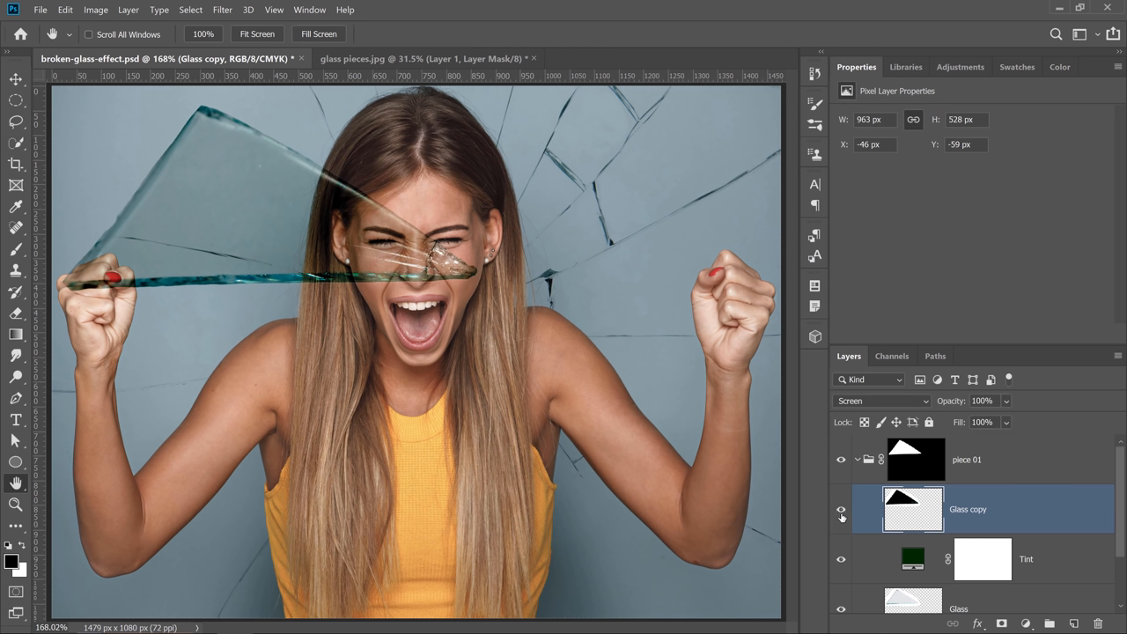
pyautogui.click(1006, 422)
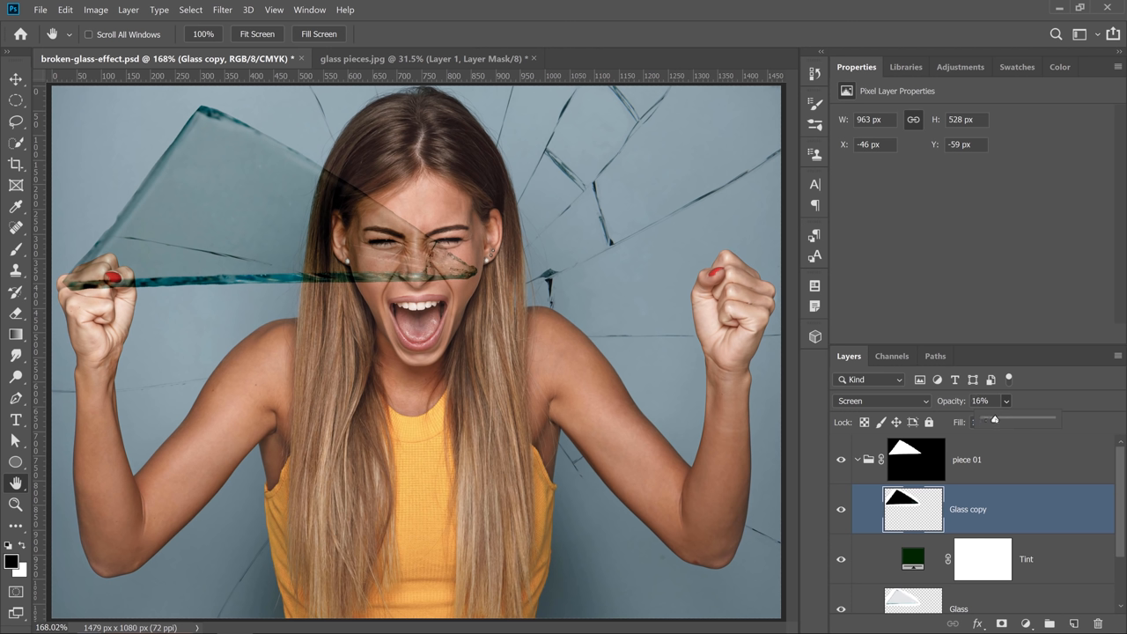
pyautogui.moveTo(994, 420); pyautogui.dragTo(1011, 420)
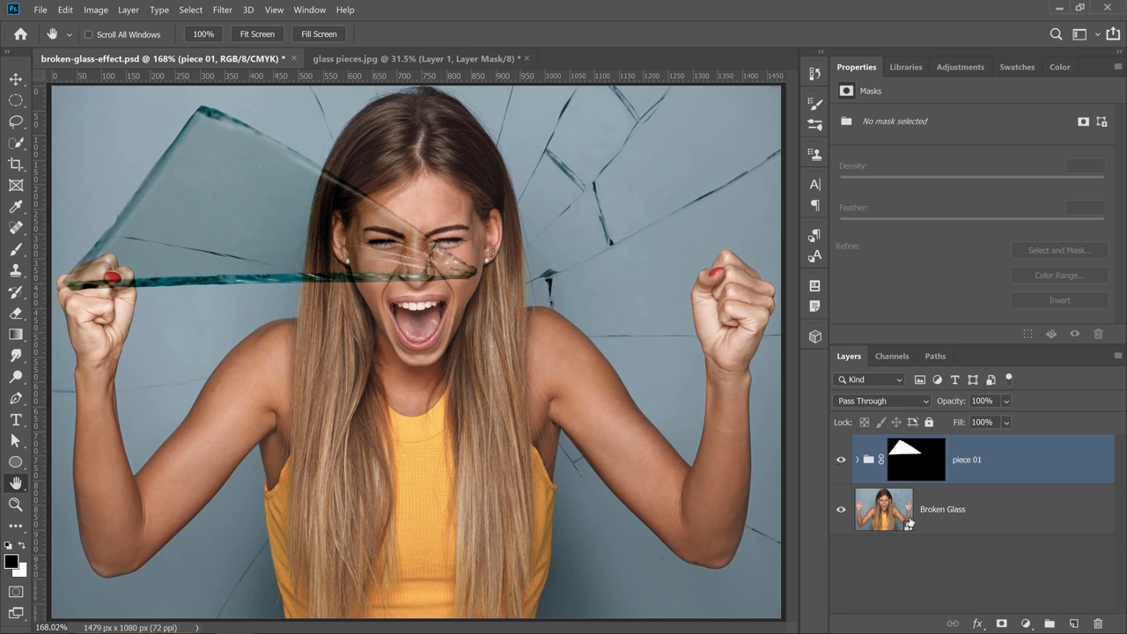
pyautogui.moveTo(907, 506)
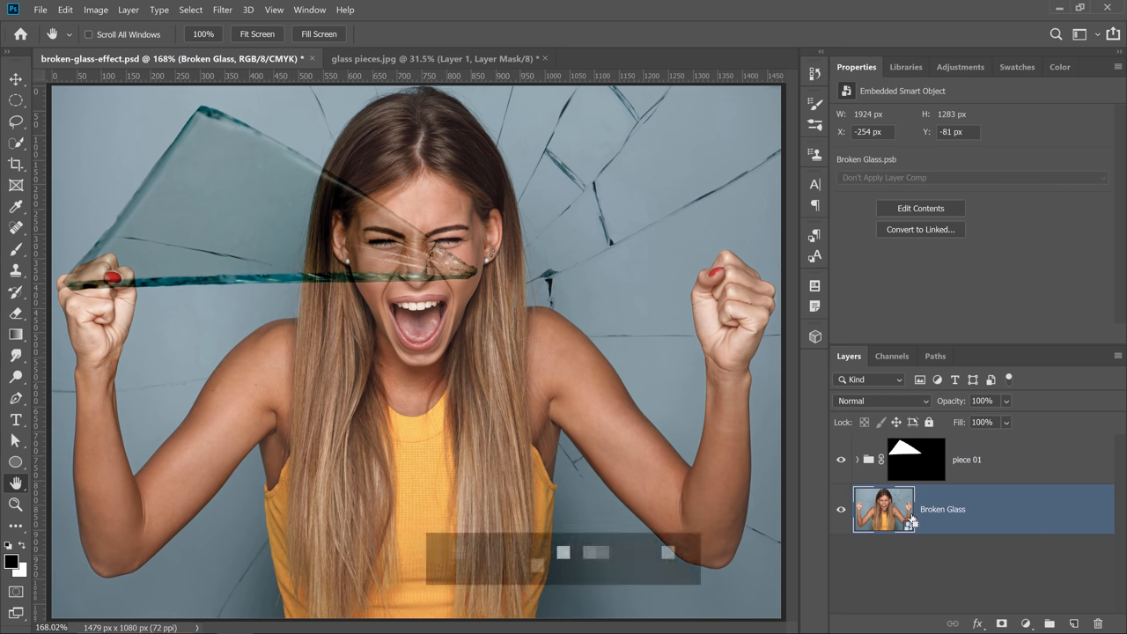
# - Duplicate Broken Glass and place the copy inside piece 01, beneath the Glass layer
pyautogui.press('ctrl+j')
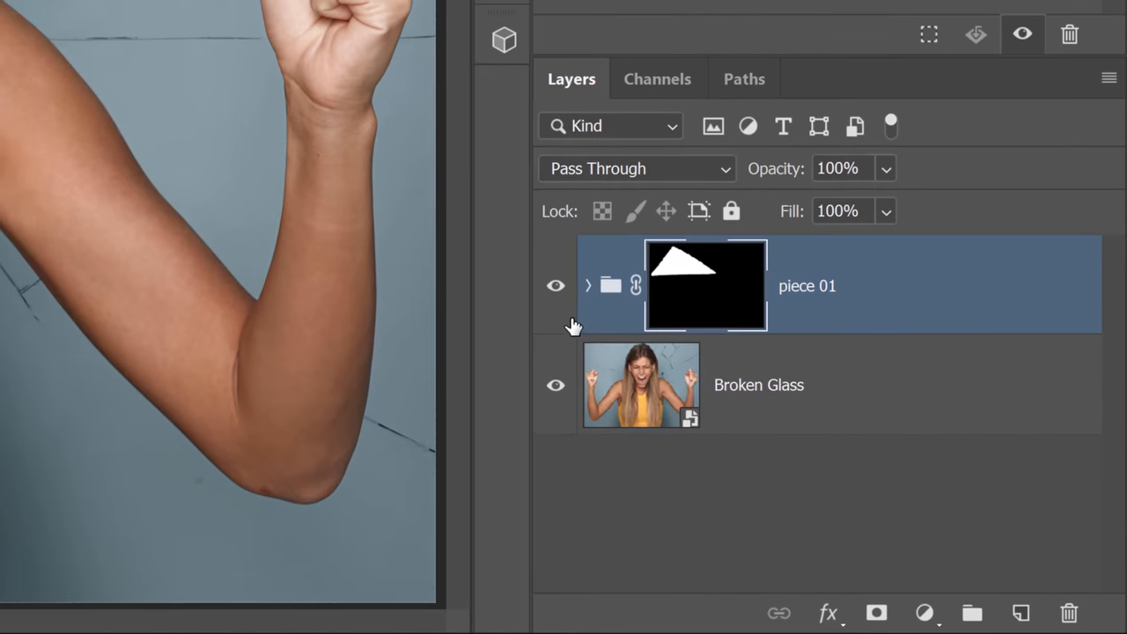
pyautogui.click(588, 286)
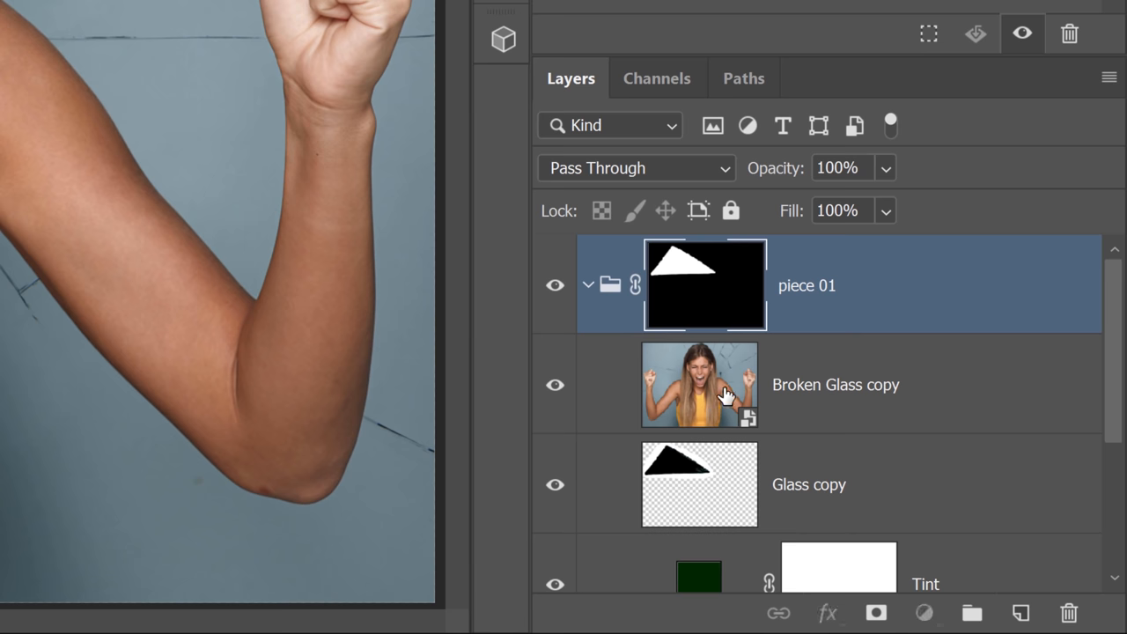
pyautogui.click(835, 384)
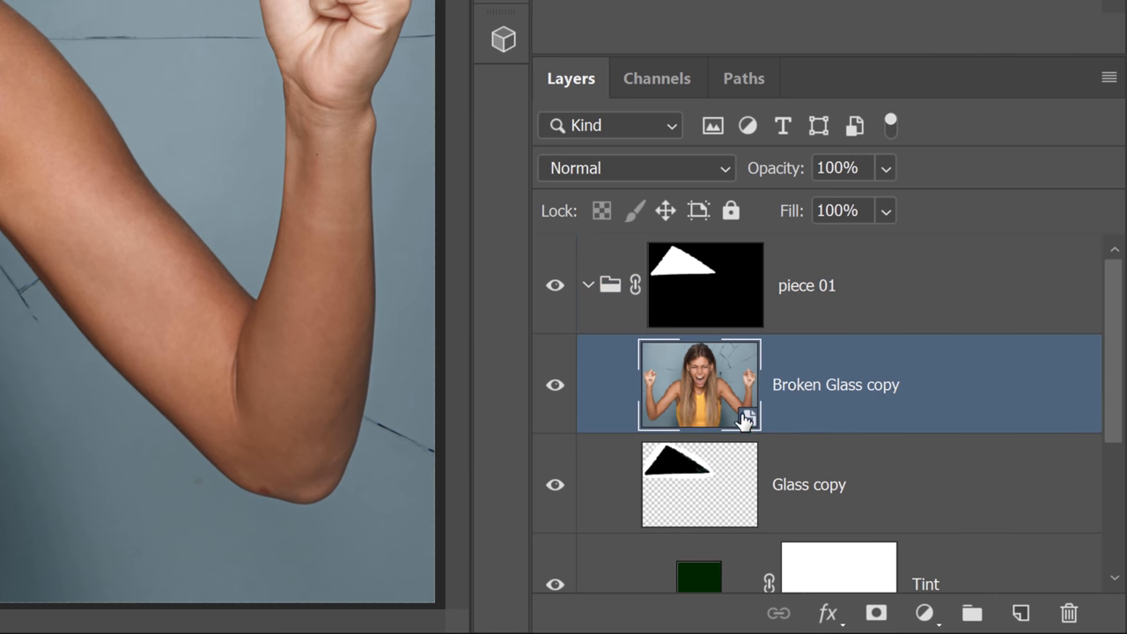
pyautogui.scroll(-3)
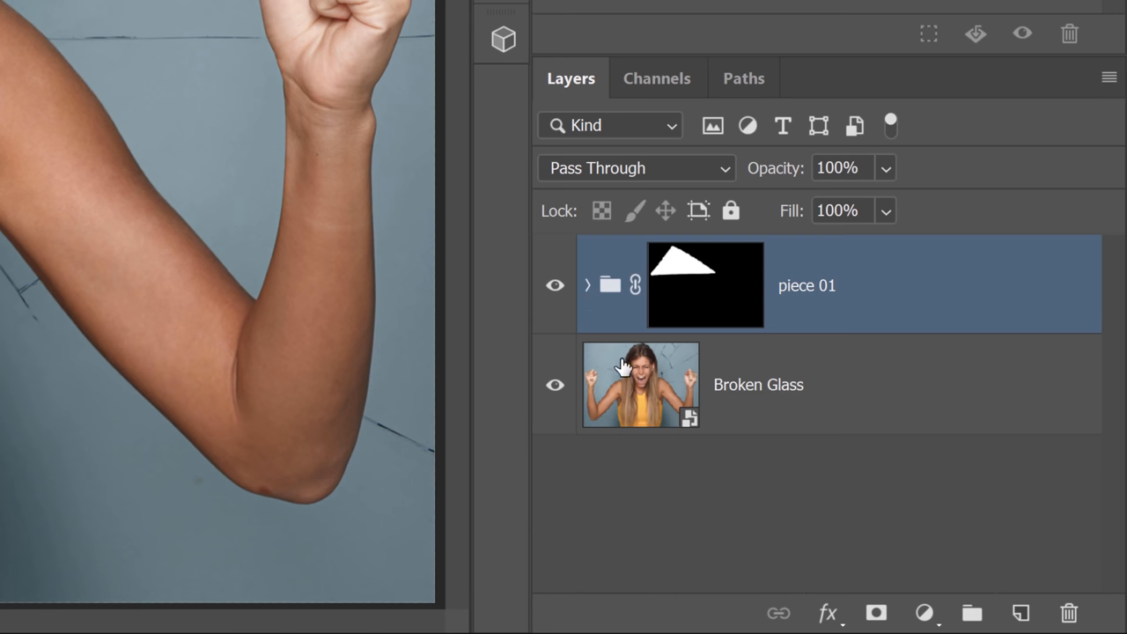
pyautogui.click(757, 385)
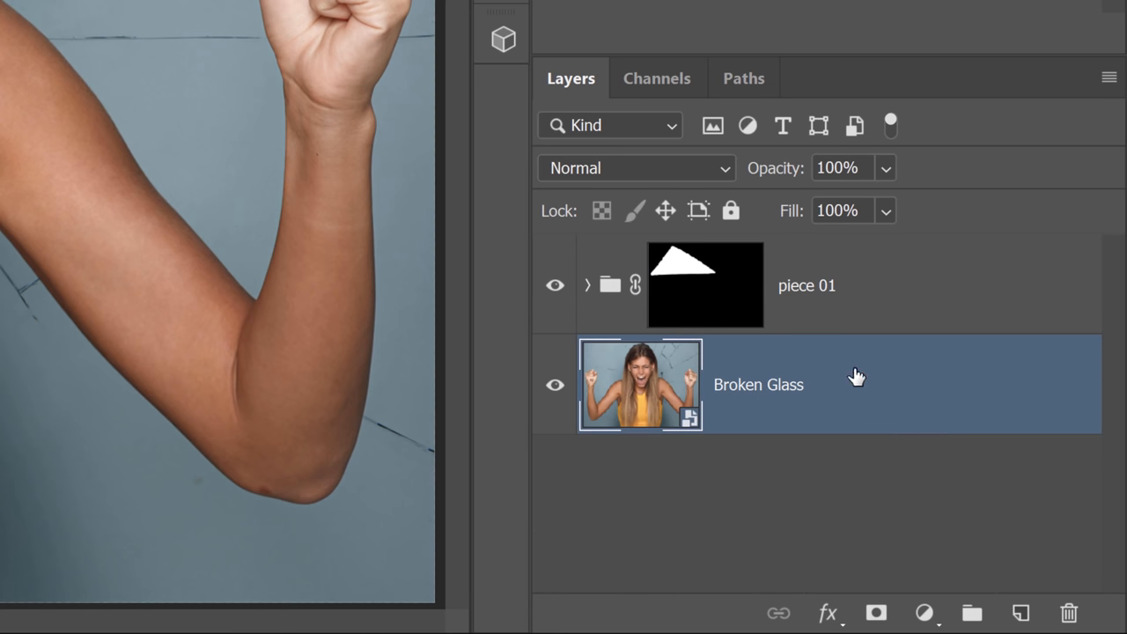
pyautogui.press('ctrl+j')
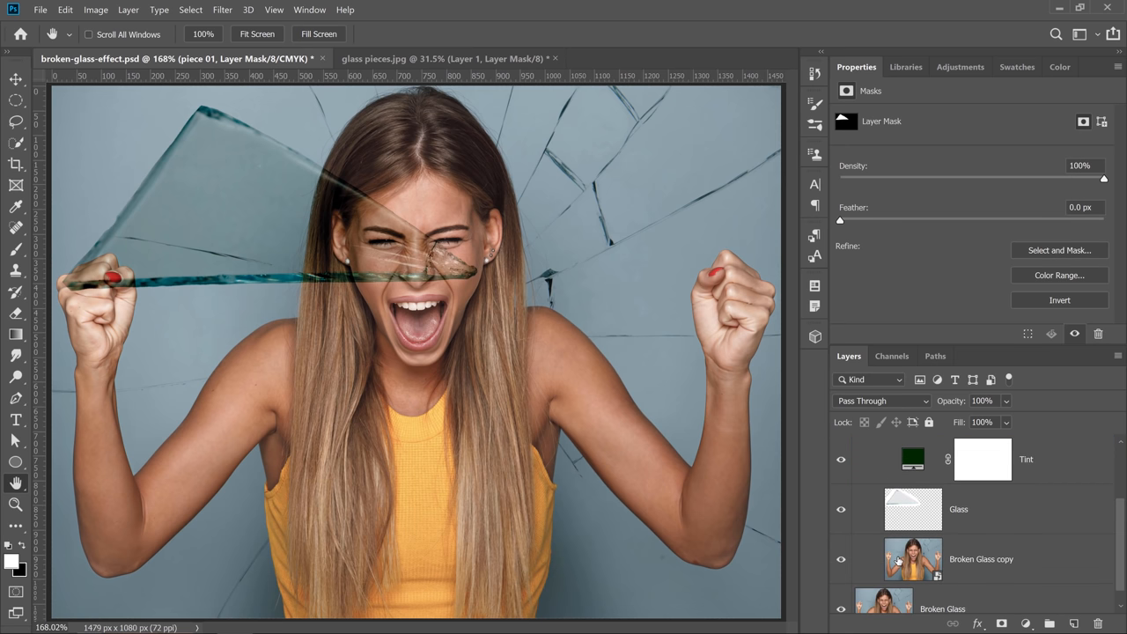
pyautogui.moveTo(913, 559)
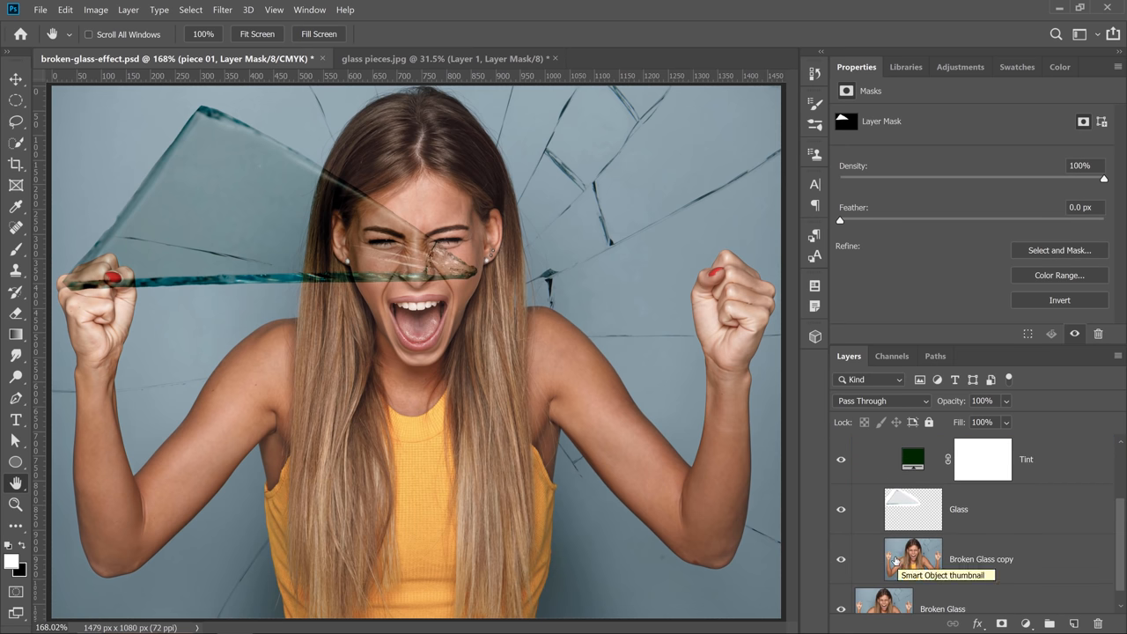
pyautogui.moveTo(993, 558)
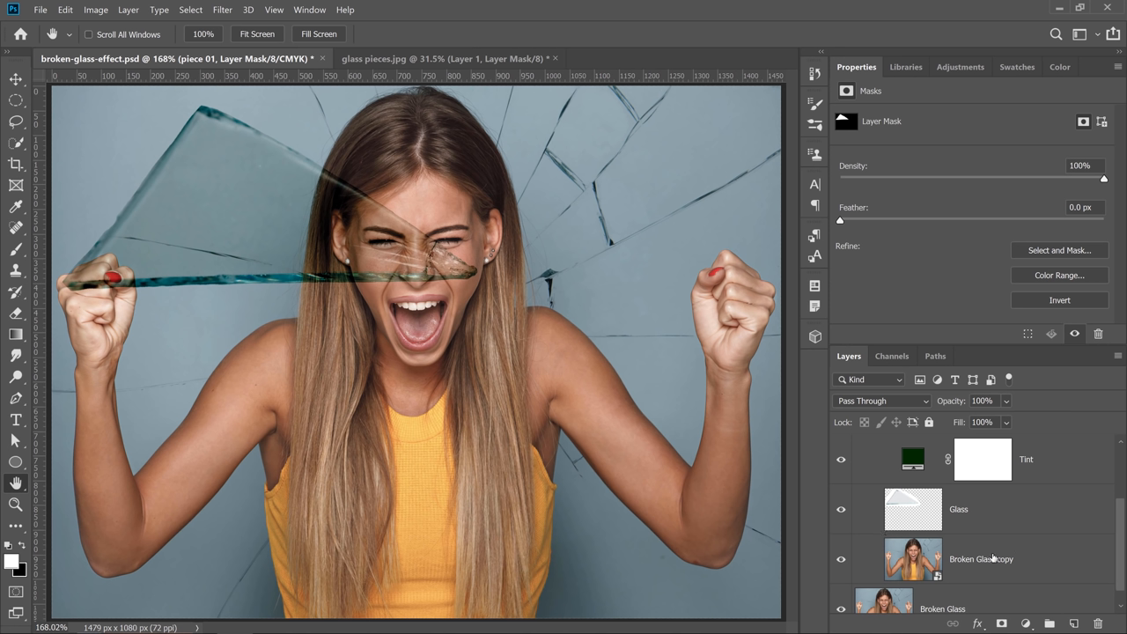
pyautogui.moveTo(1035, 553)
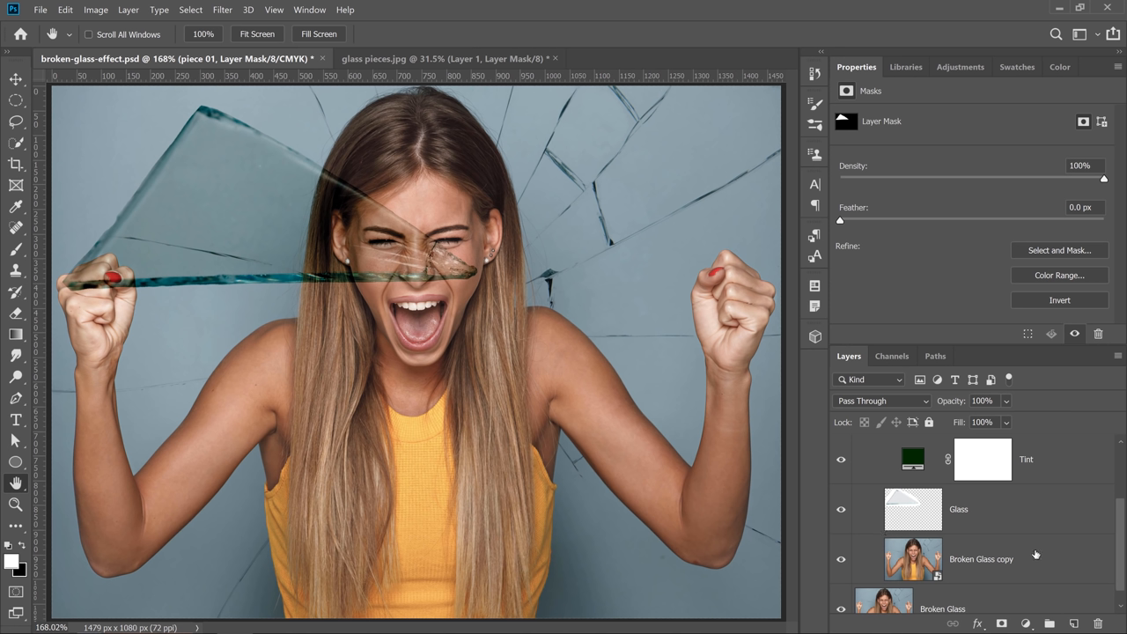
pyautogui.moveTo(1032, 554)
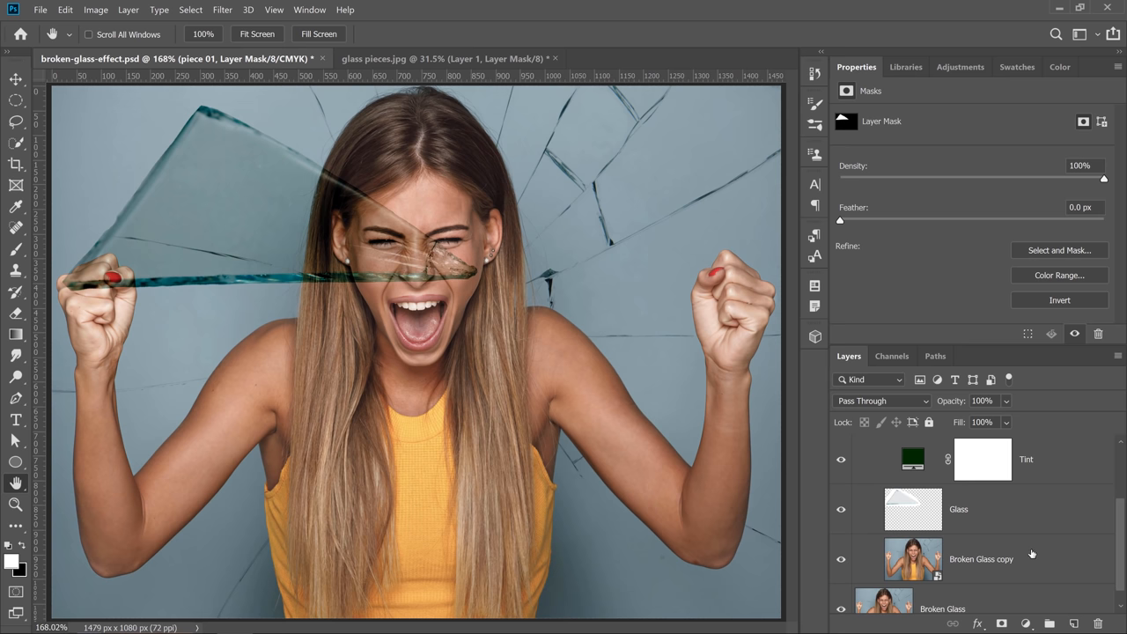
pyautogui.click(981, 559)
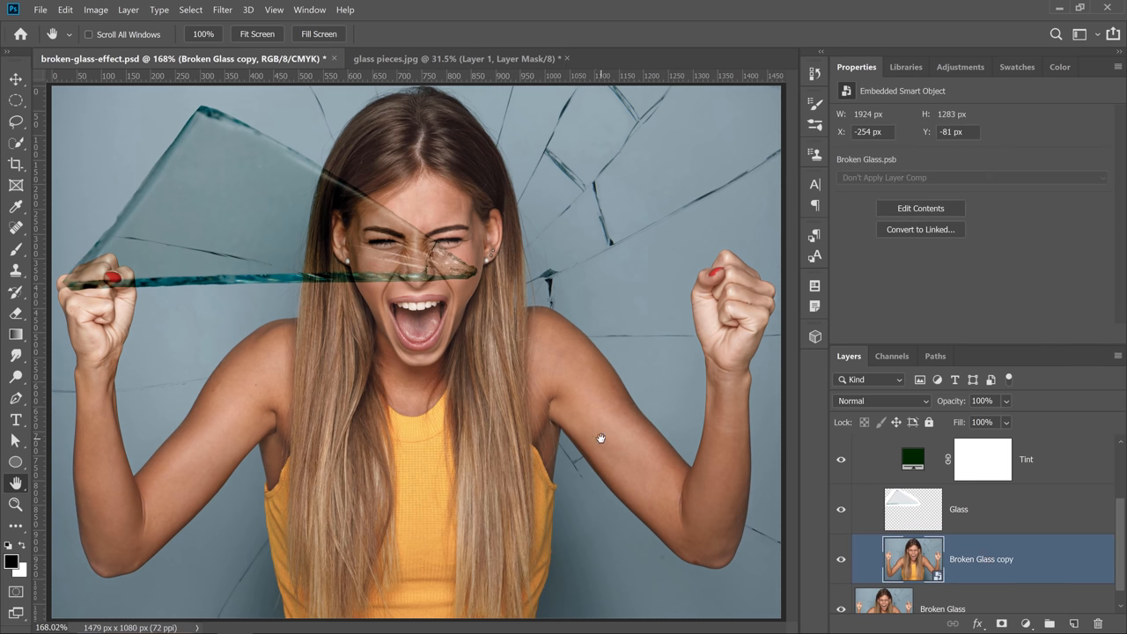
pyautogui.moveTo(602, 438)
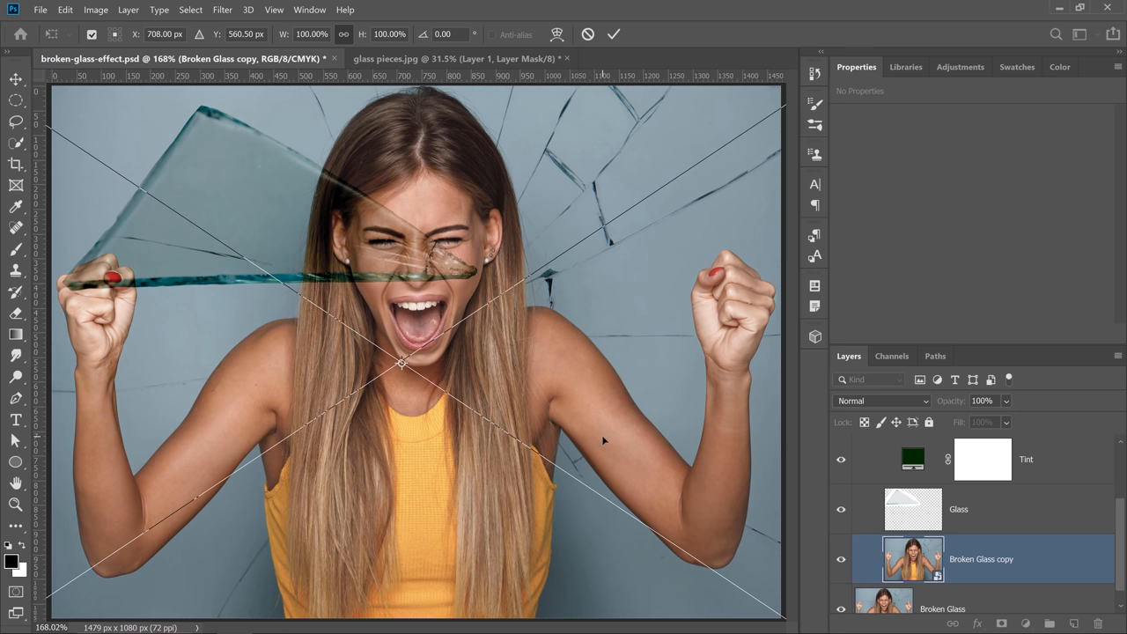
# - Start enlarging the Broken Glass copy to about 117%
pyautogui.press('ctrl+0')
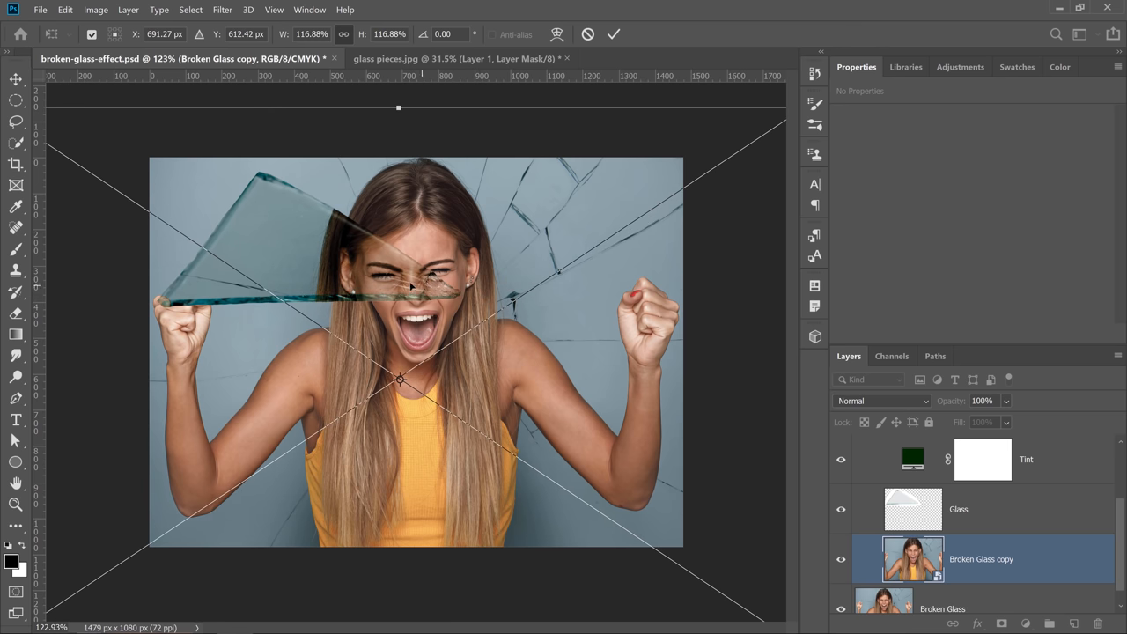
pyautogui.moveTo(546, 231)
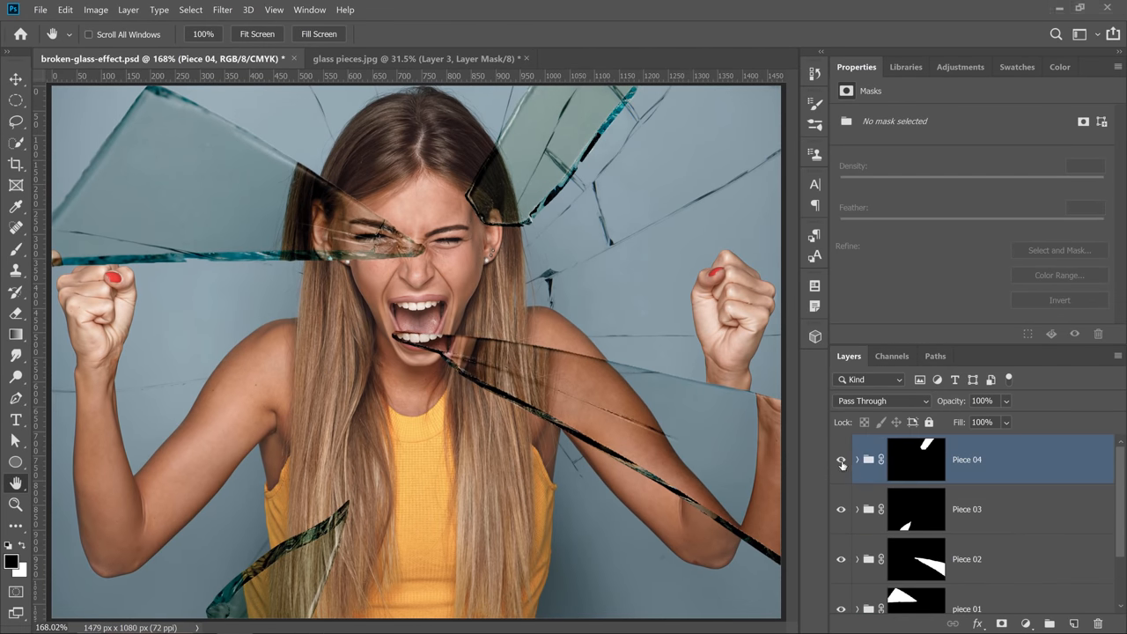
# - Select the layers to combine in the Layers panel
pyautogui.click(841, 460)
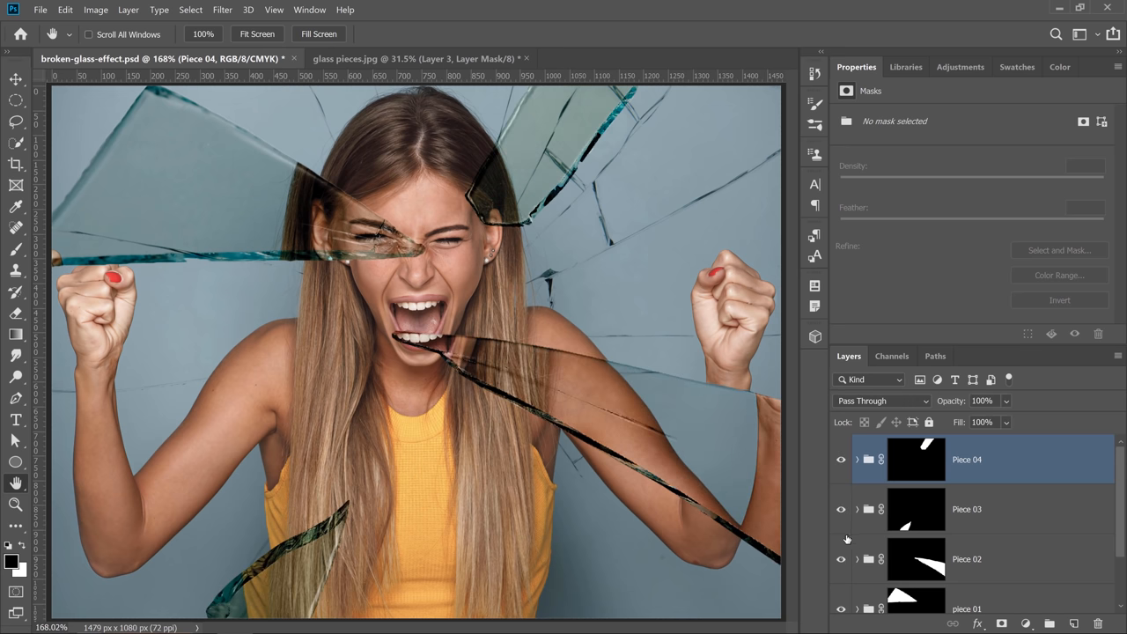
pyautogui.moveTo(841, 559)
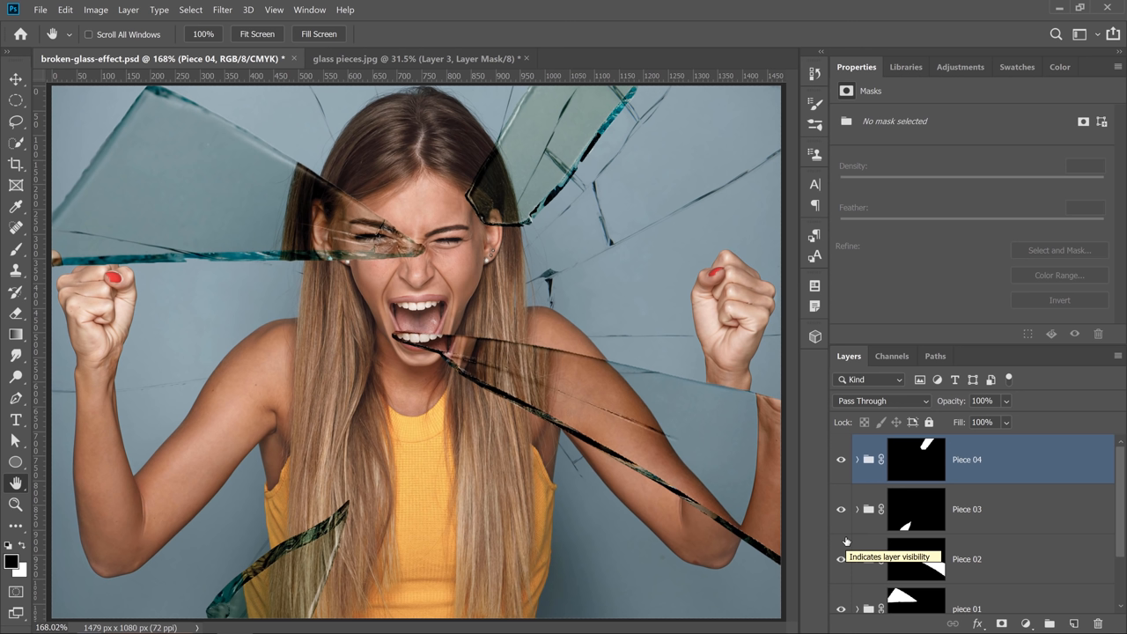
pyautogui.moveTo(966, 490)
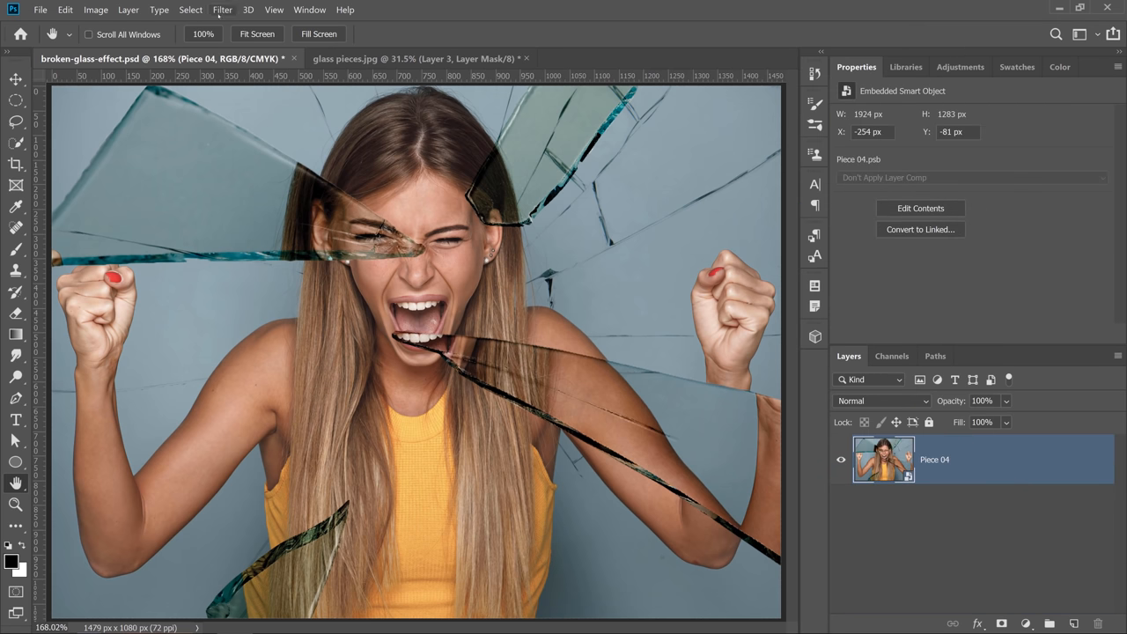
# - In the Camera Raw Filter, set Vibrance +61, Saturation +11, Highlights +26 and Texture +17
pyautogui.click(222, 10)
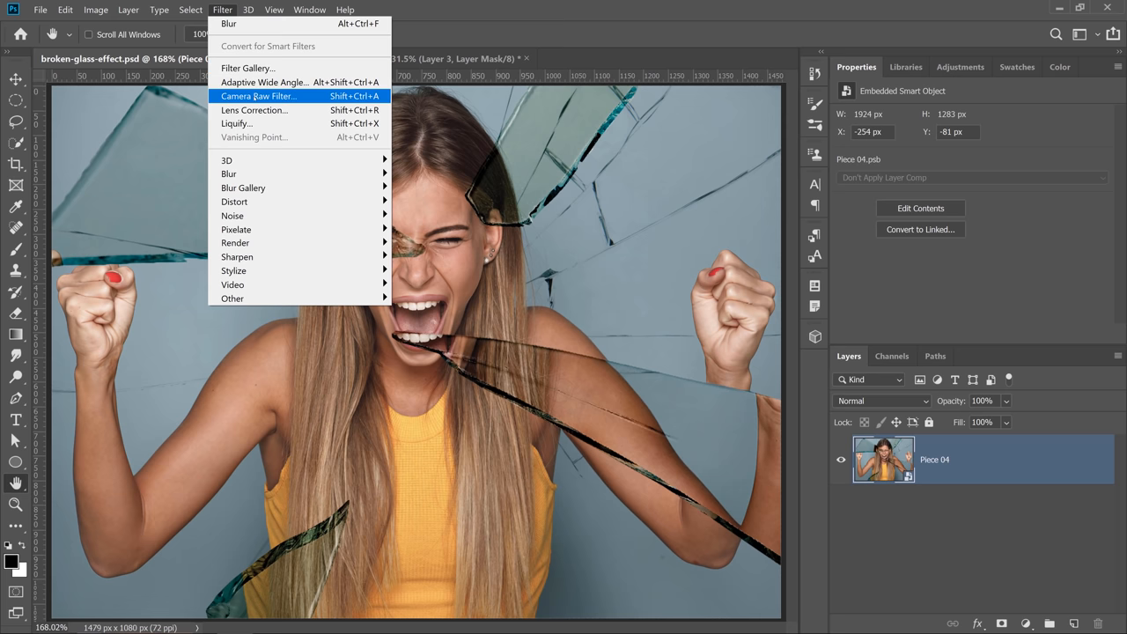
pyautogui.click(258, 96)
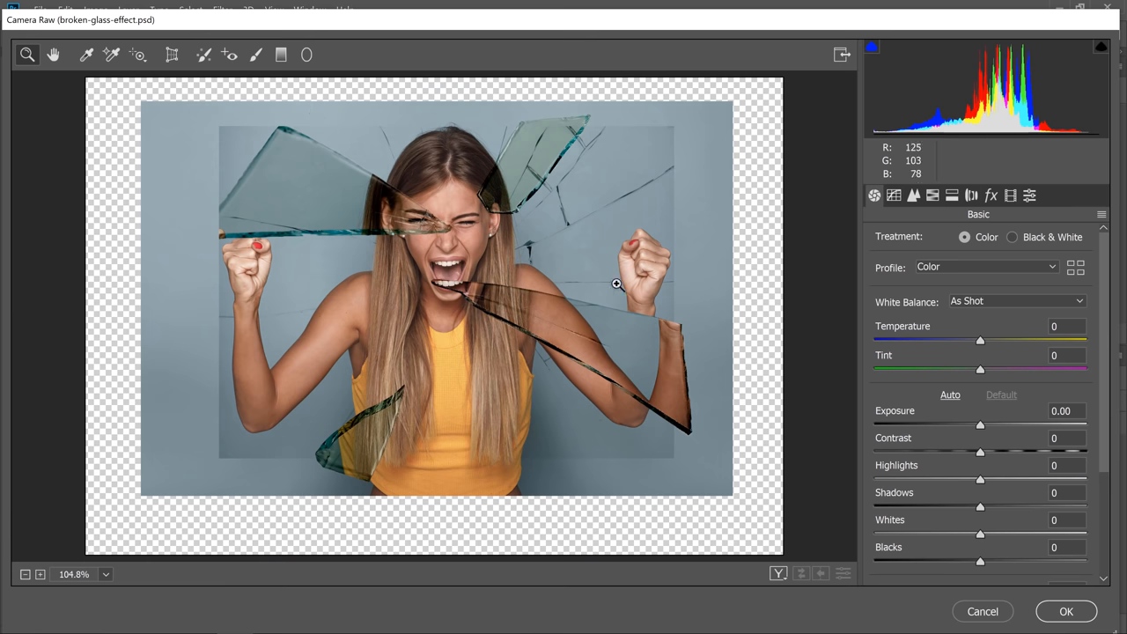
pyautogui.scroll(-3)
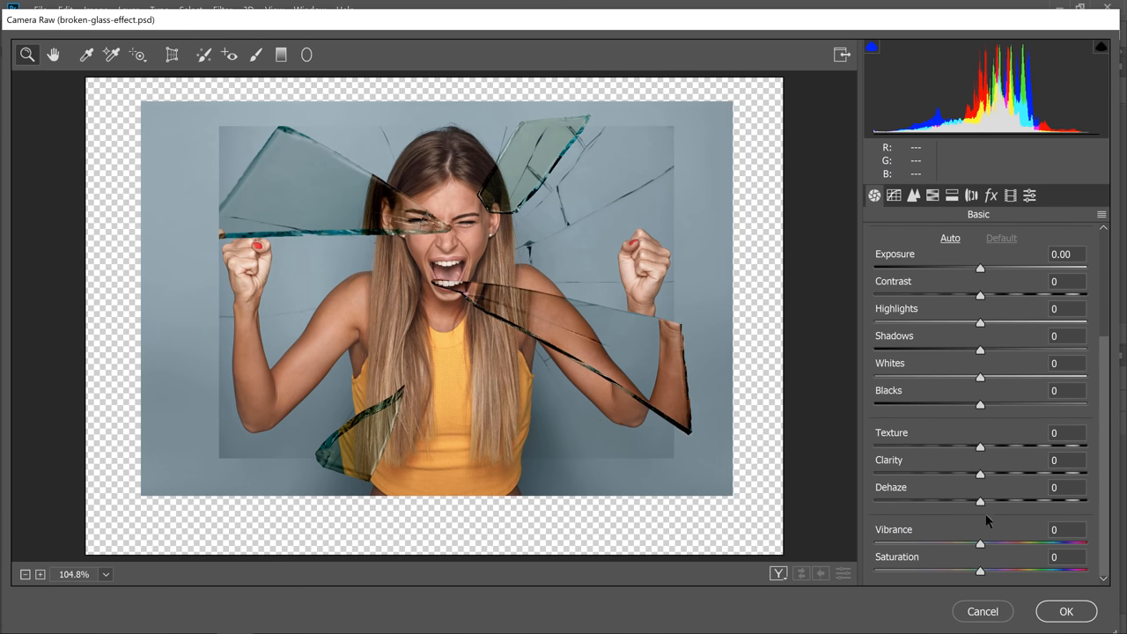
pyautogui.moveTo(980, 543); pyautogui.dragTo(1022, 544)
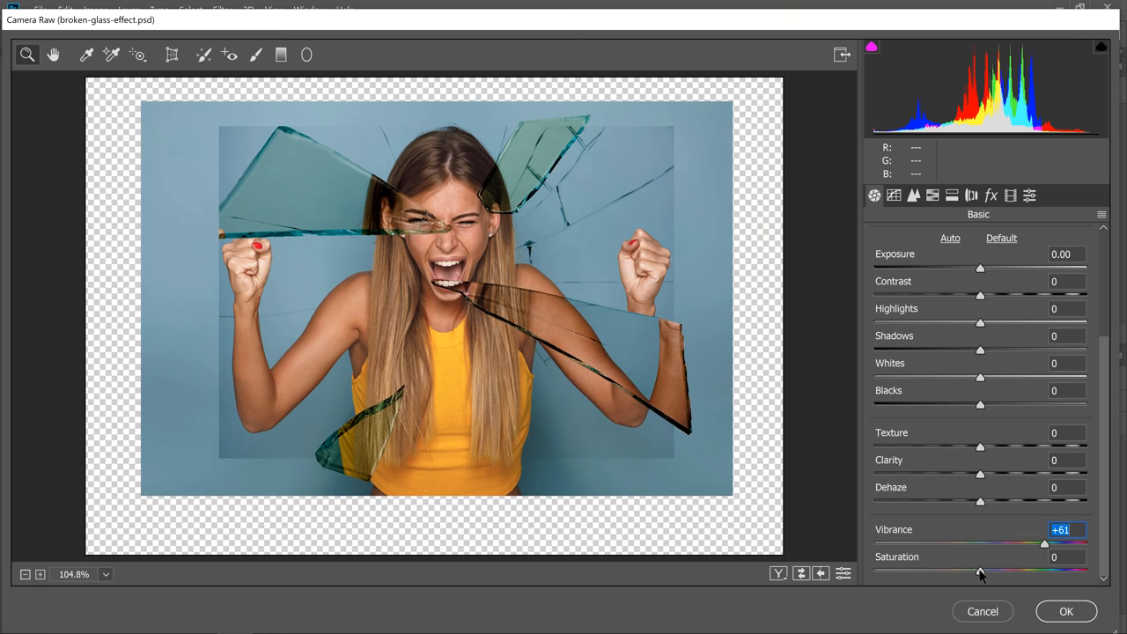
pyautogui.moveTo(980, 570); pyautogui.dragTo(991, 570)
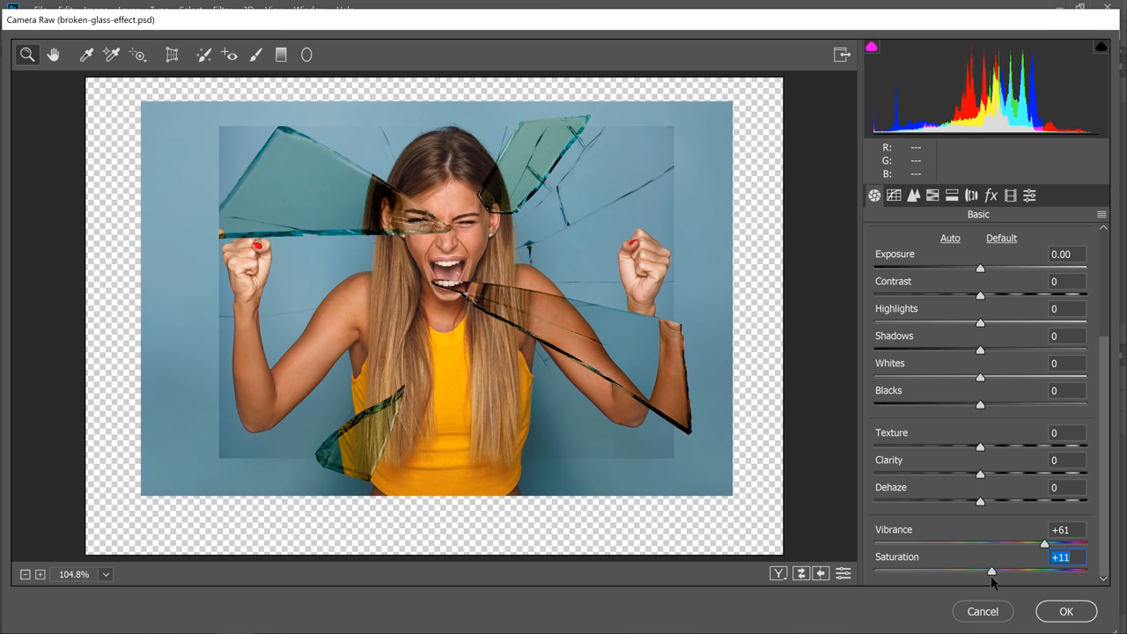
pyautogui.moveTo(993, 572)
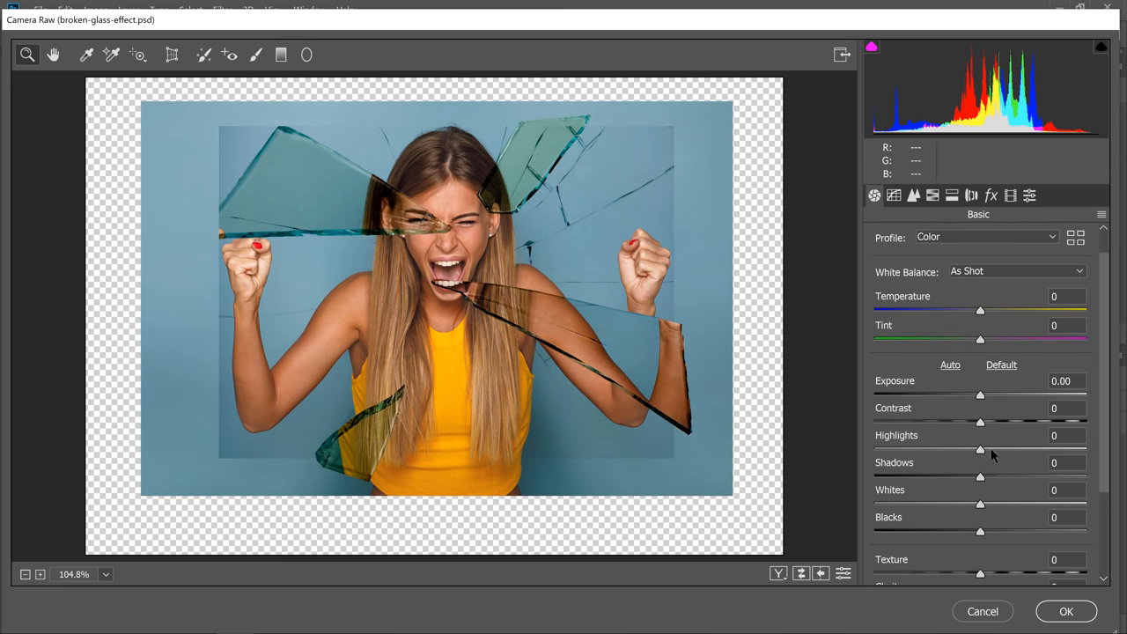
pyautogui.moveTo(980, 448); pyautogui.dragTo(1001, 448)
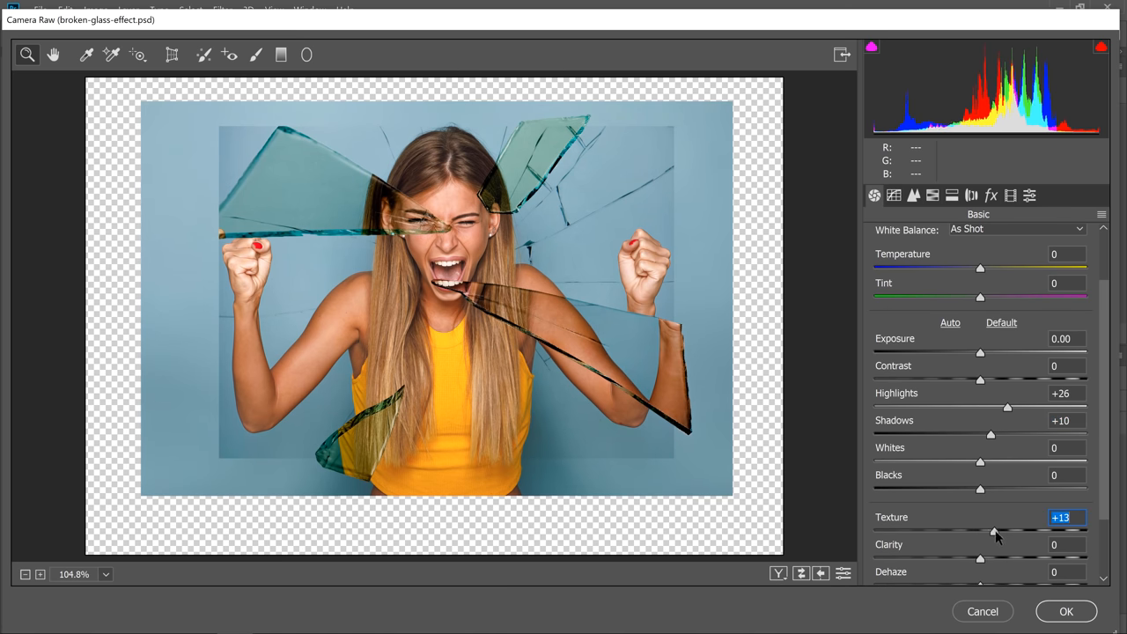
pyautogui.moveTo(995, 535); pyautogui.dragTo(1000, 534)
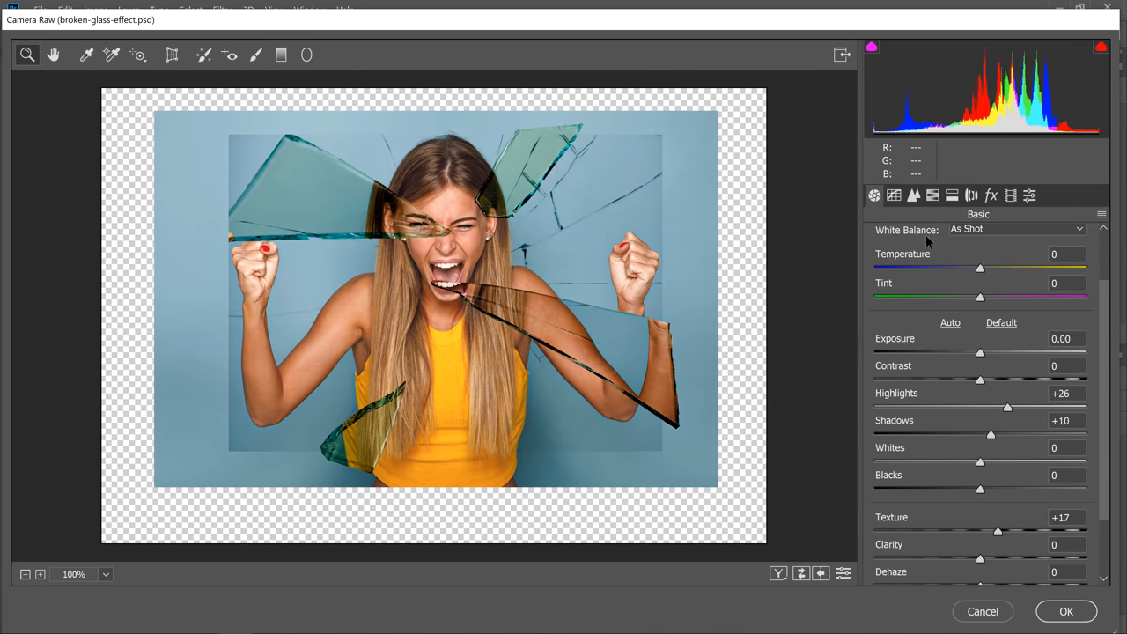
# - Set Sharpening to 39 and Grain to 5, apply Camera Raw, and open Piece 04's contents
pyautogui.click(913, 195)
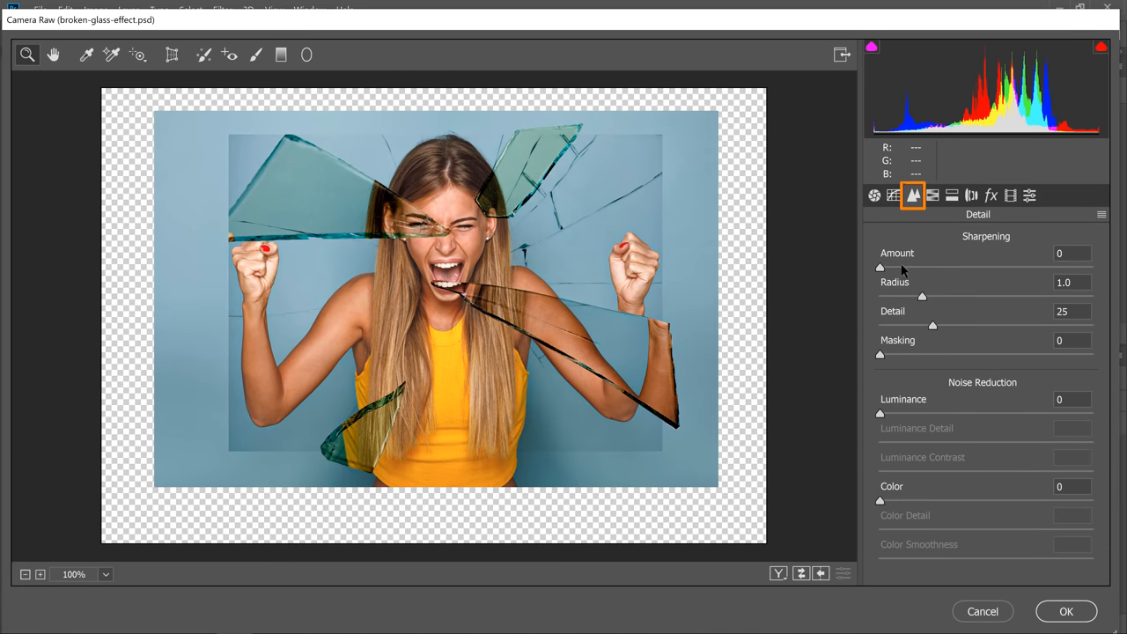
pyautogui.moveTo(880, 268); pyautogui.dragTo(934, 267)
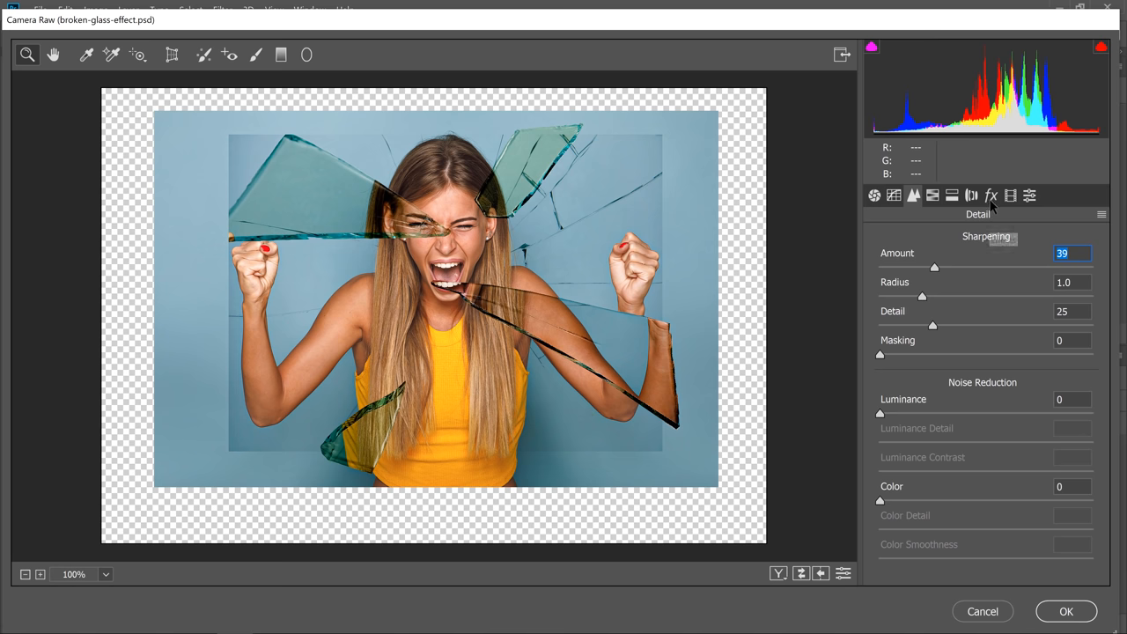
pyautogui.click(991, 194)
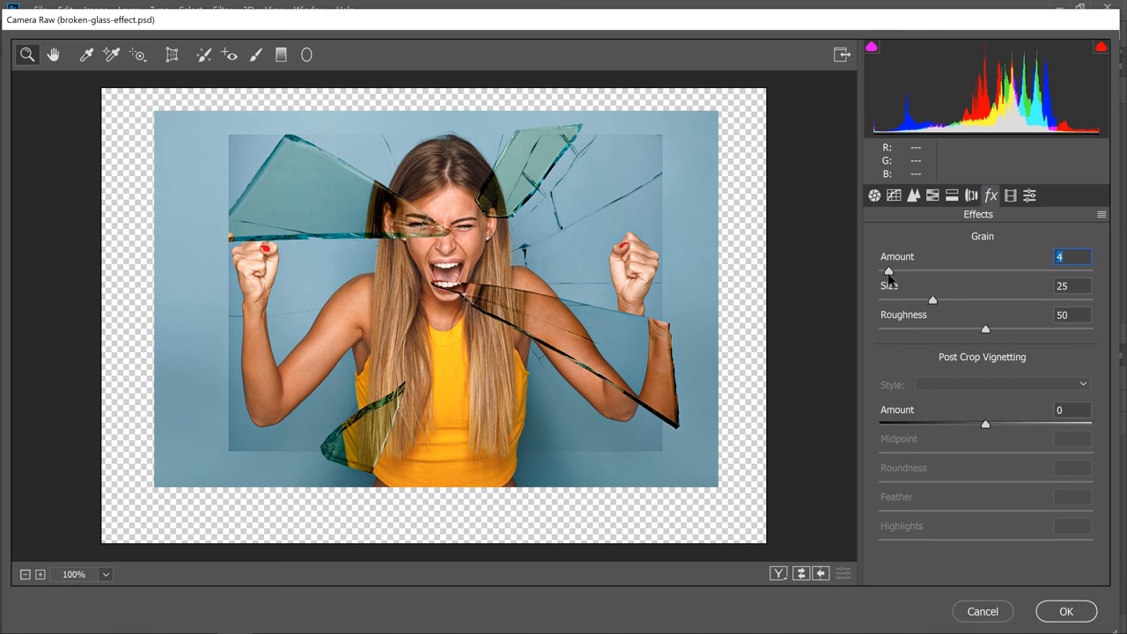
pyautogui.moveTo(889, 270); pyautogui.dragTo(892, 270)
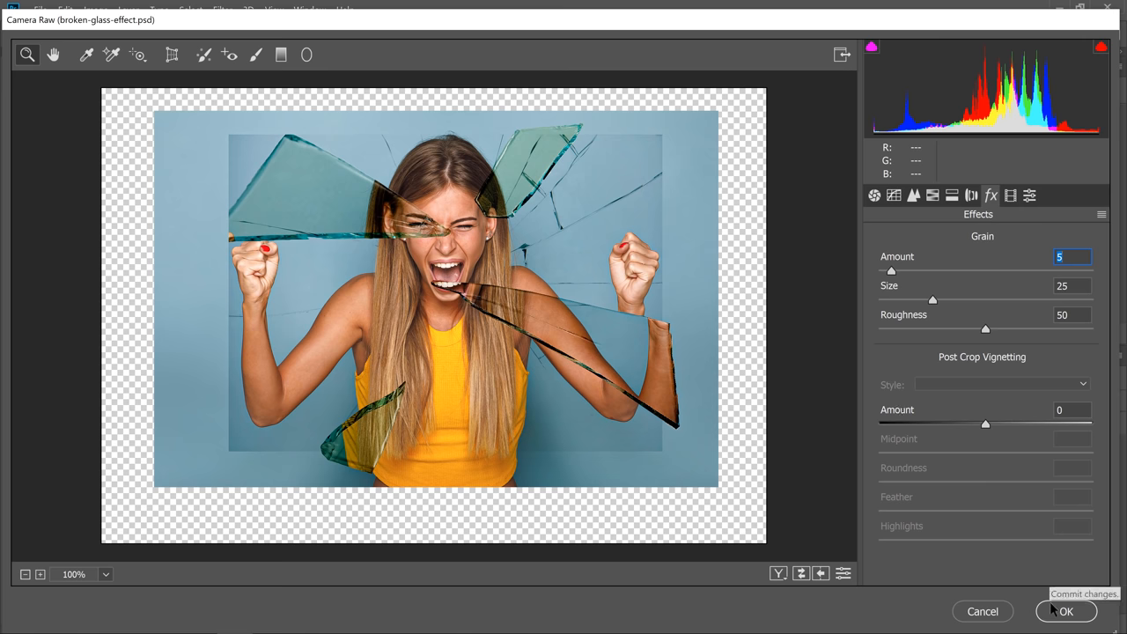
pyautogui.click(1065, 611)
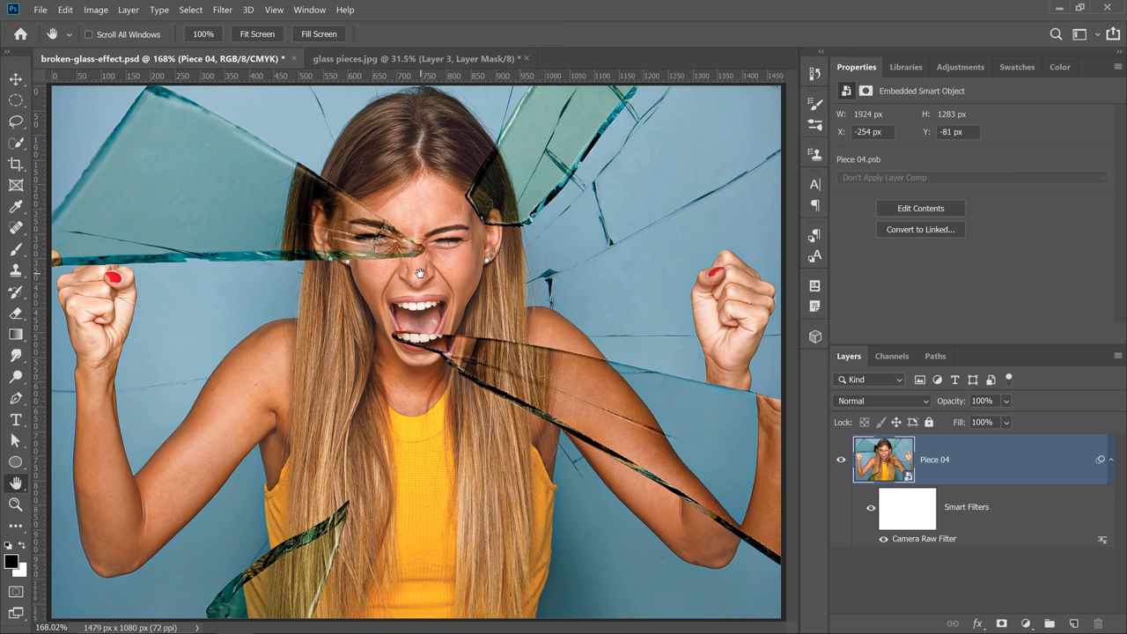
pyautogui.moveTo(376, 244)
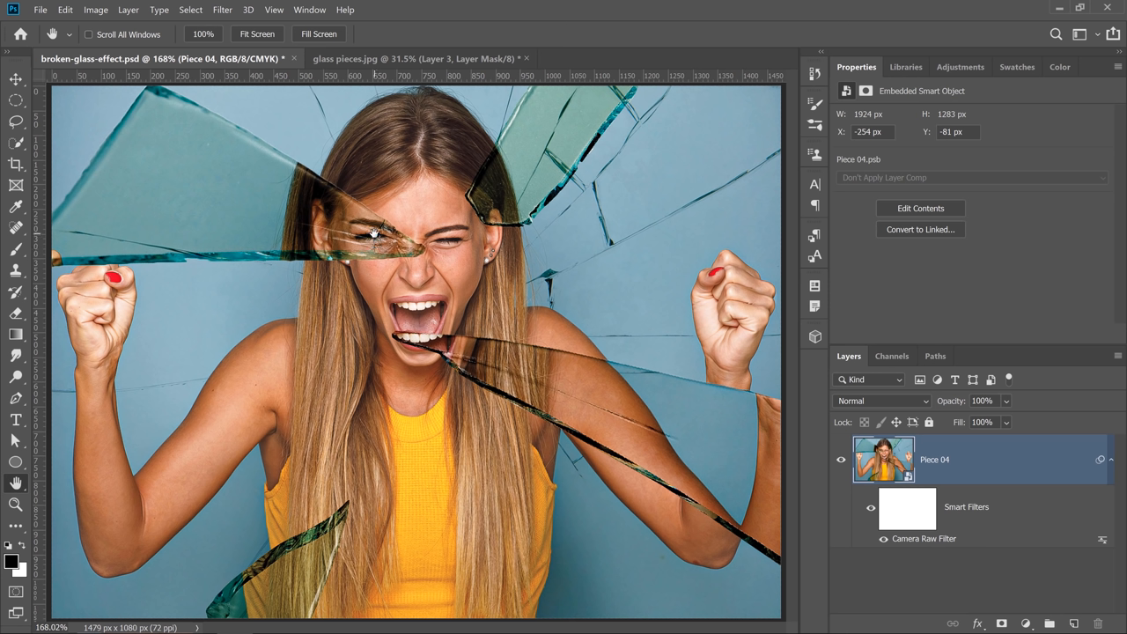
pyautogui.moveTo(581, 366)
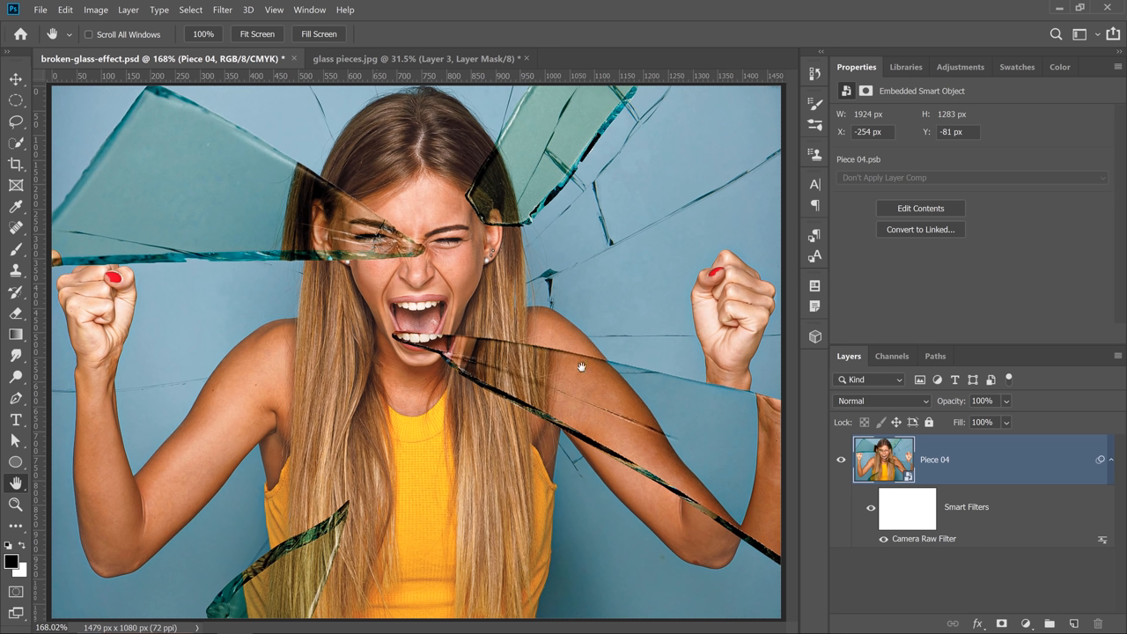
pyautogui.click(883, 459)
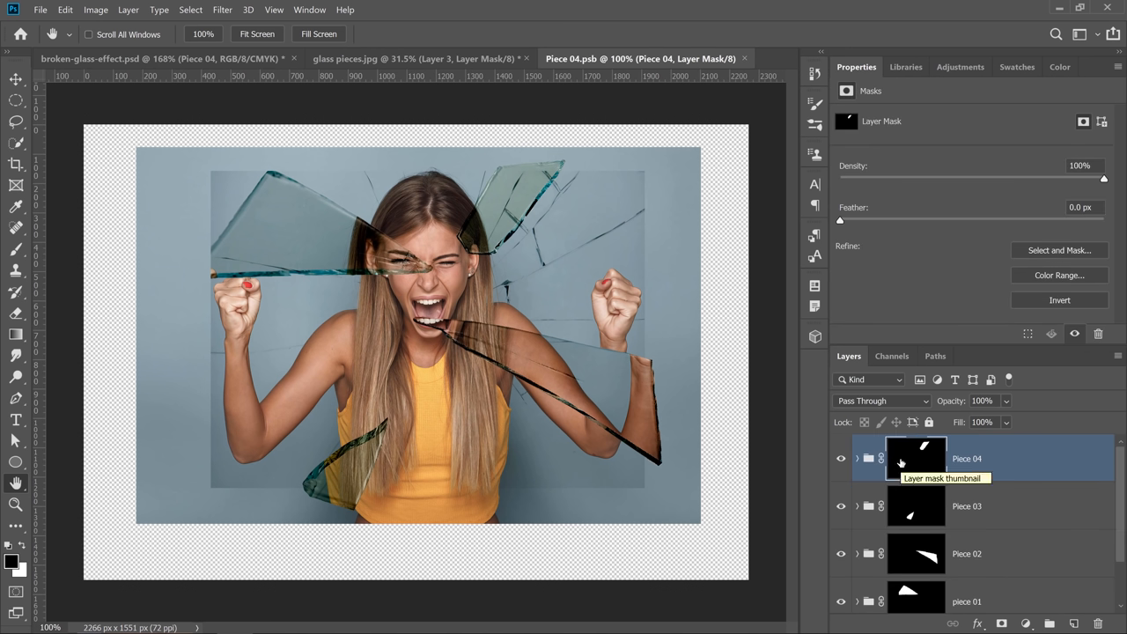
# - Select the Model layer and switch the Libraries panel to the Downloads library
pyautogui.scroll(-3)
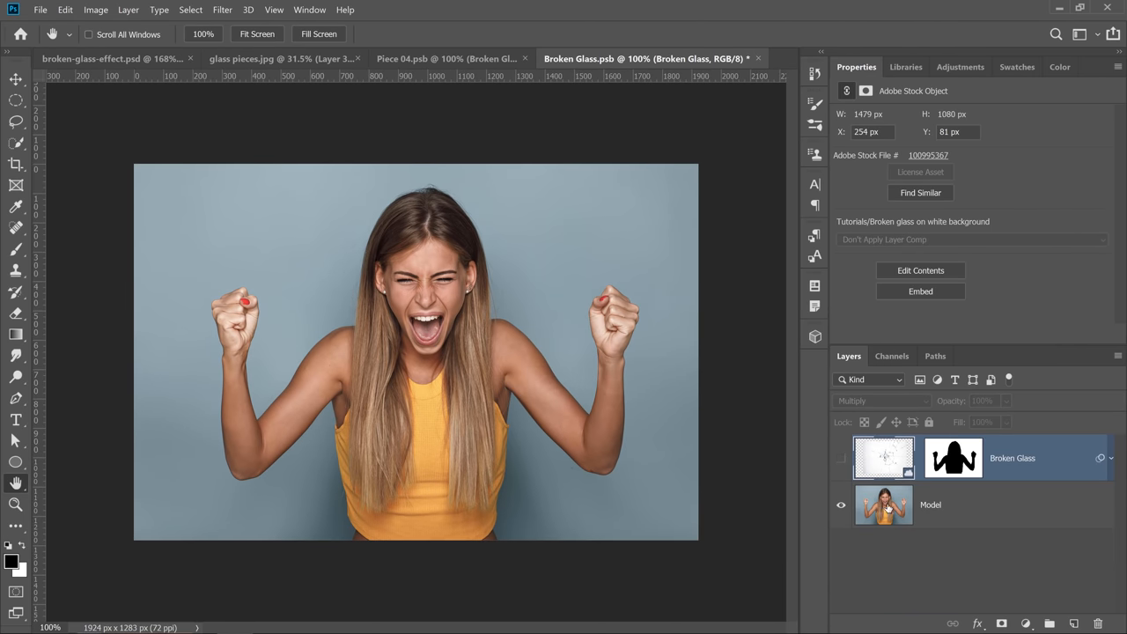
pyautogui.click(931, 505)
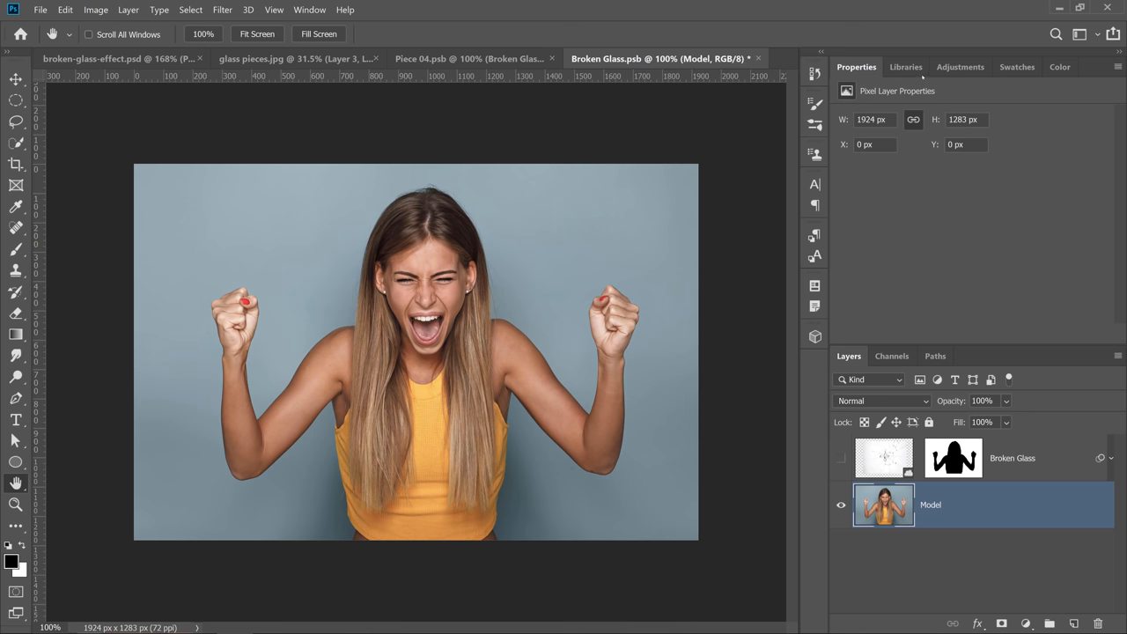
pyautogui.click(906, 66)
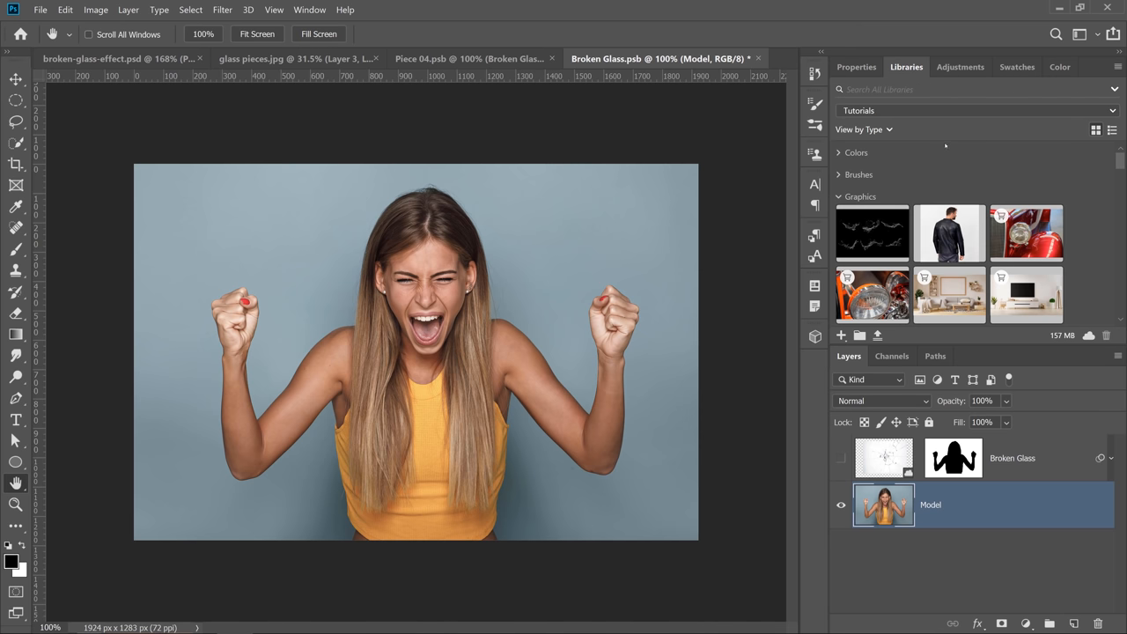
pyautogui.click(976, 110)
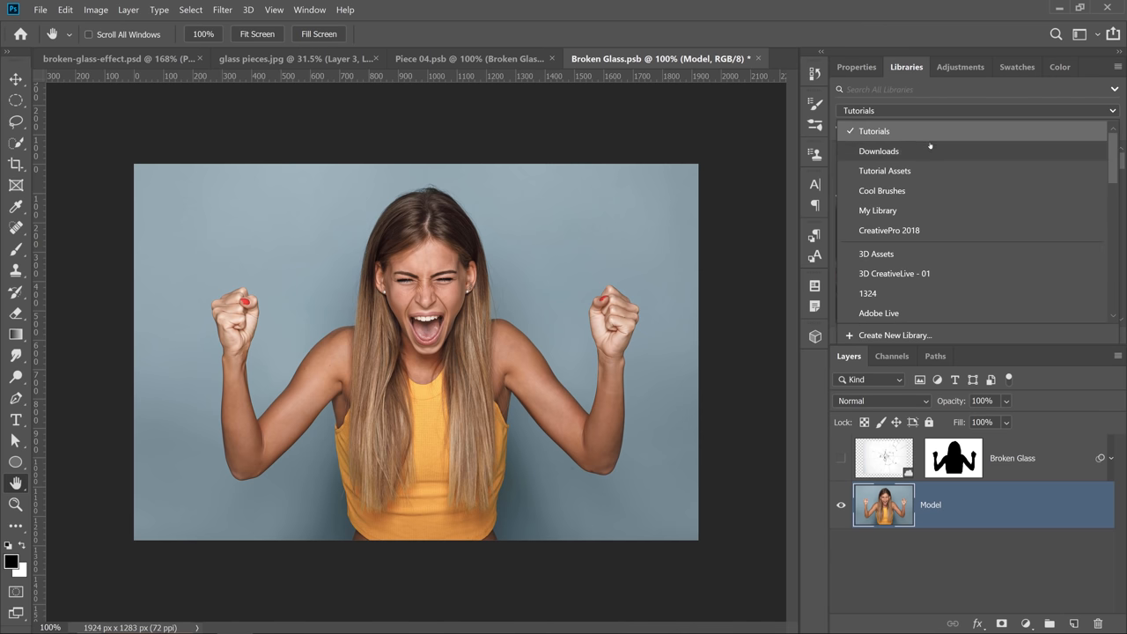
pyautogui.click(878, 150)
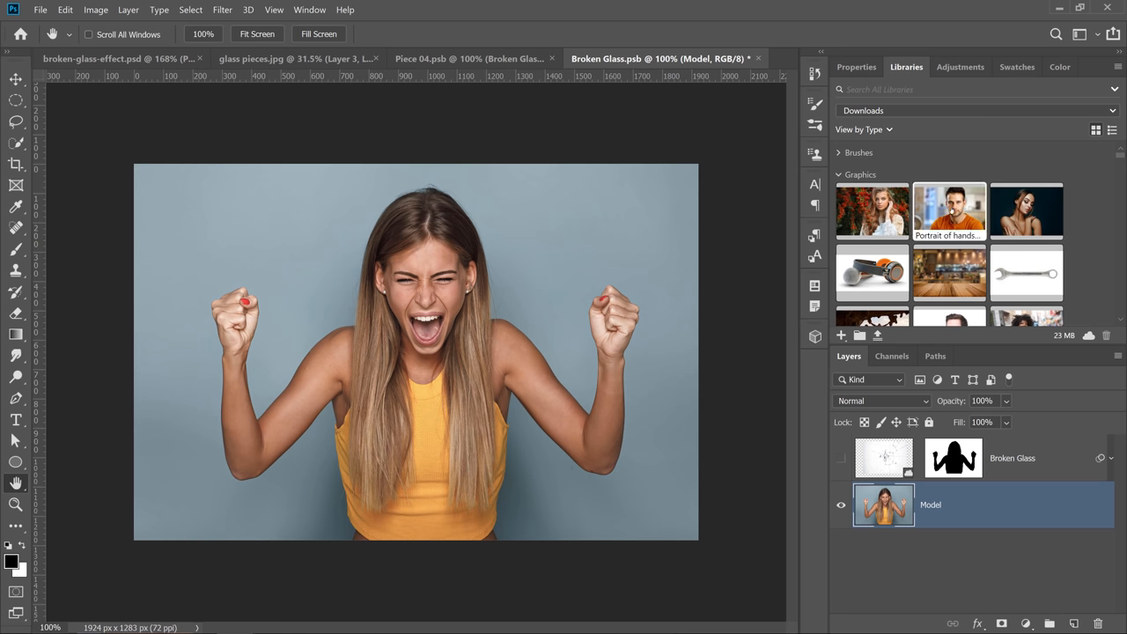
pyautogui.moveTo(950, 211)
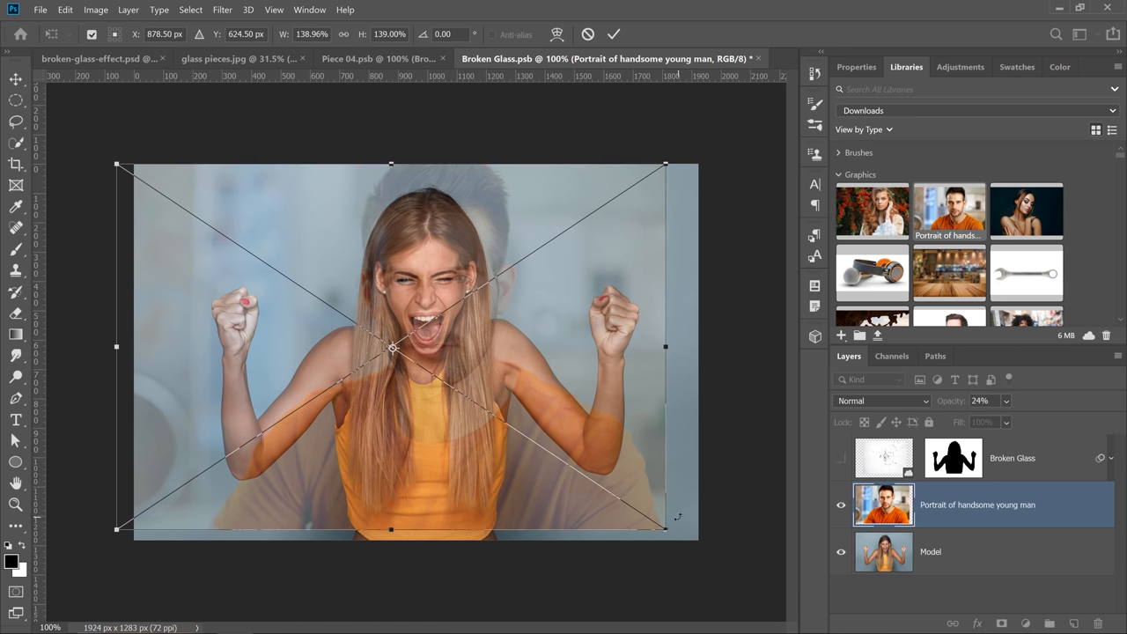
# - Set the placed man's portrait to 100% opacity, then close and save Broken Glass
pyautogui.click(1006, 401)
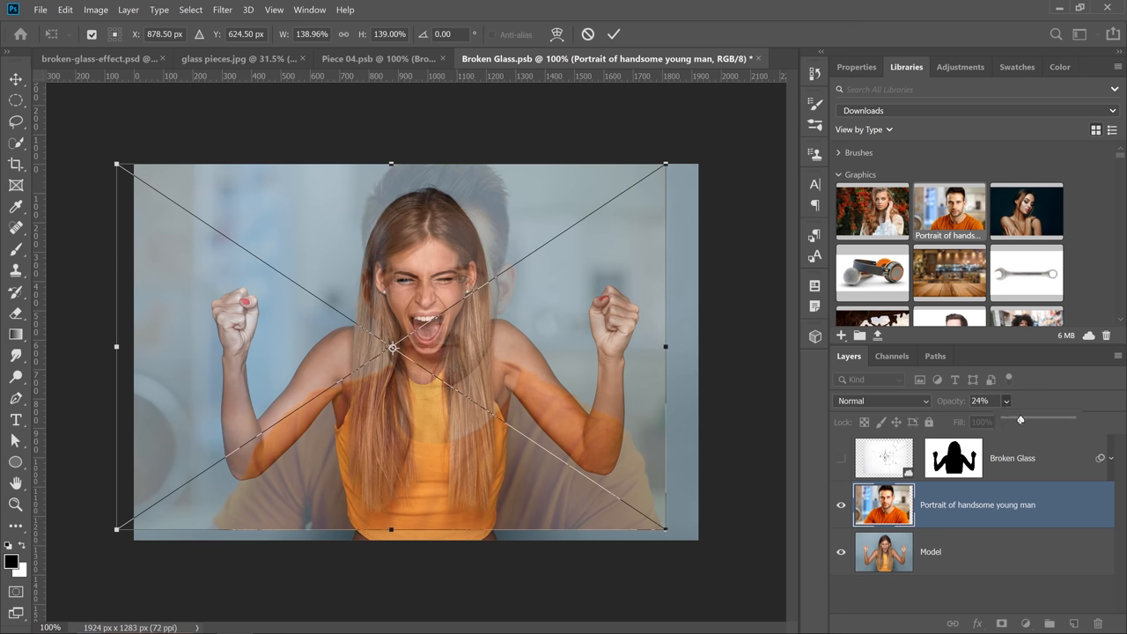
pyautogui.moveTo(1019, 419); pyautogui.dragTo(1072, 419)
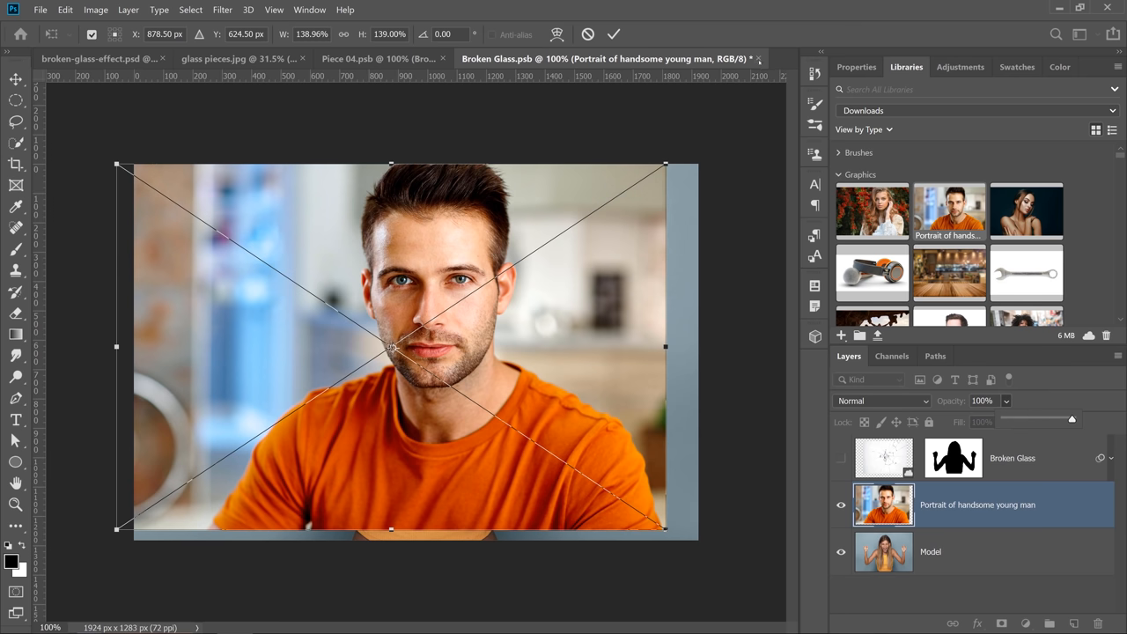
pyautogui.click(757, 58)
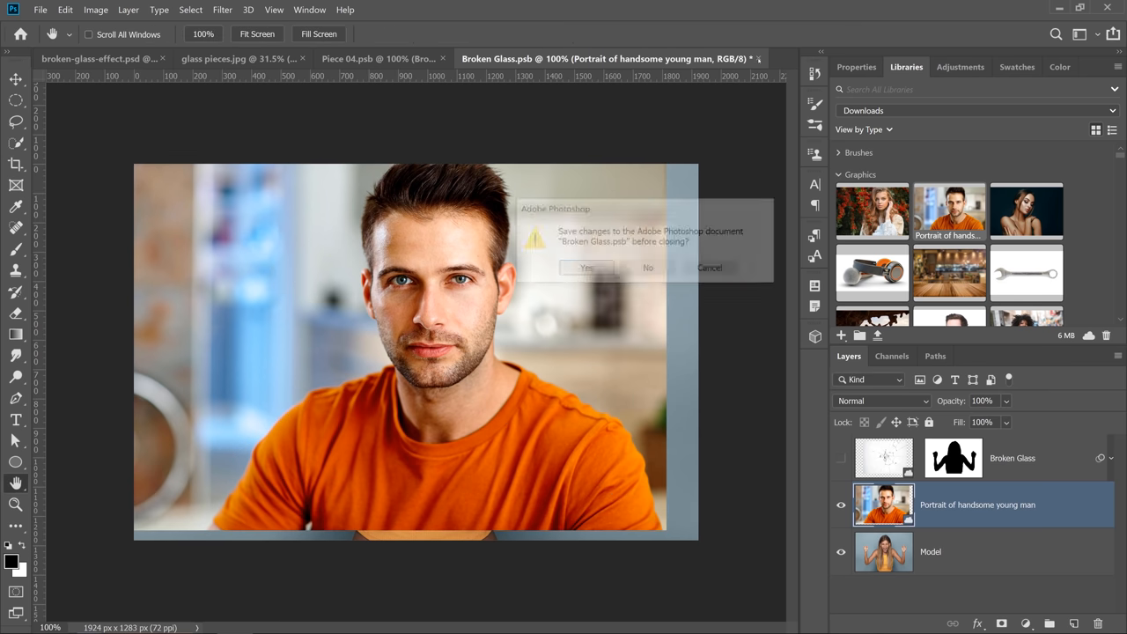
pyautogui.click(648, 268)
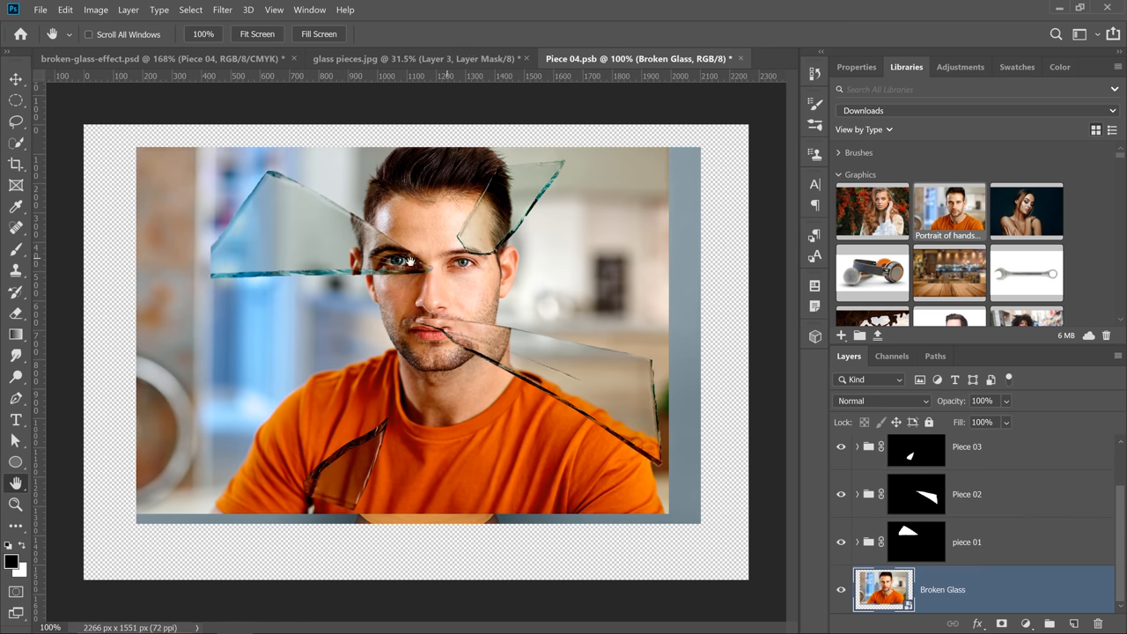
pyautogui.moveTo(703, 158)
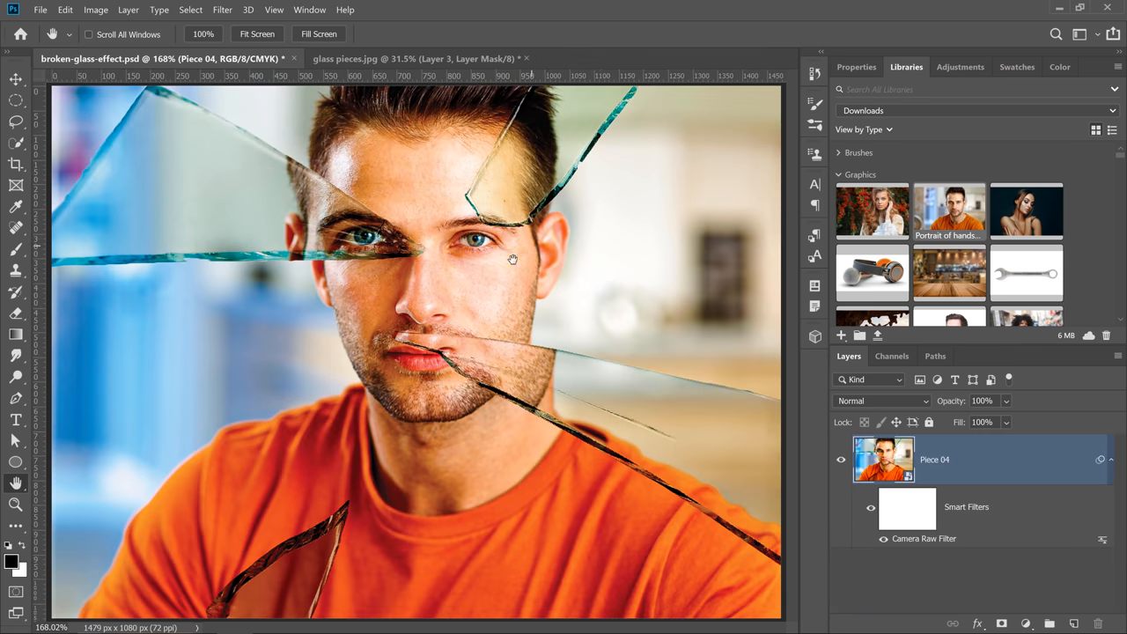
pyautogui.moveTo(495, 391)
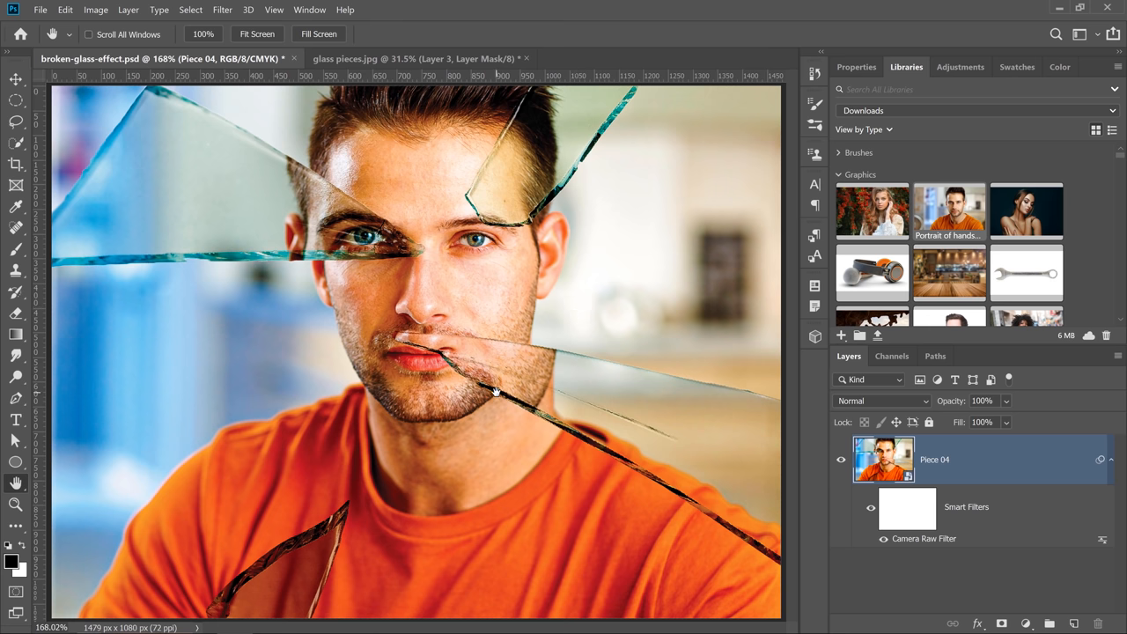
pyautogui.moveTo(527, 162)
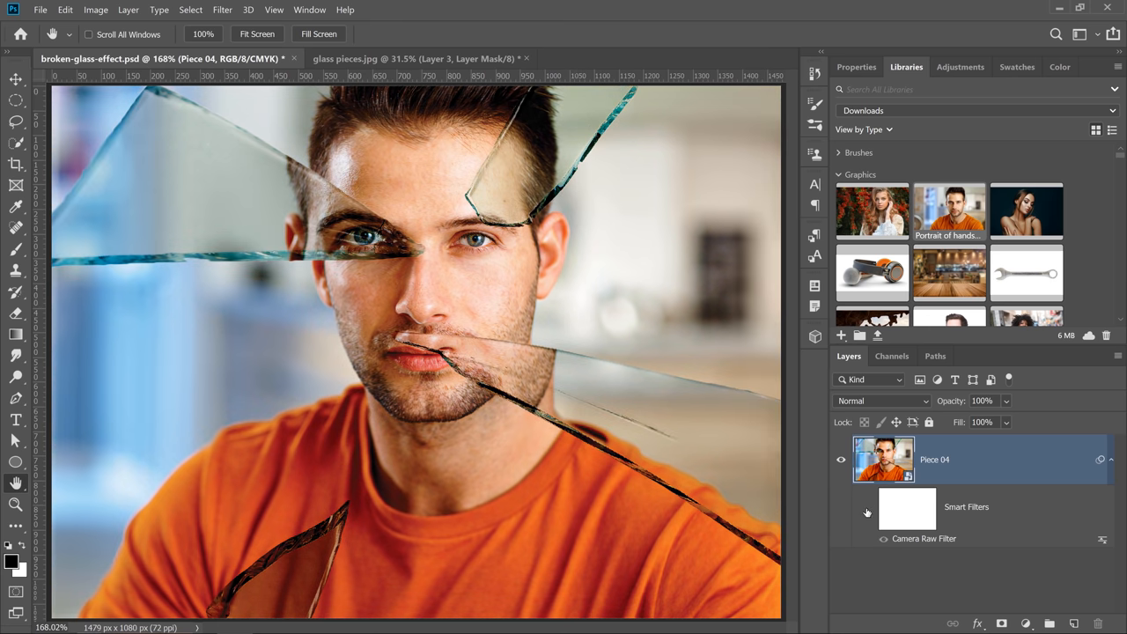
# - Hide the Camera Raw smart filter to compare, then undo twice to restore the woman
pyautogui.click(867, 512)
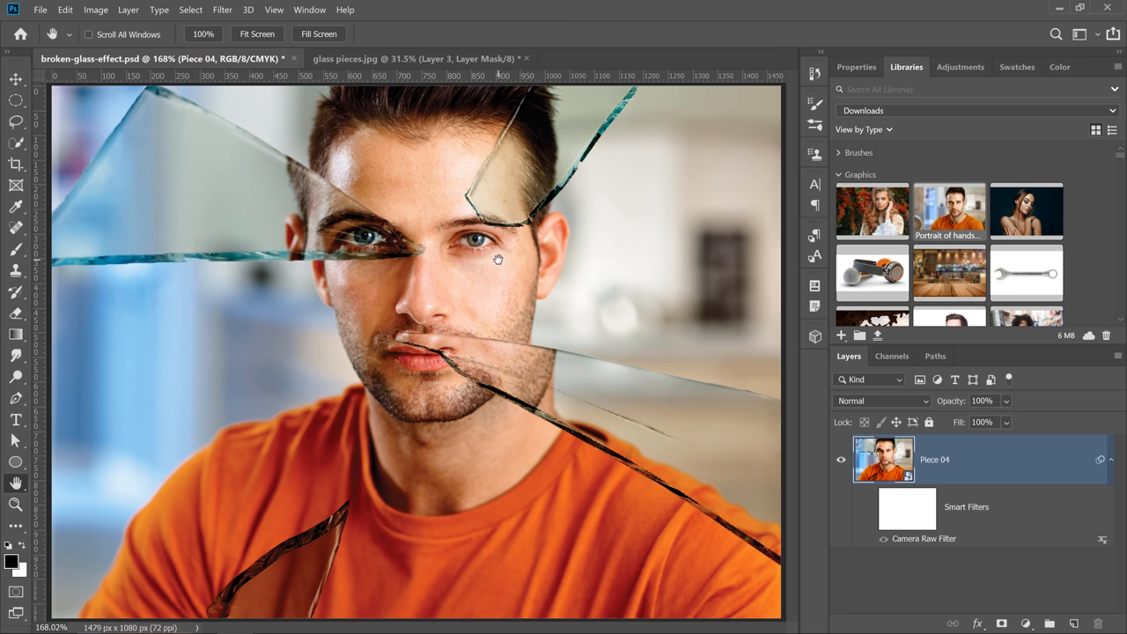
pyautogui.press('ctrl+z')
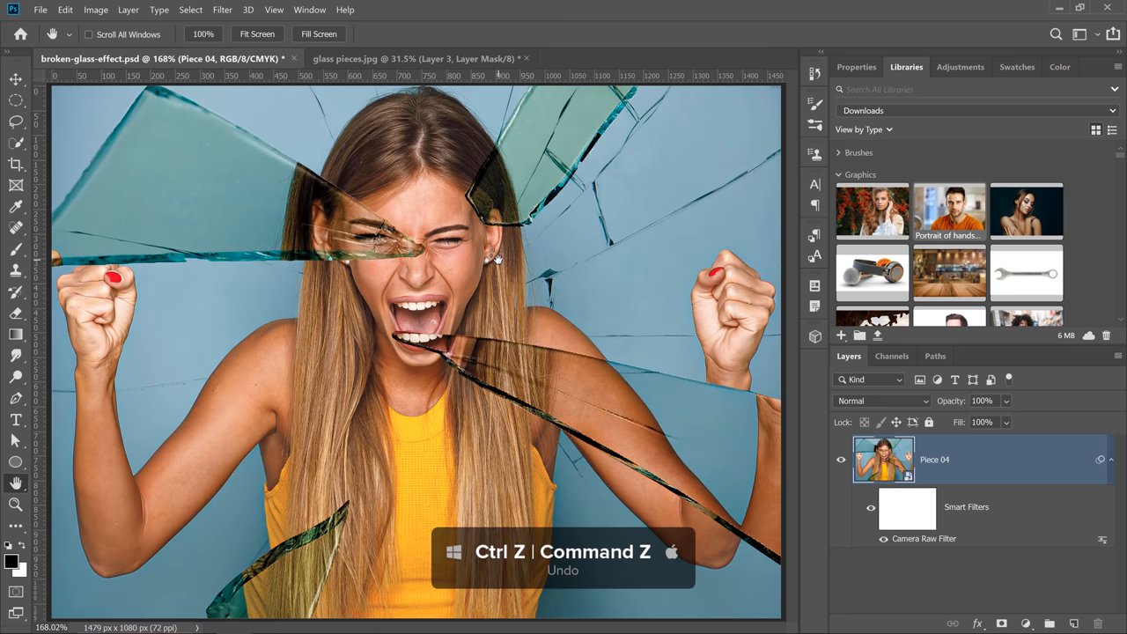
pyautogui.press('ctrl+z')
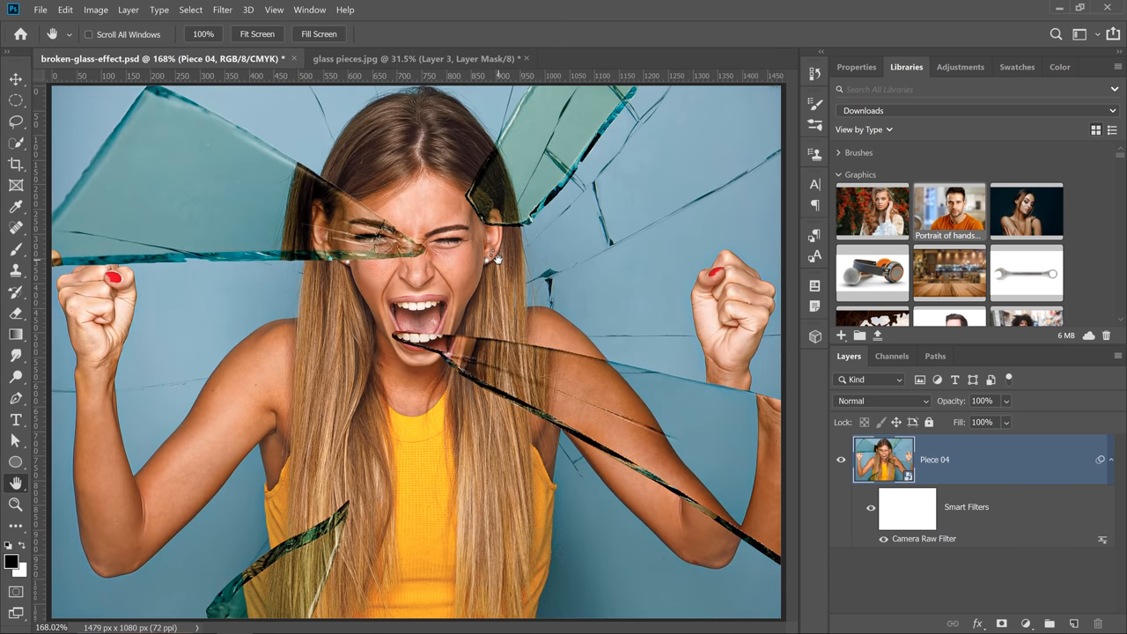